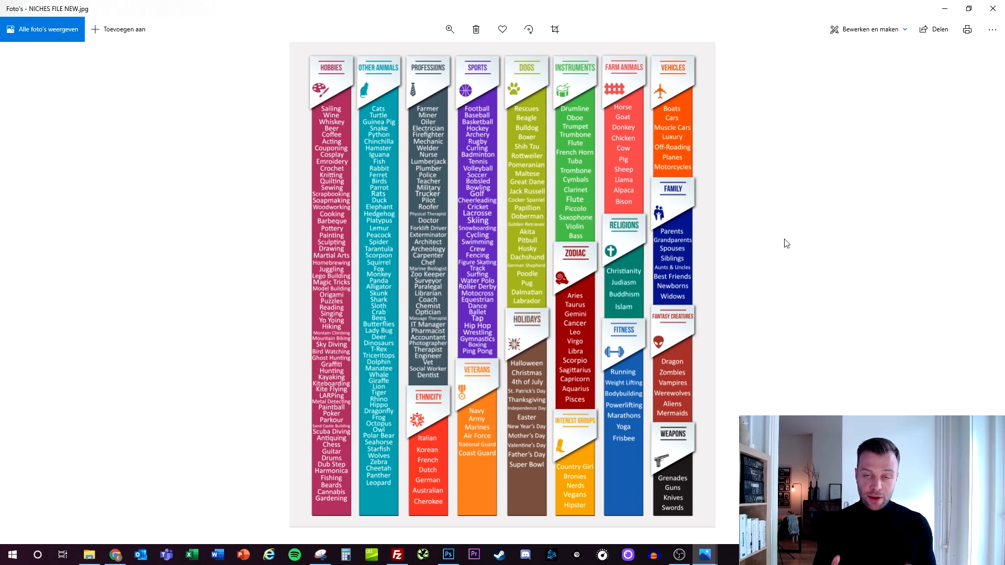
mouse_move(505, 315)
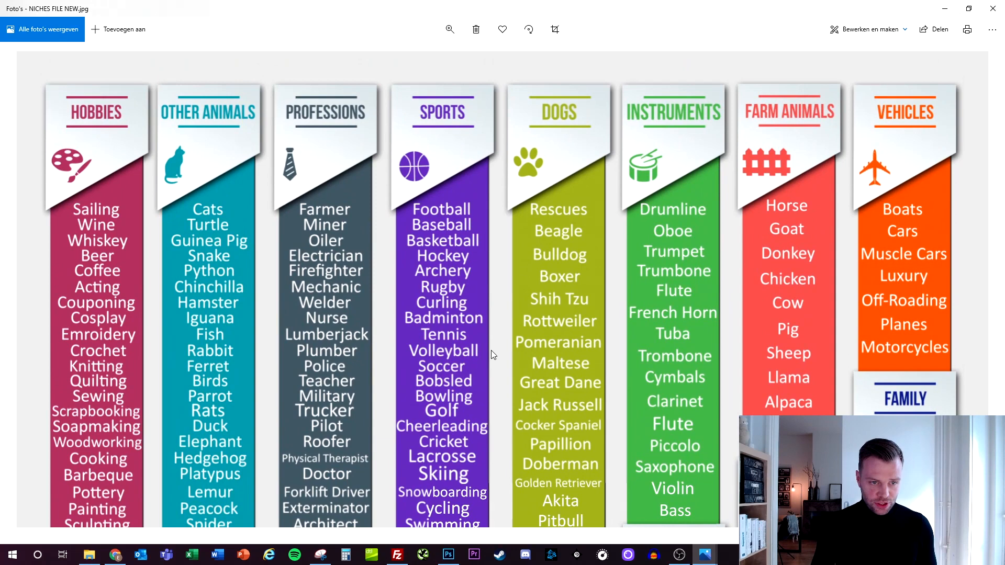
- Move from the Bluehost homepage to DreamHost's Shared Website Hosting page starting at $2.59/mo
scroll(down, 3)
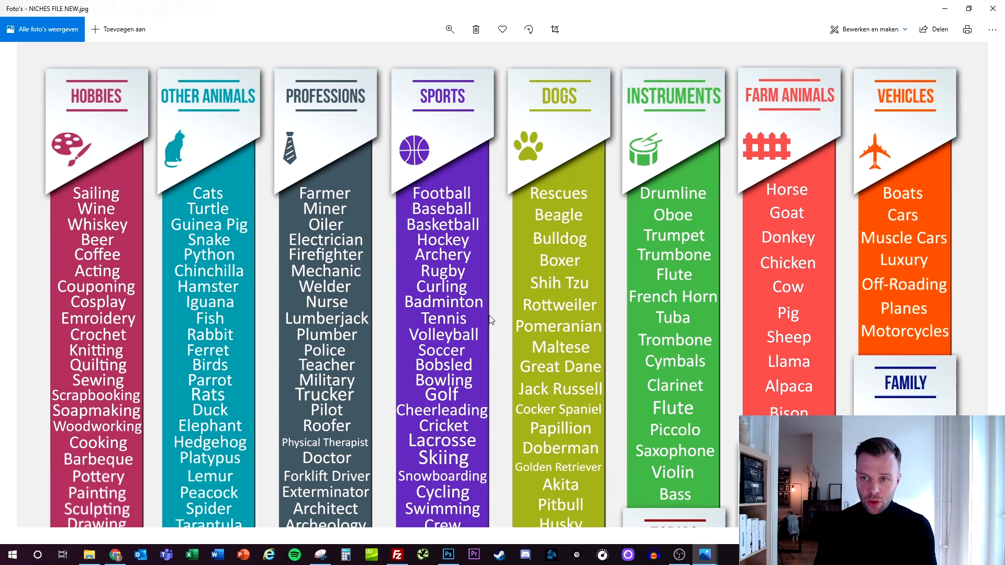
mouse_move(440, 264)
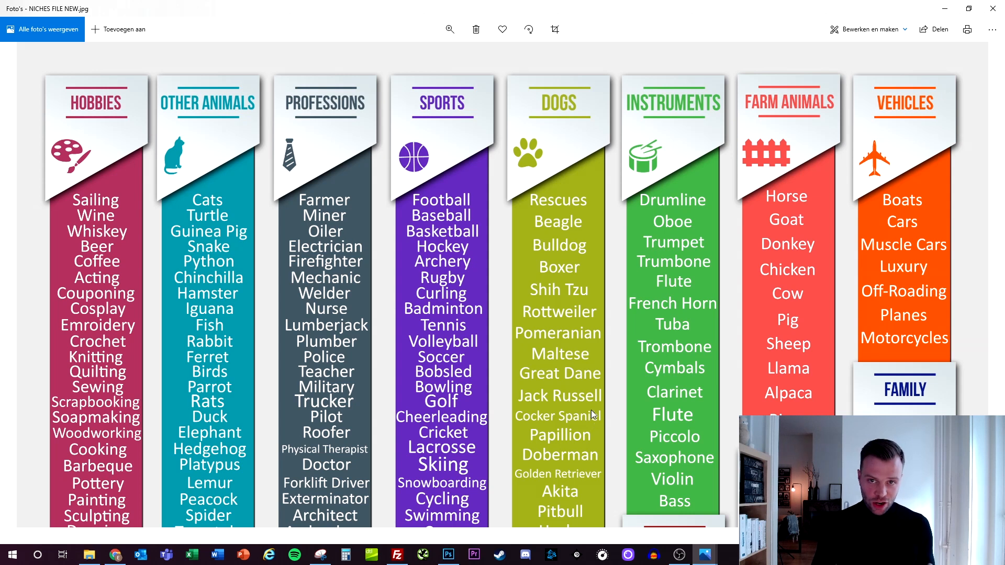
scroll(down, 3)
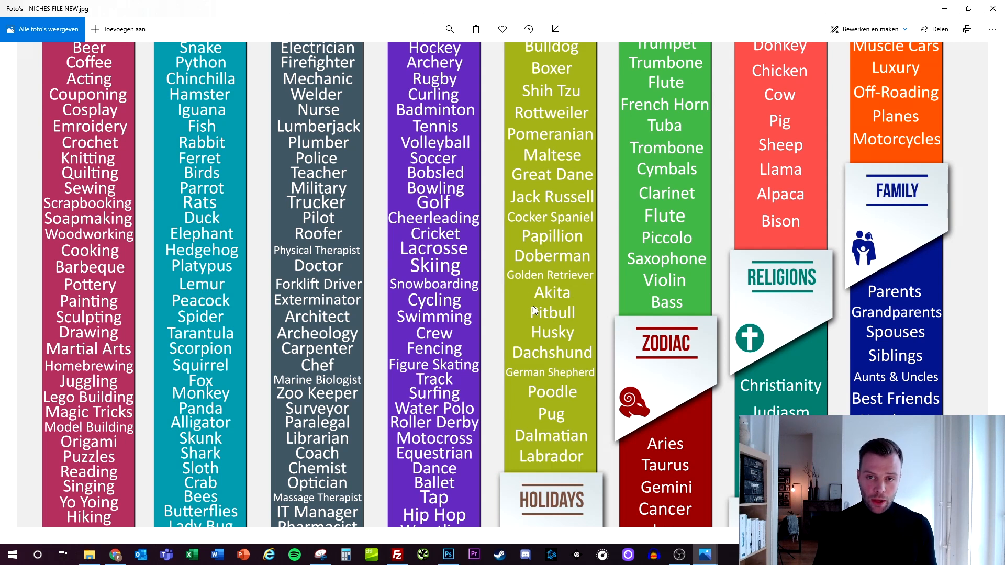
mouse_move(509, 323)
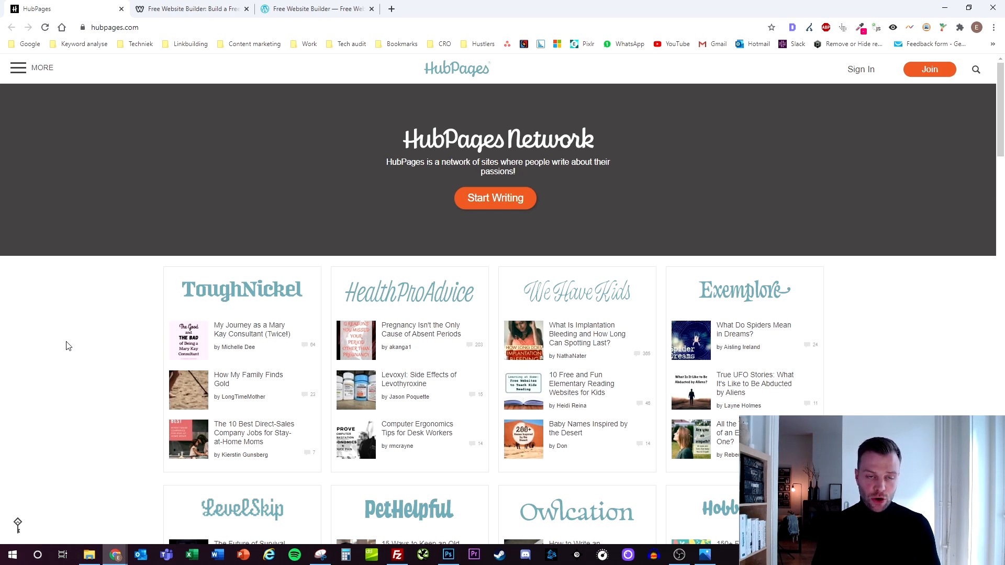
mouse_move(123, 339)
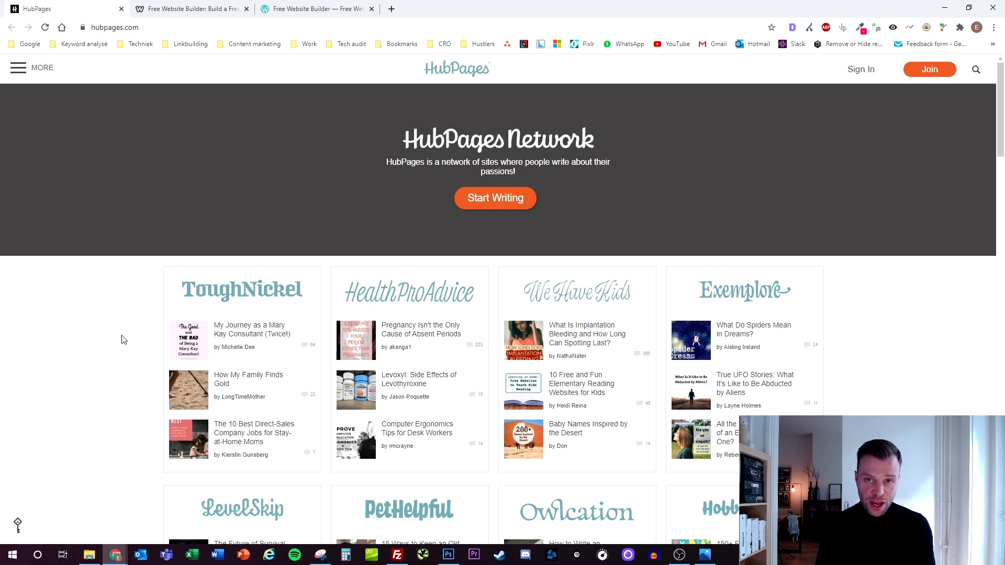
mouse_move(338, 222)
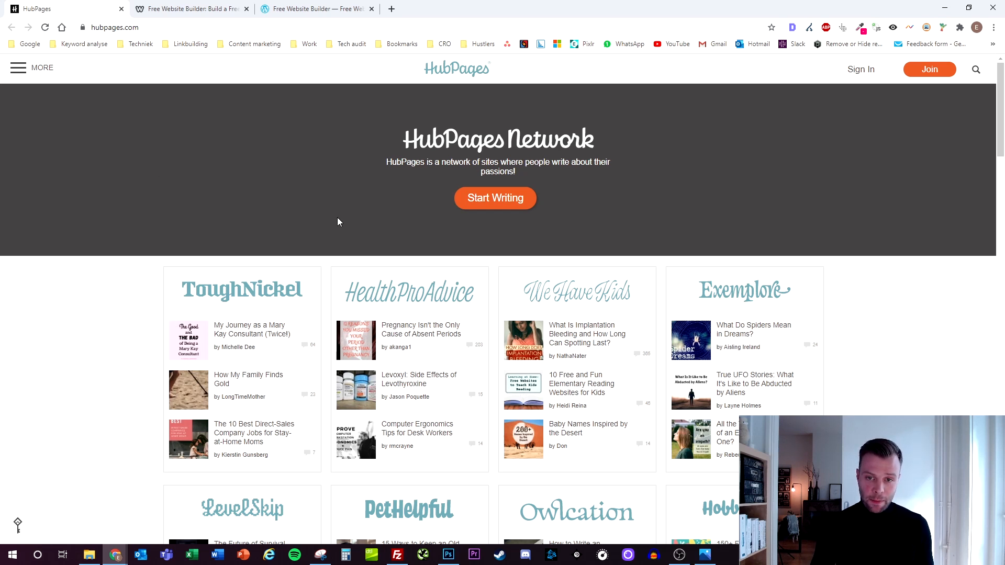
mouse_move(609, 241)
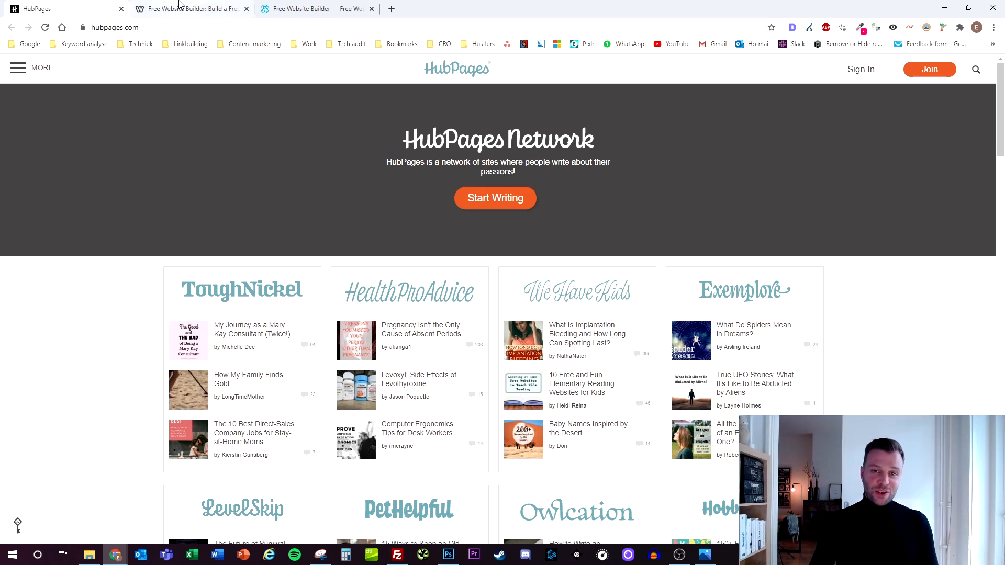
click(190, 8)
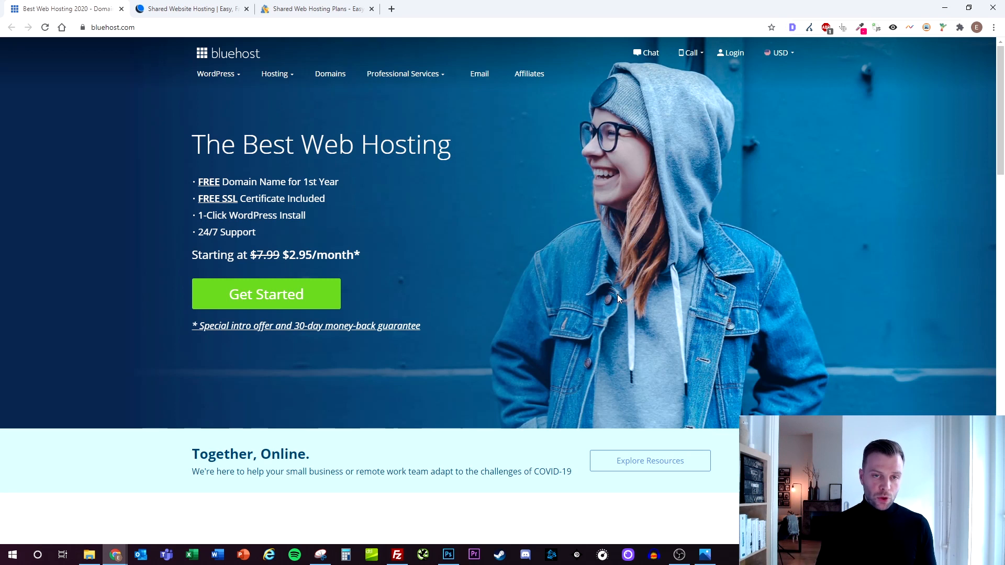
mouse_move(516, 333)
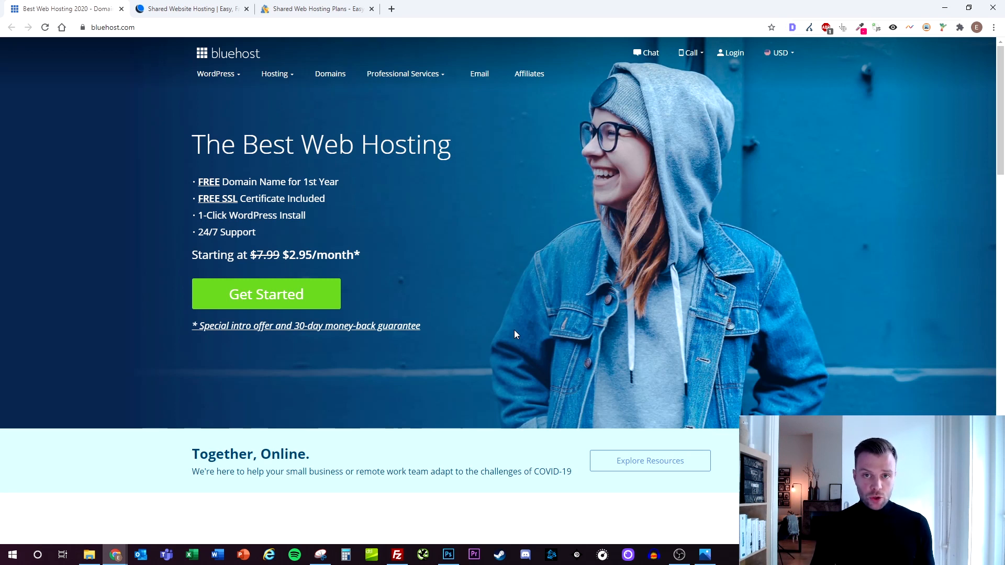
mouse_move(180, 320)
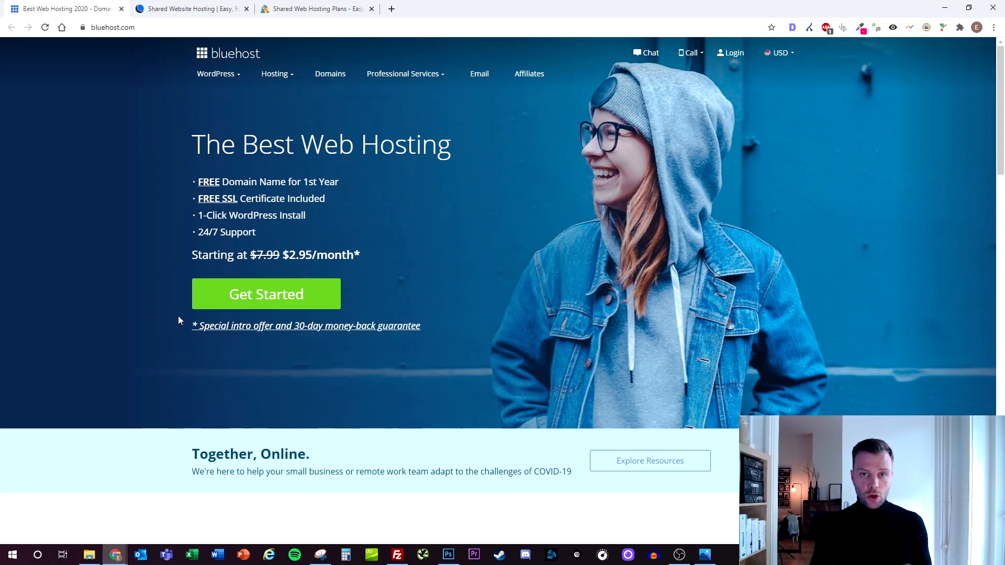
mouse_move(188, 130)
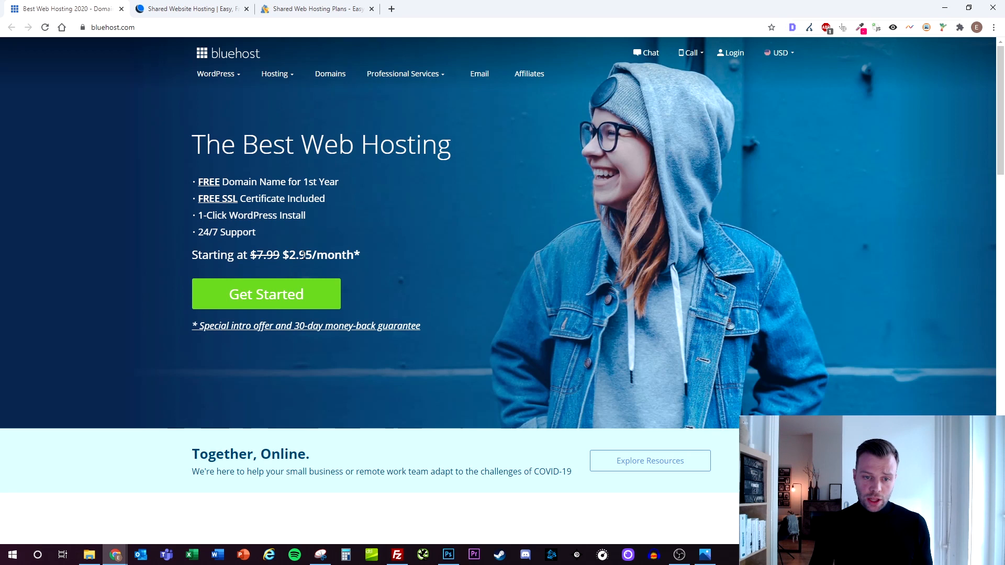
mouse_move(227, 242)
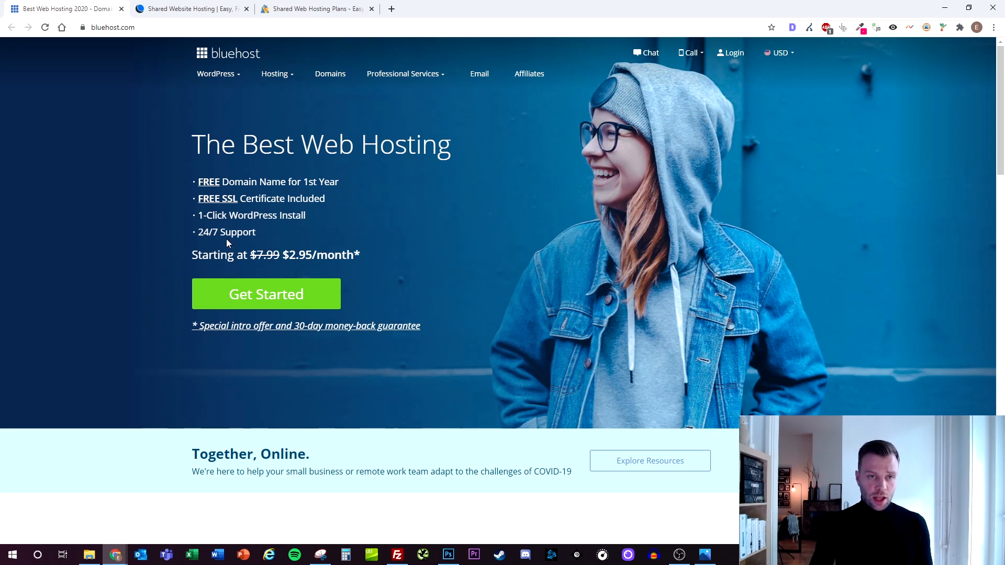
mouse_move(197, 245)
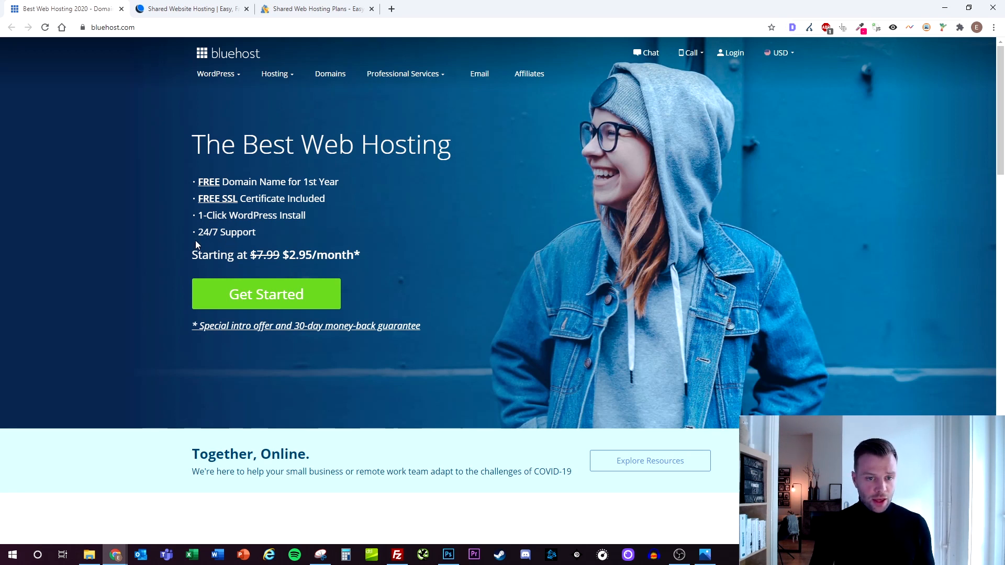
mouse_move(158, 245)
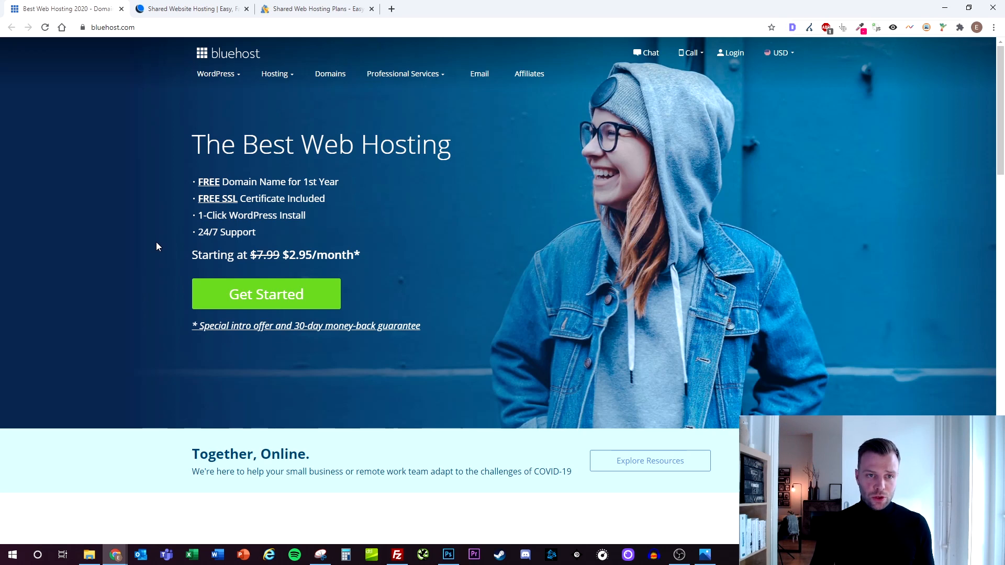
click(190, 8)
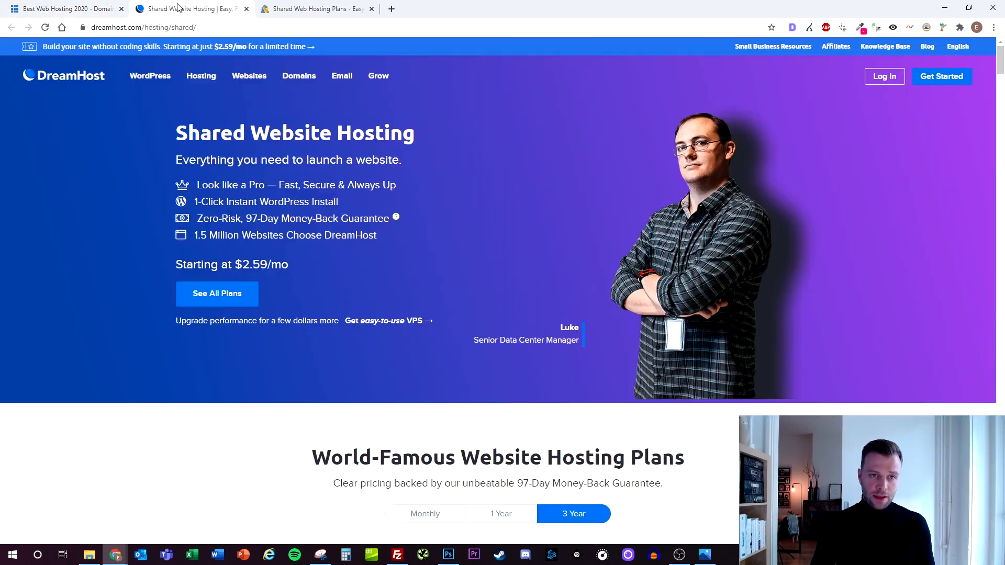
mouse_move(56, 173)
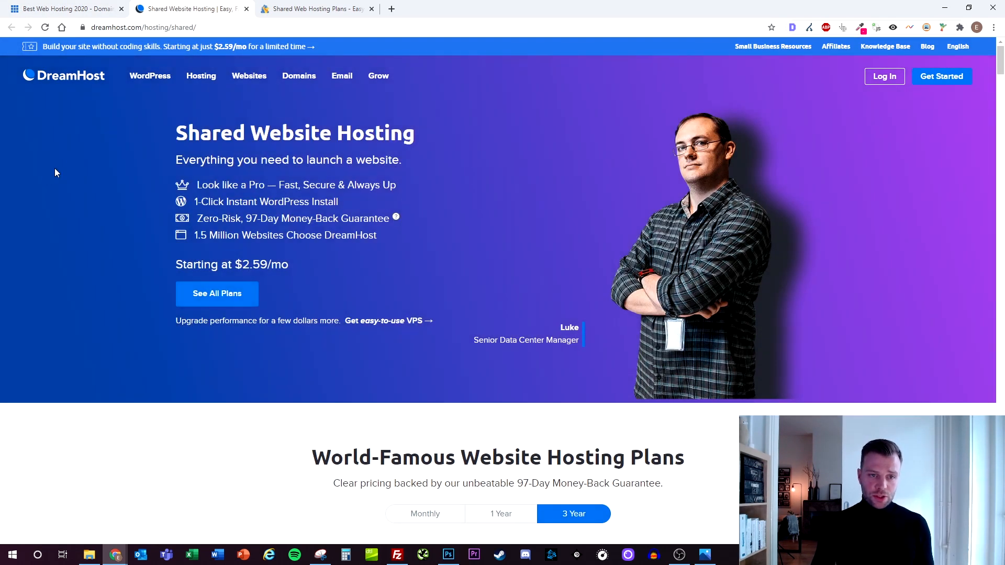
mouse_move(150, 75)
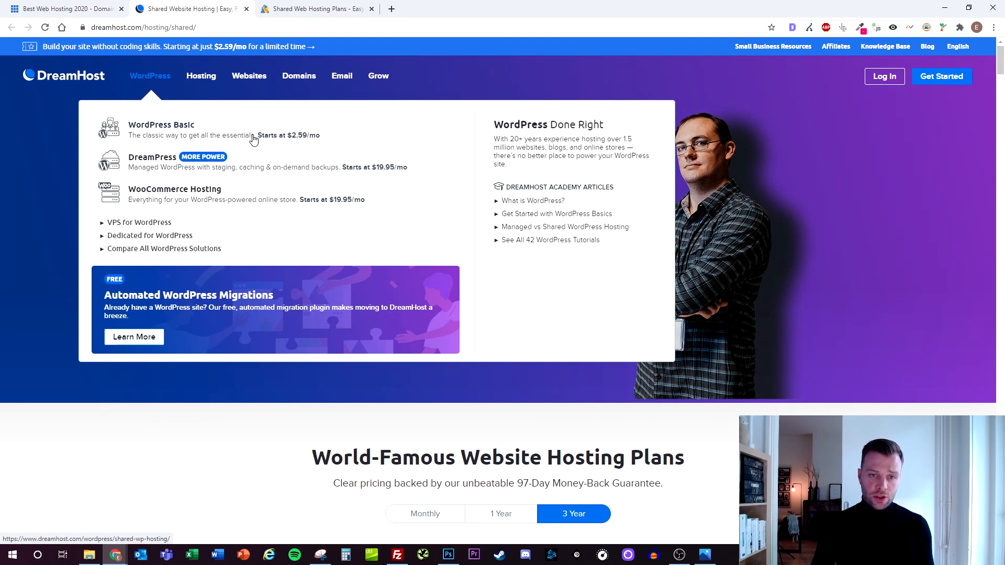
mouse_move(297, 146)
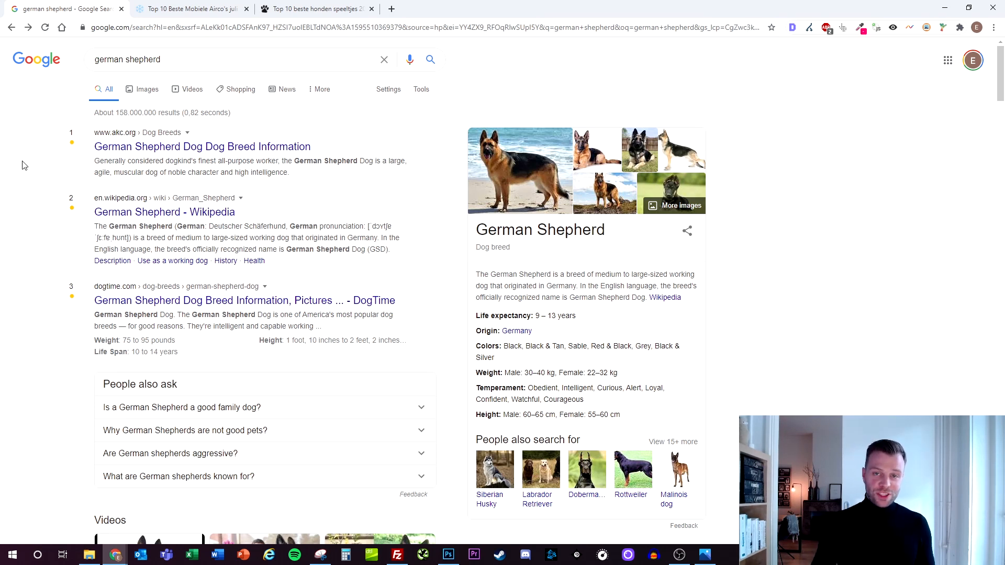
- Search Google for 'dog toys' and open the Amazon dog toys results
text(dog toys)
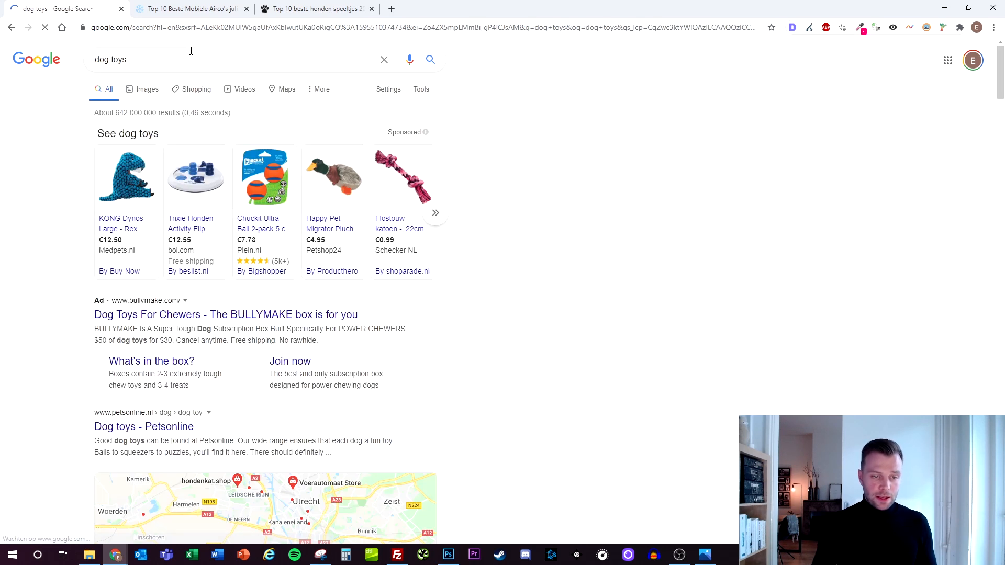
scroll(down, 3)
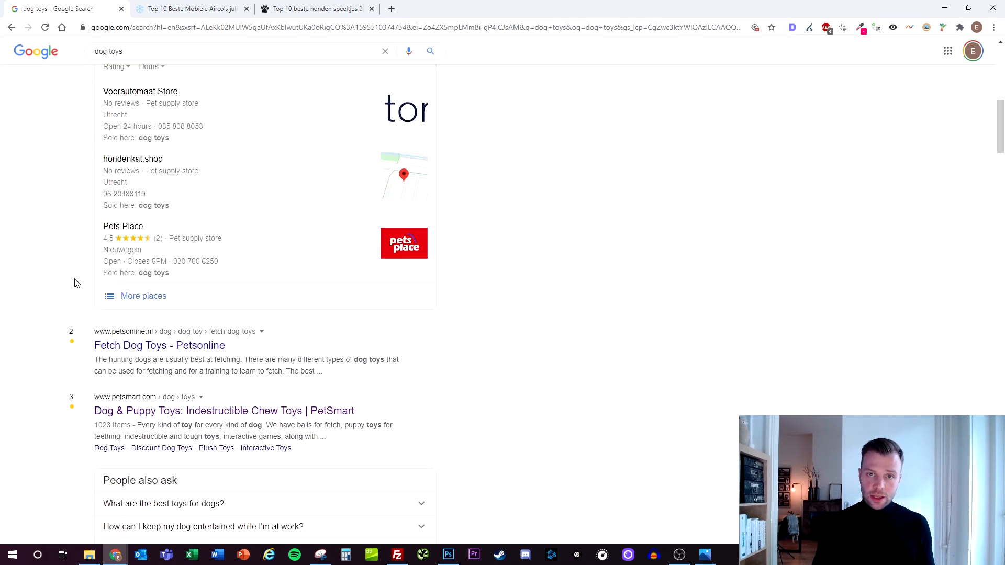
scroll(down, 3)
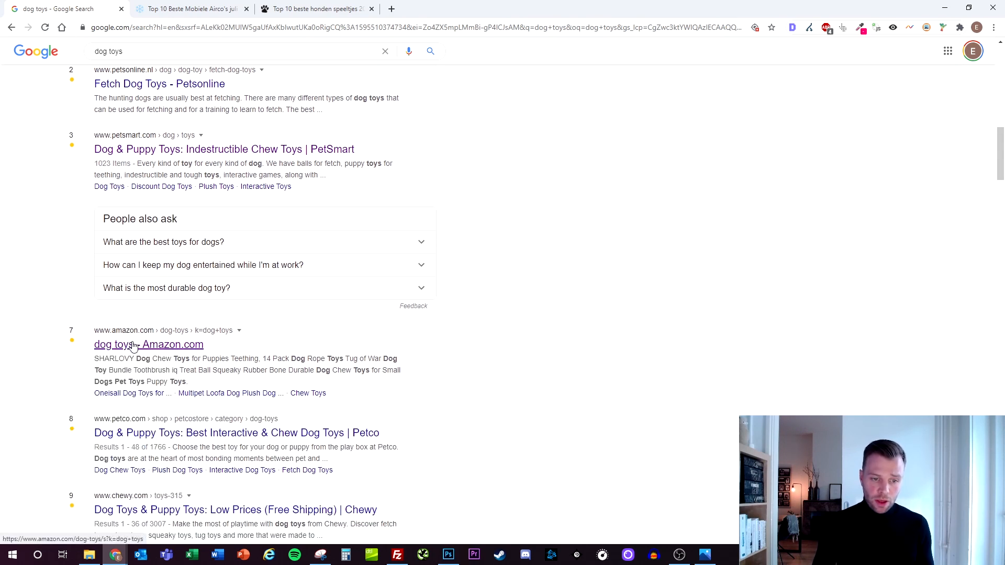
click(148, 345)
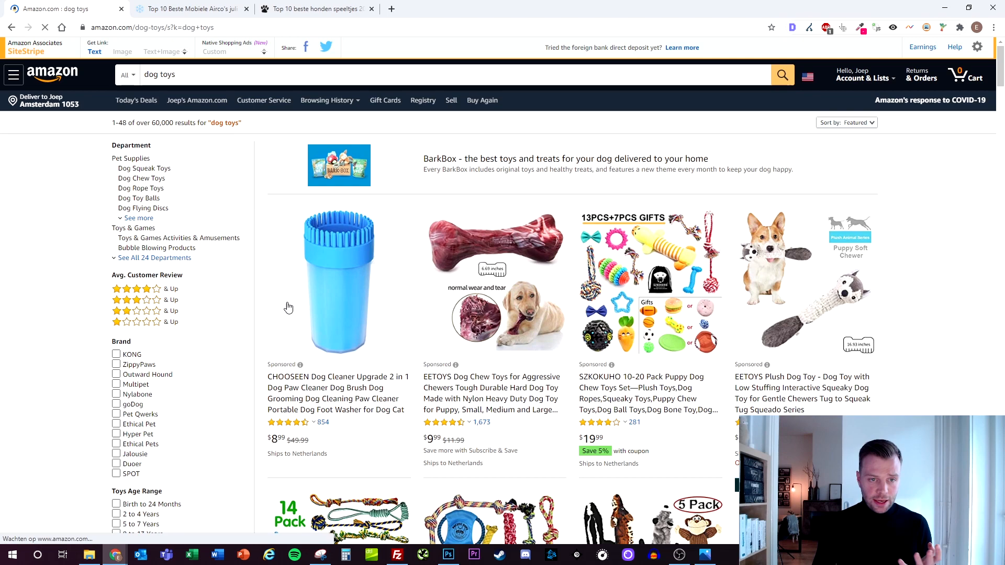
- Open the full Best Dog Toys article from Amazon's Editorial recommendations
scroll(down, 3)
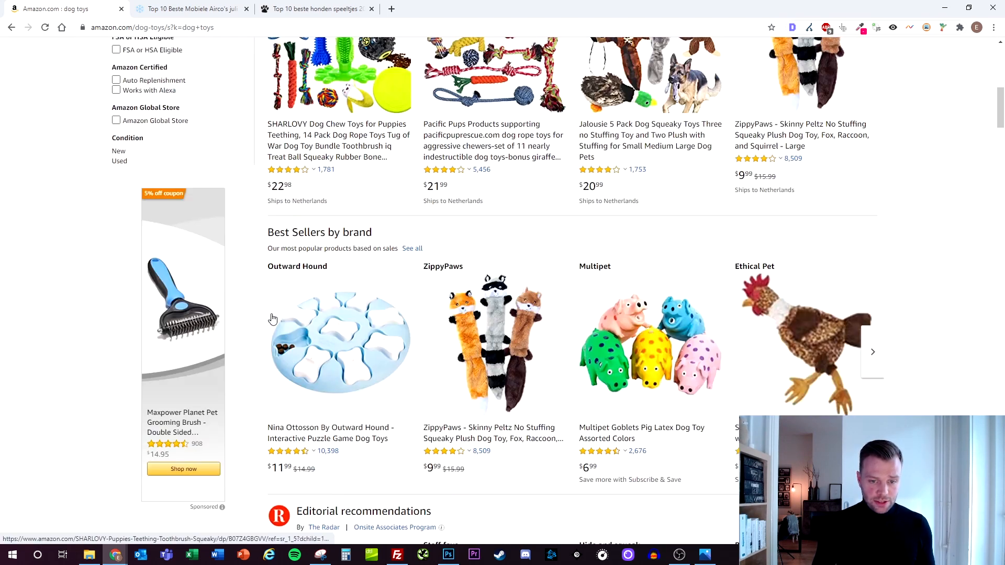
scroll(down, 3)
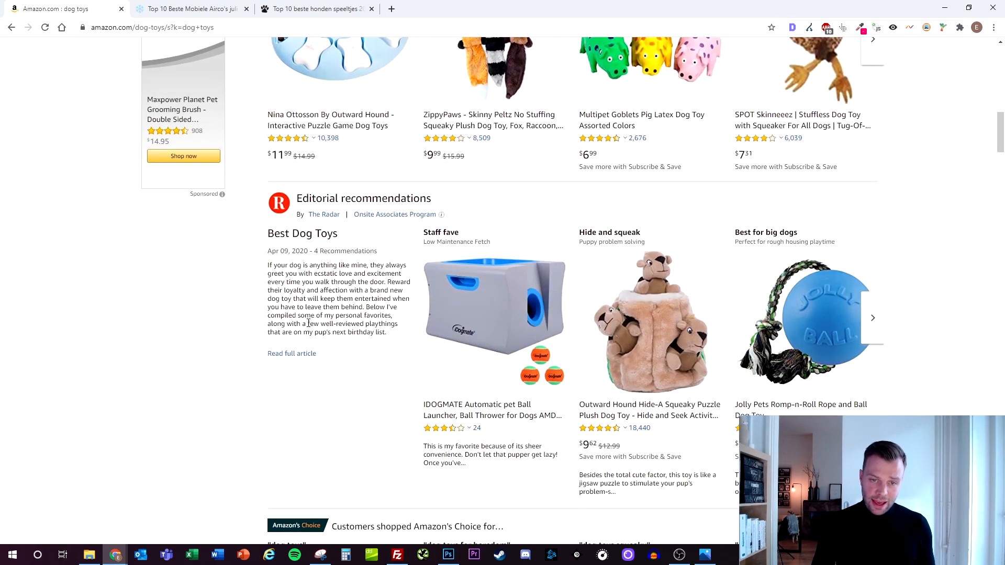
mouse_move(291, 352)
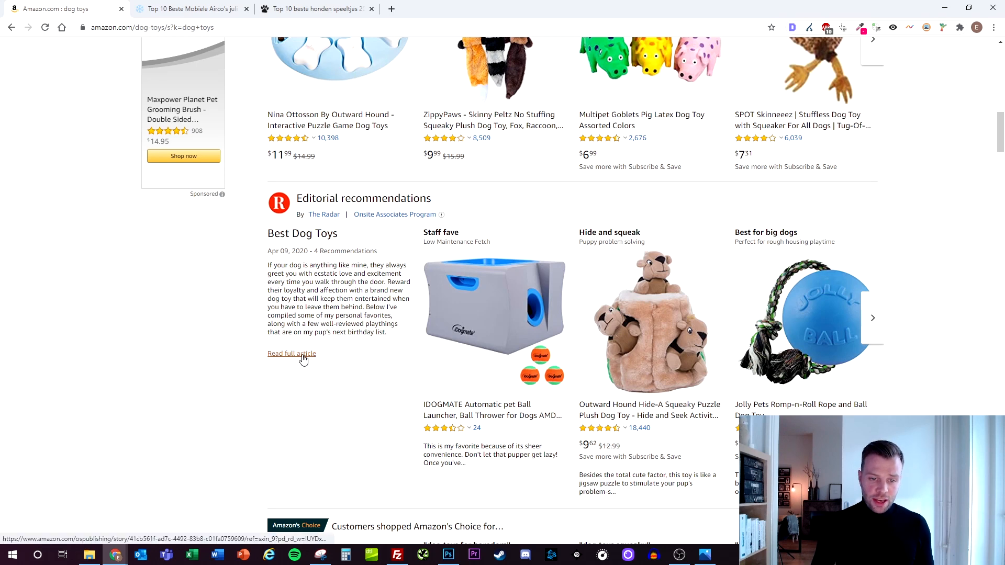
click(290, 352)
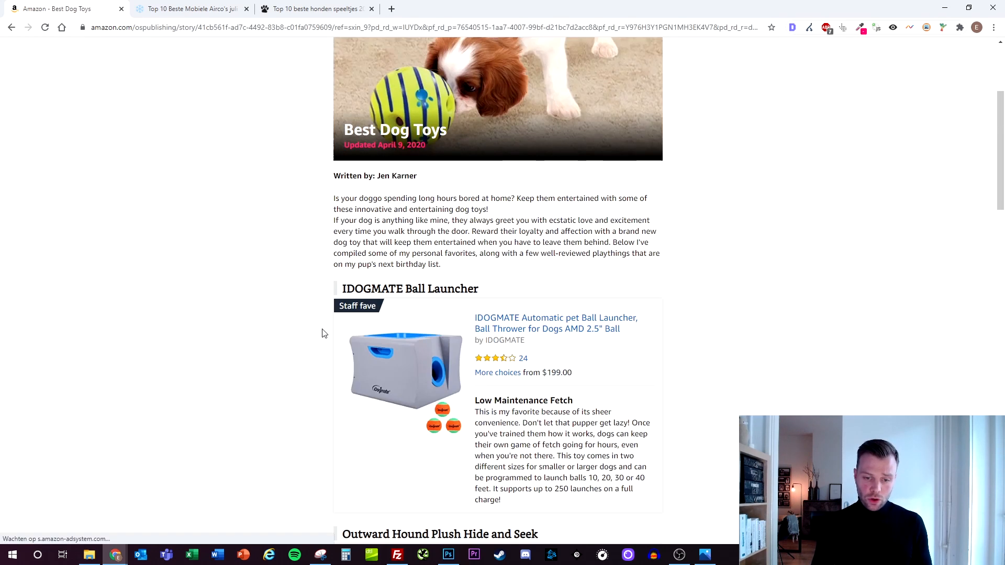
scroll(down, 3)
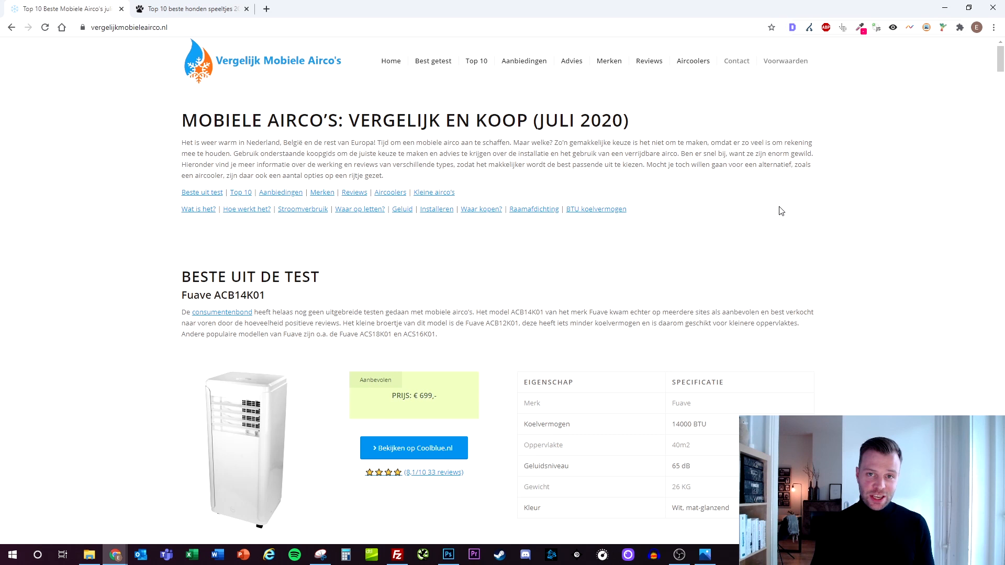
mouse_move(800, 235)
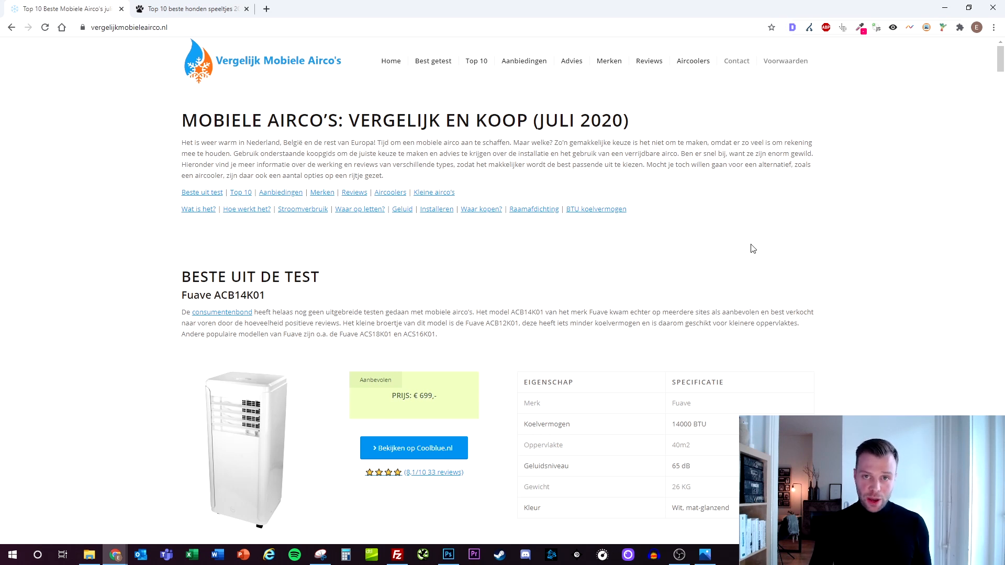
click(792, 28)
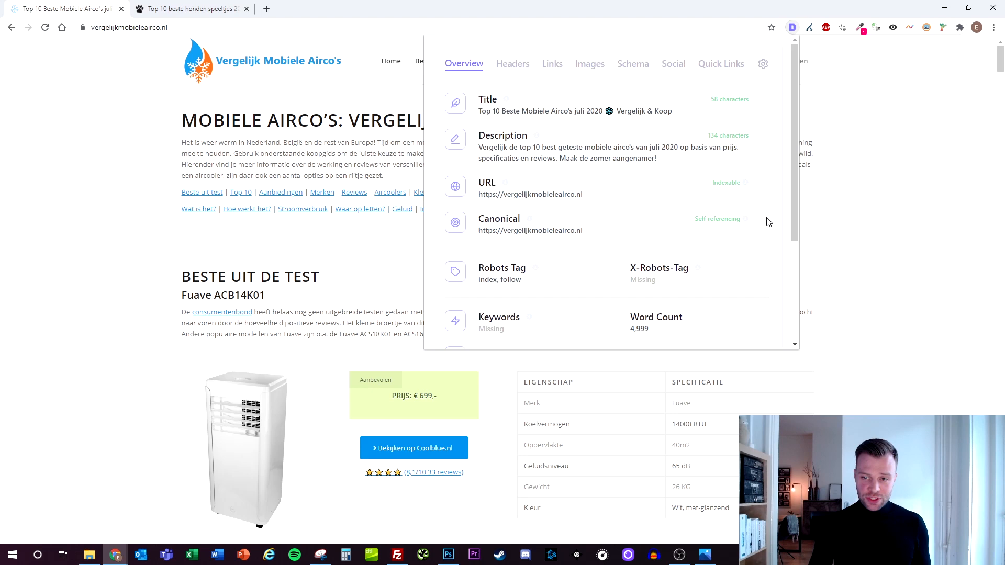
scroll(down, 3)
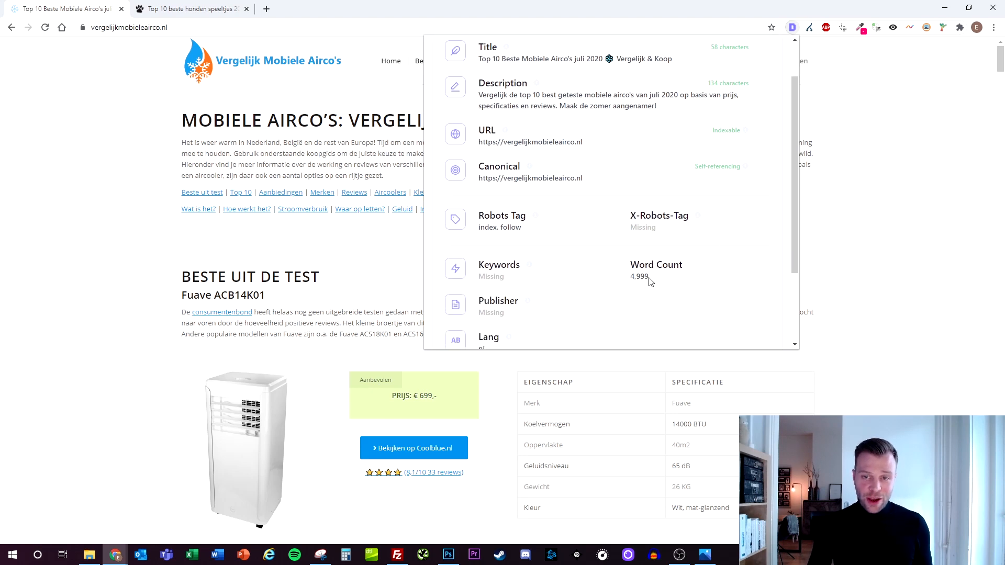
scroll(down, 3)
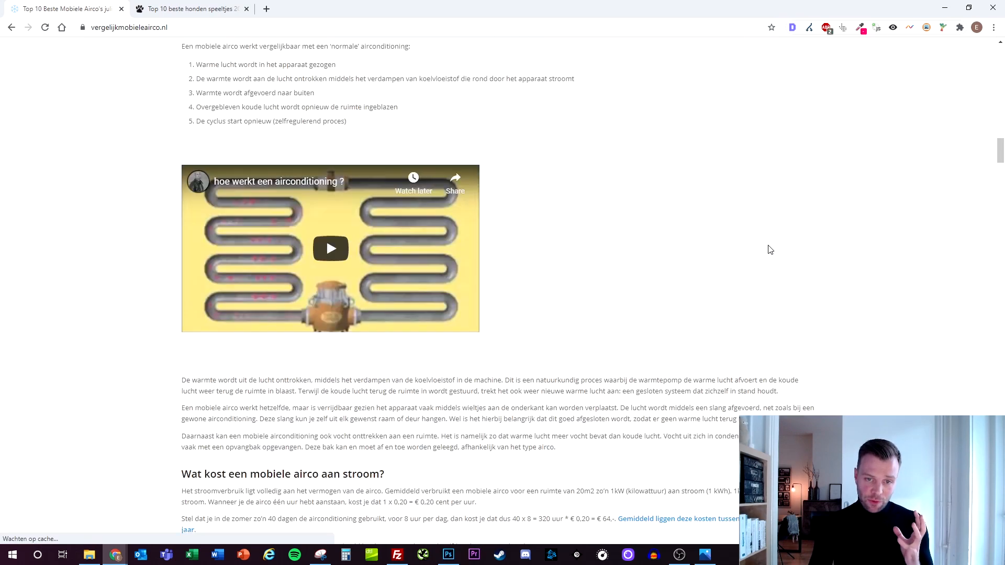
scroll(down, 3)
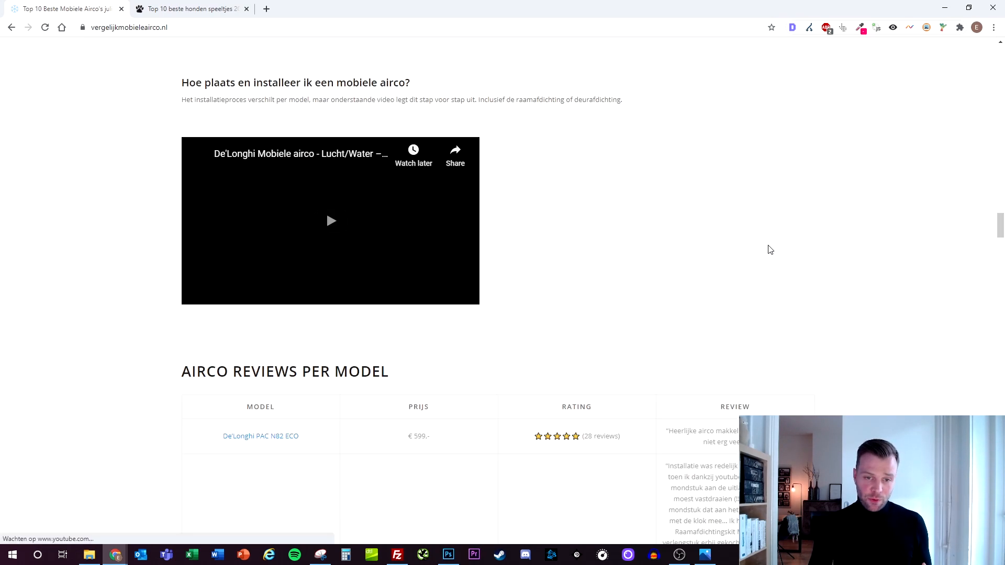
scroll(down, 3)
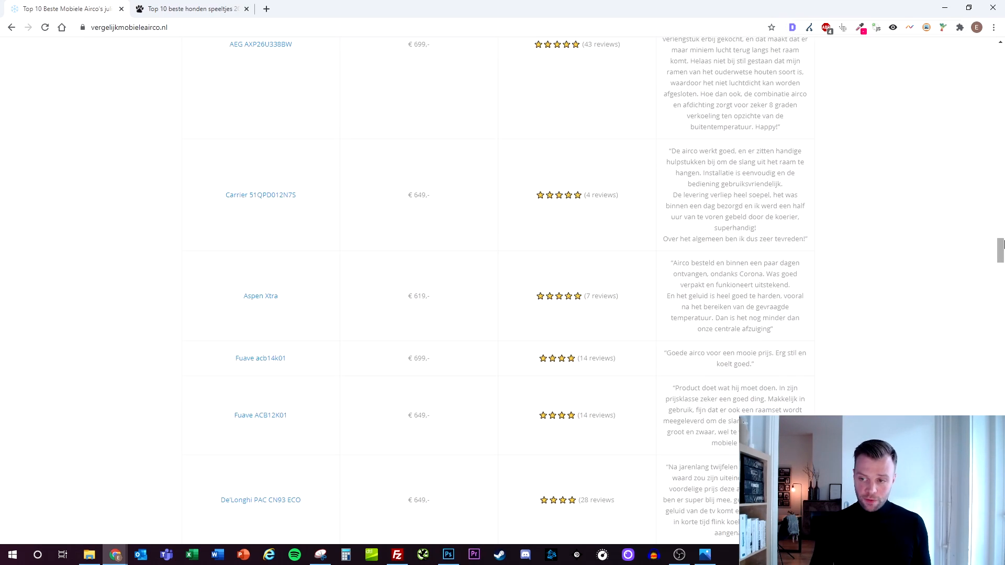
scroll(down, 3)
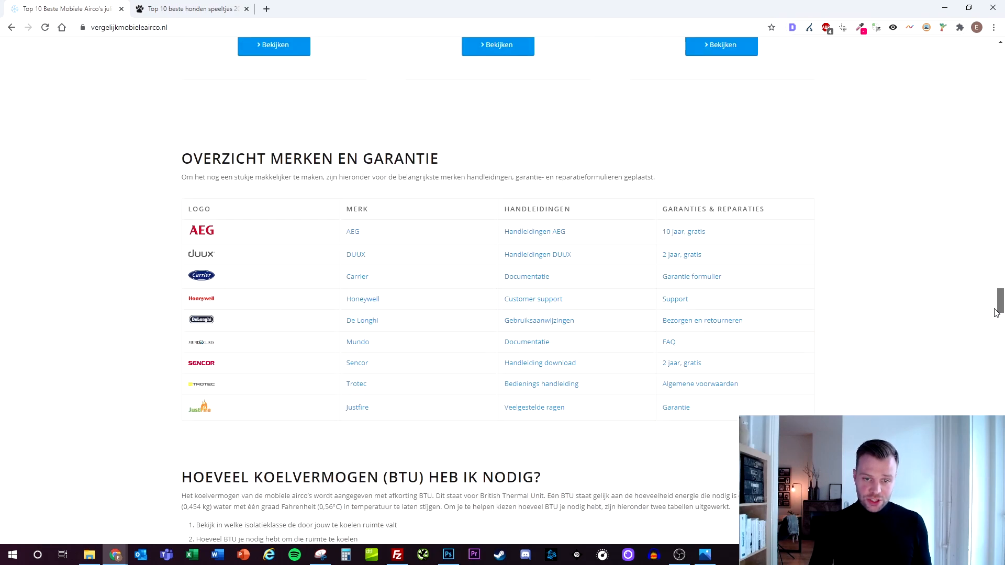
scroll(down, 3)
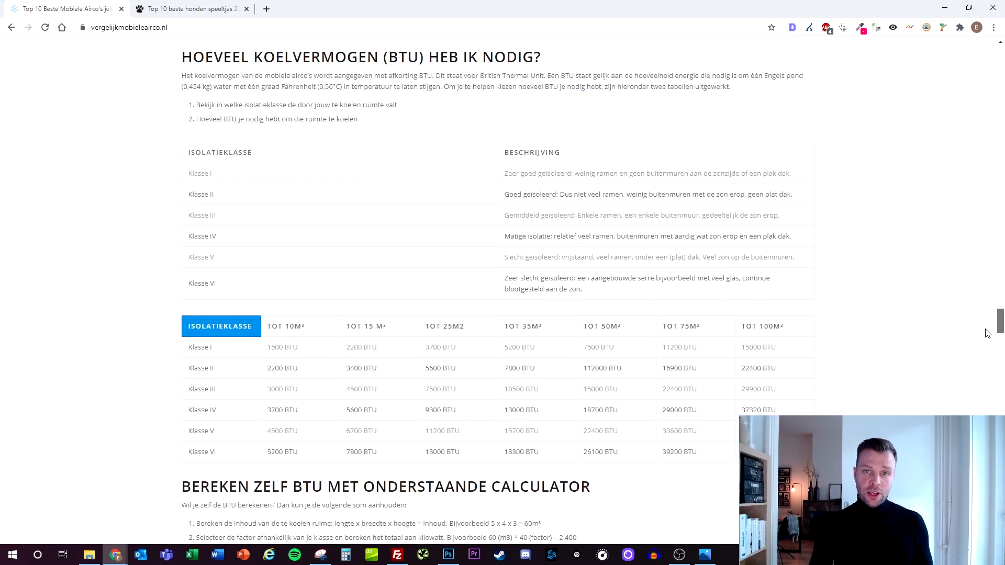
scroll(down, 3)
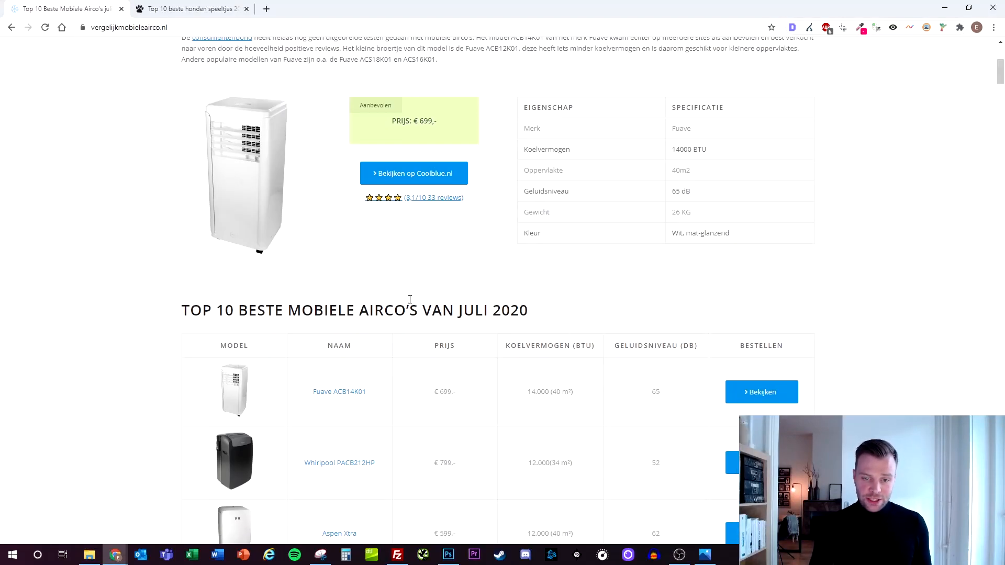
scroll(down, 3)
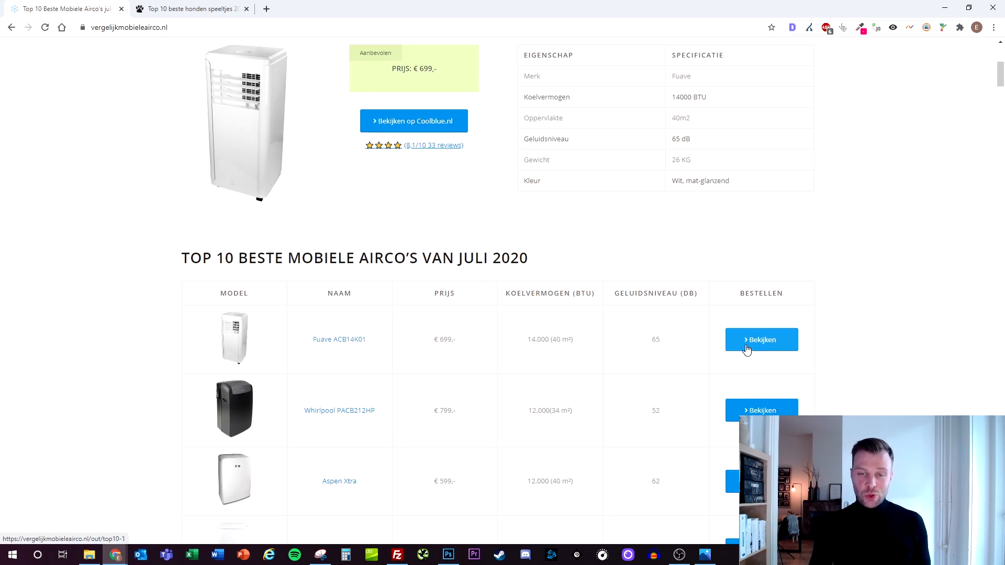
mouse_move(753, 325)
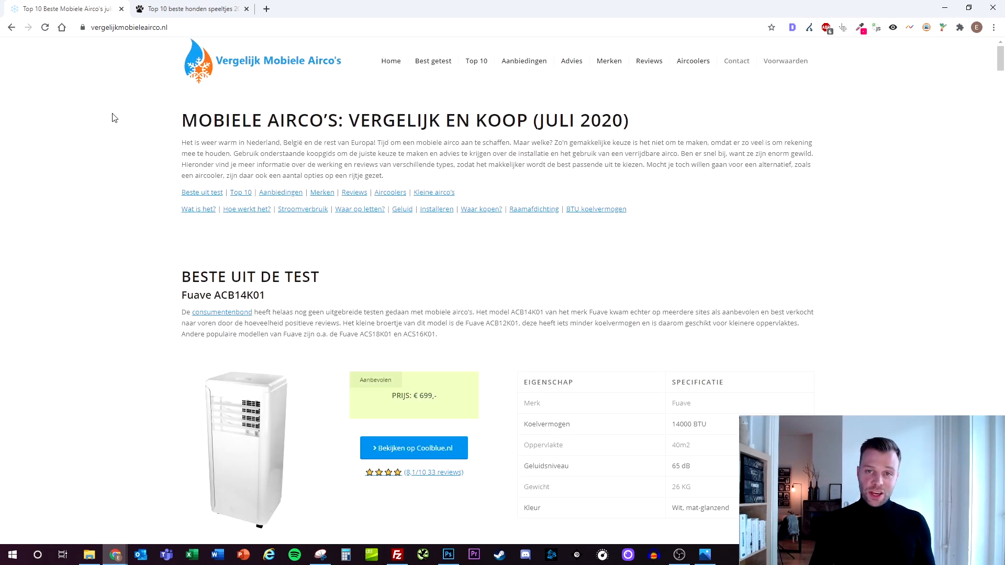
- Switch to the herdershonden.nl dog toys article and view its SEO metadata overview
click(186, 8)
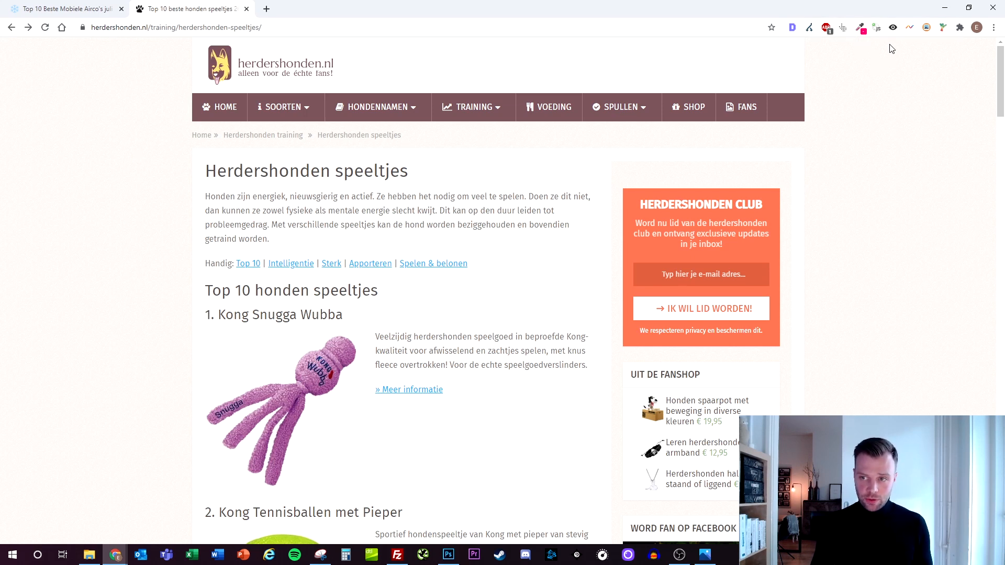
click(791, 27)
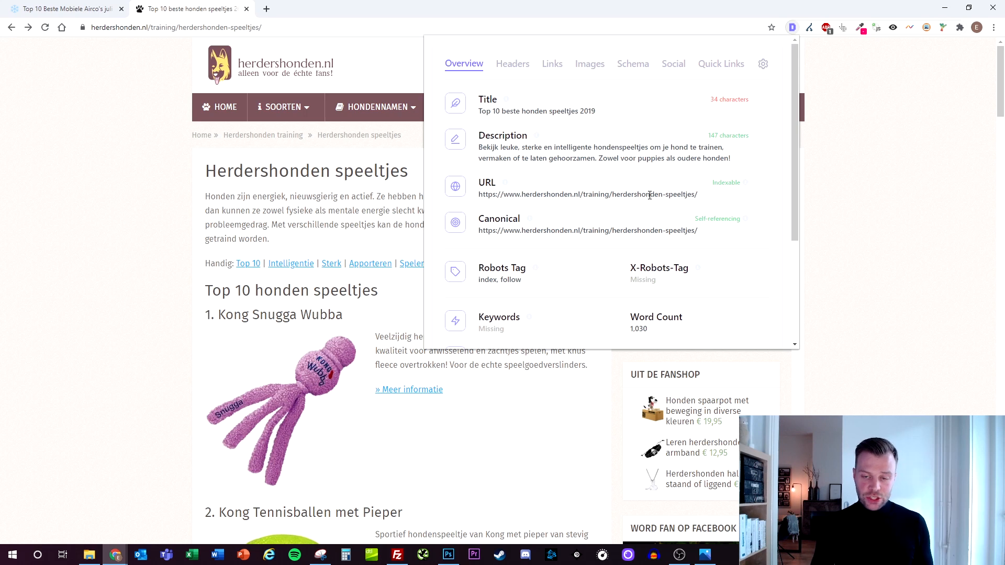
scroll(down, 3)
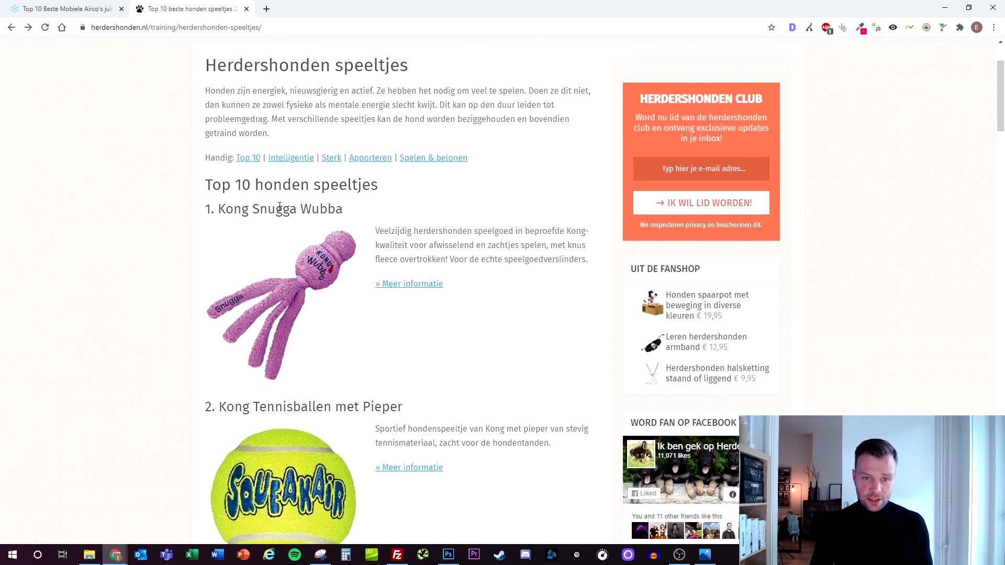
scroll(down, 3)
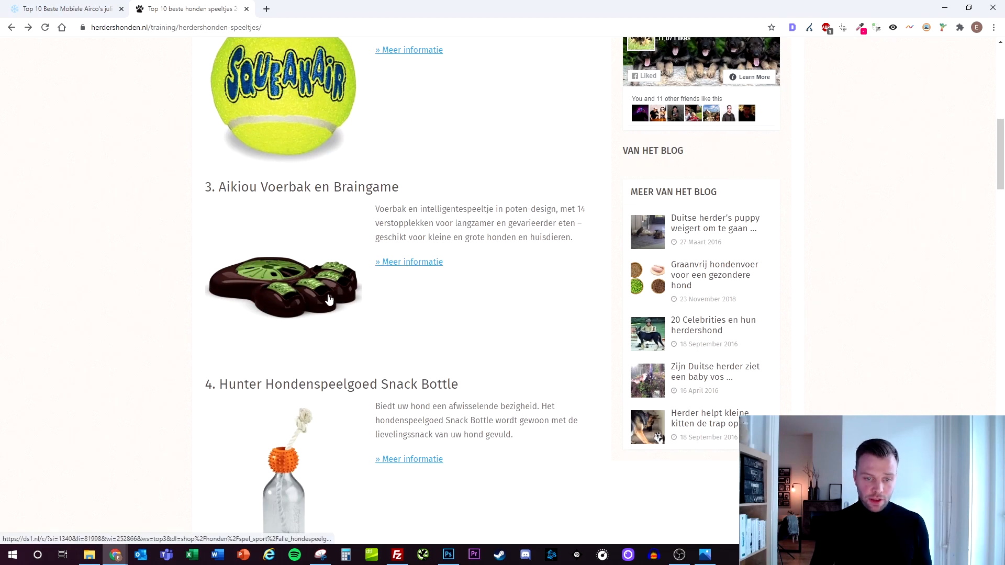
- Scroll through the article's Top 10 and themed dog toy sections, then back toward the top
scroll(down, 3)
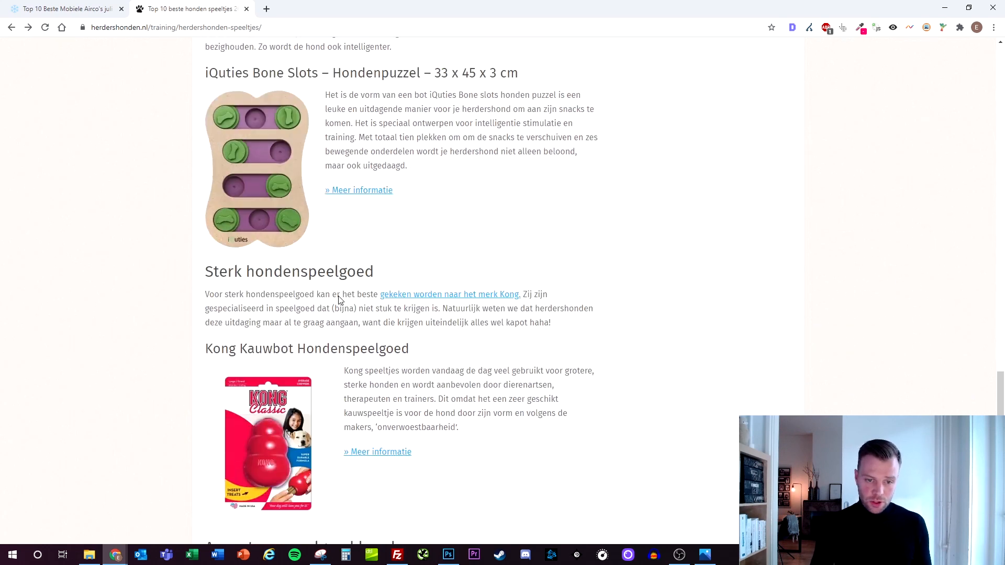
scroll(down, 3)
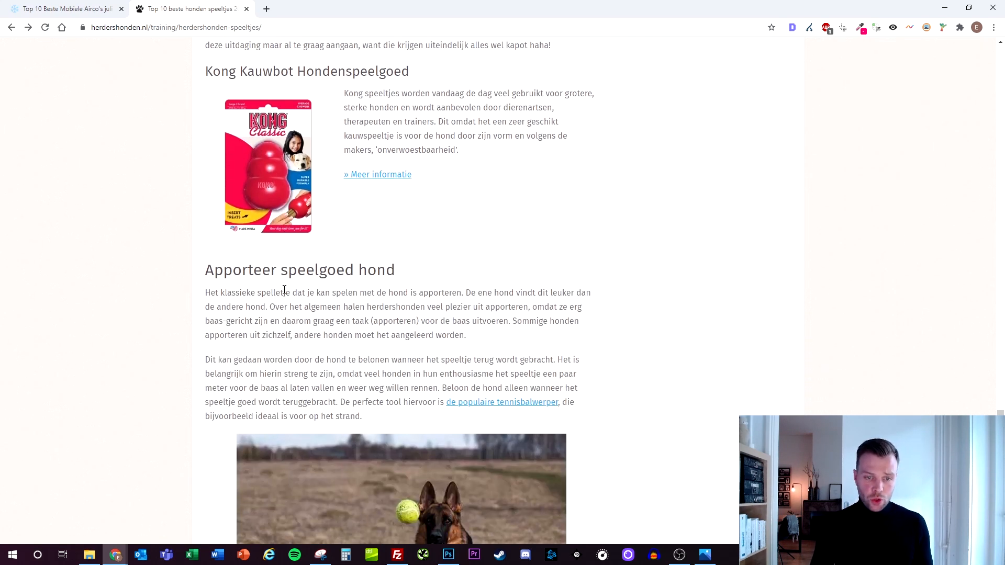
scroll(down, 3)
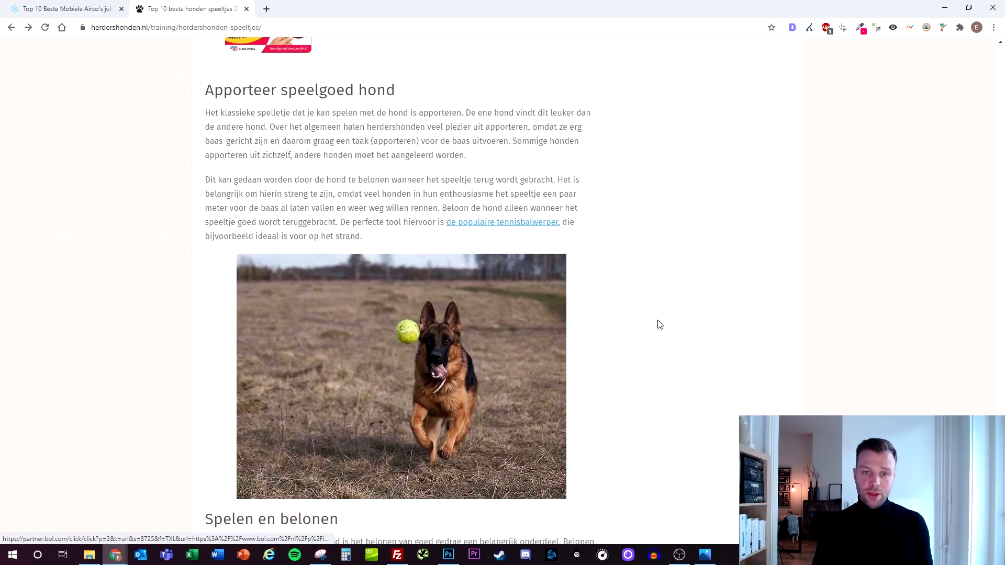
mouse_move(643, 332)
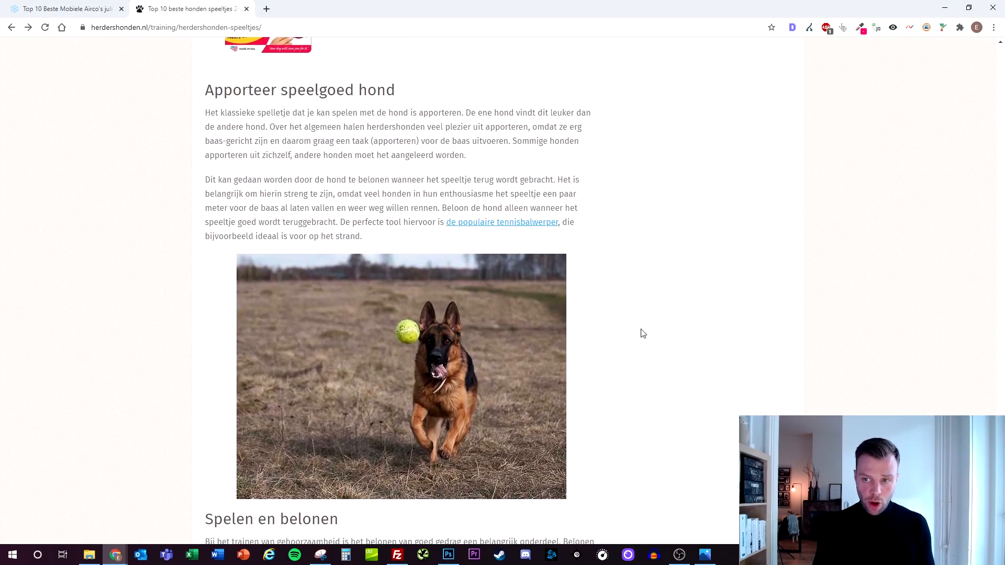
mouse_move(632, 347)
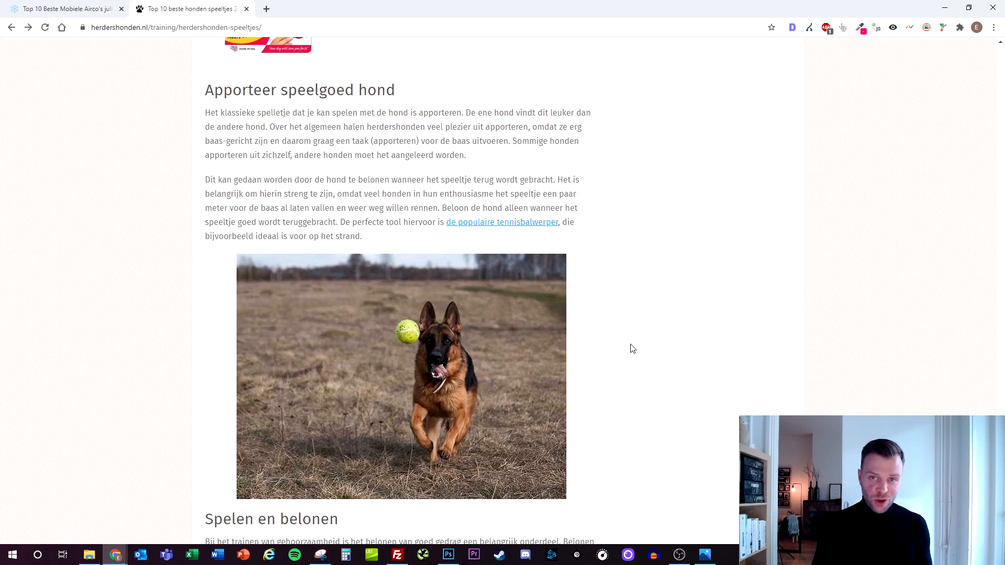
scroll(down, 3)
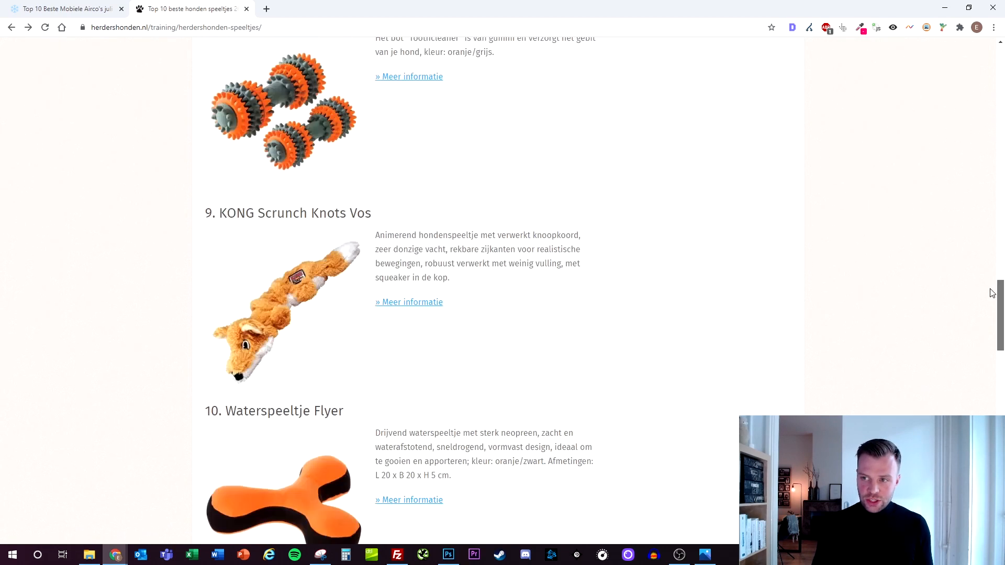
scroll(up, 3)
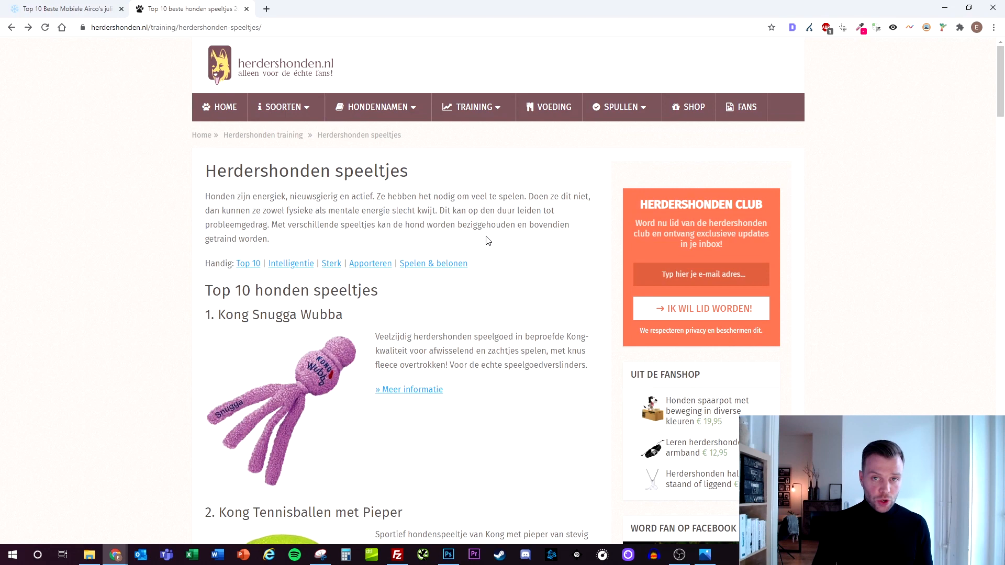
- Open the Hondenbenches page with the Top 10 dog crates of 2020 and look it over
click(620, 107)
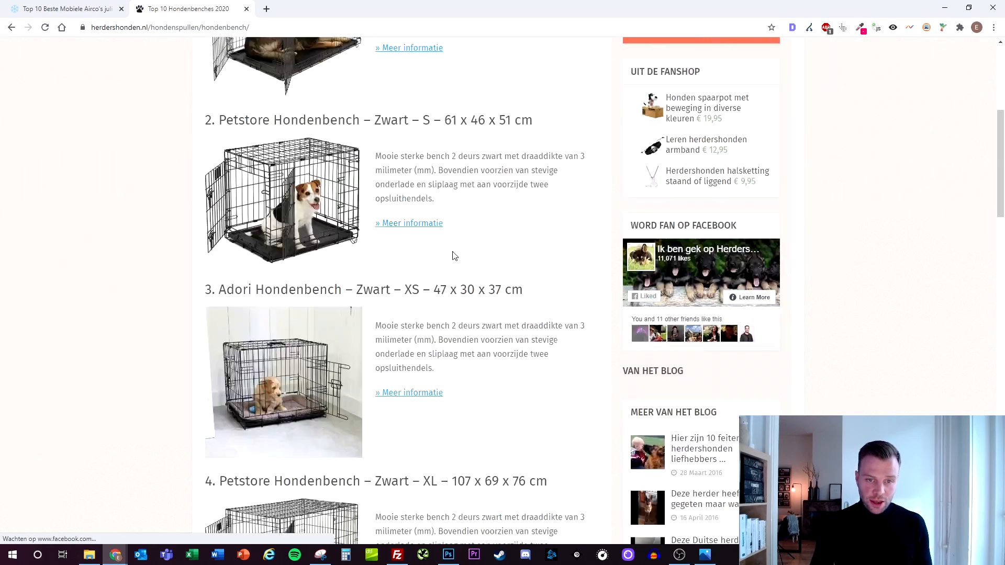
scroll(down, 3)
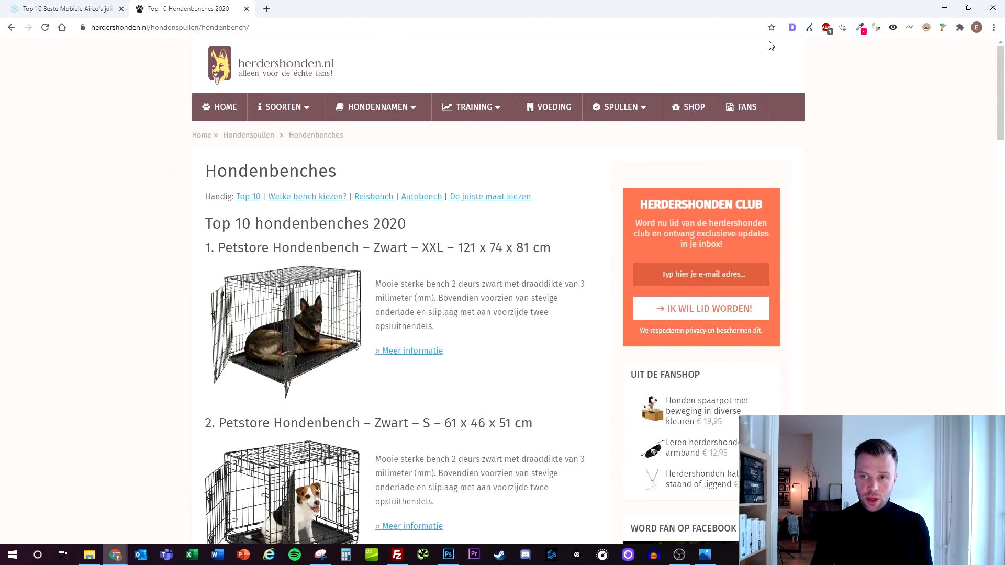
click(793, 27)
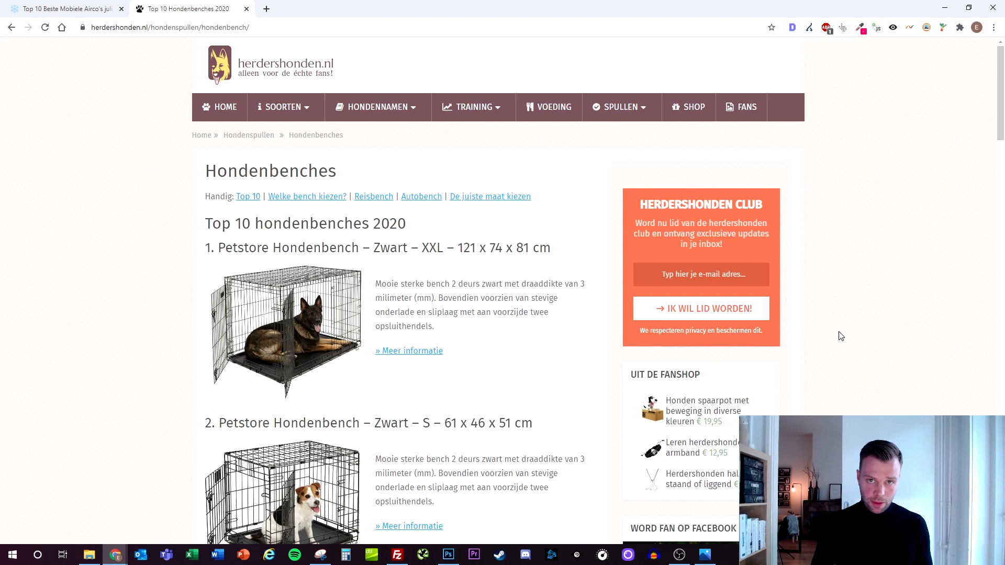
click(61, 8)
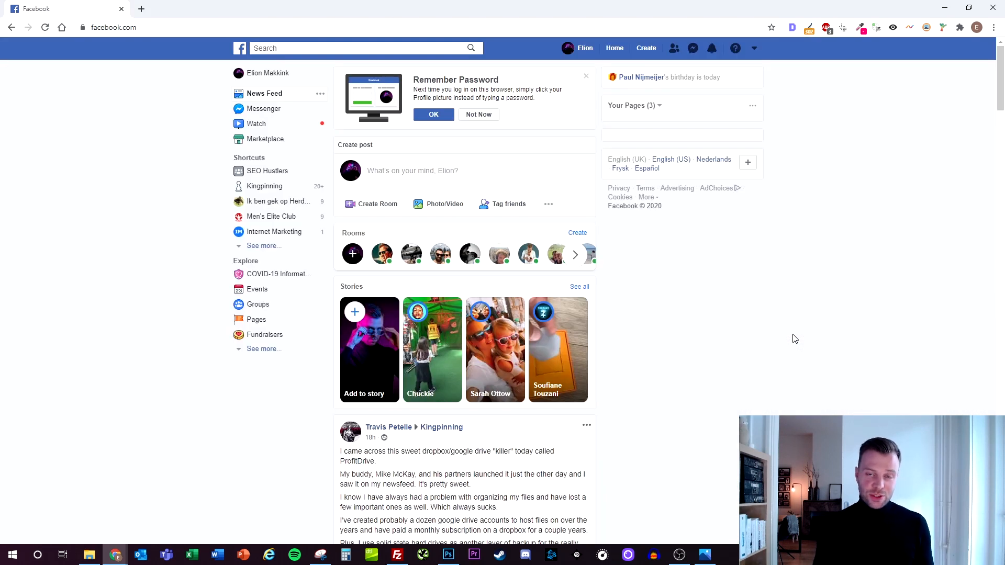
mouse_move(810, 335)
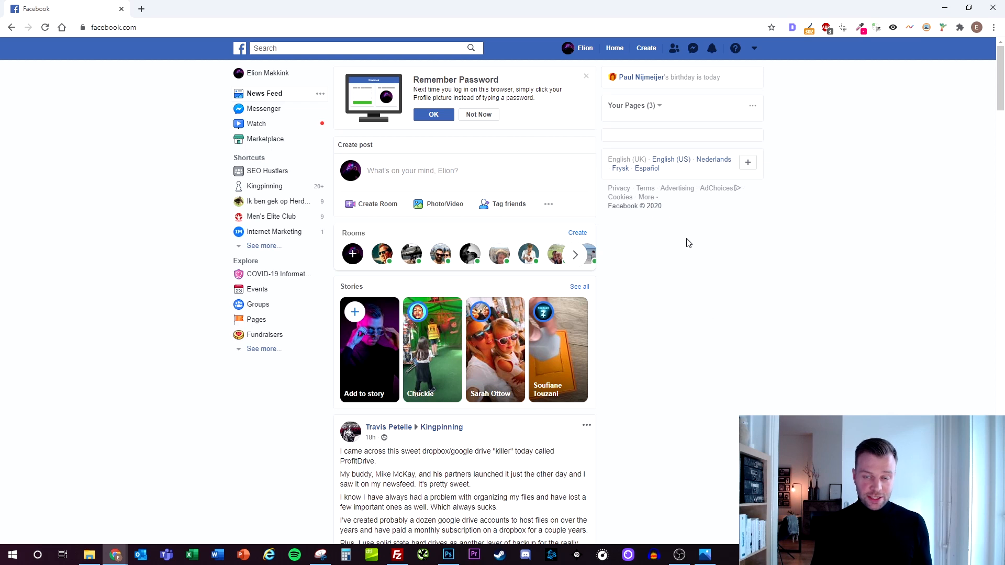
mouse_move(689, 267)
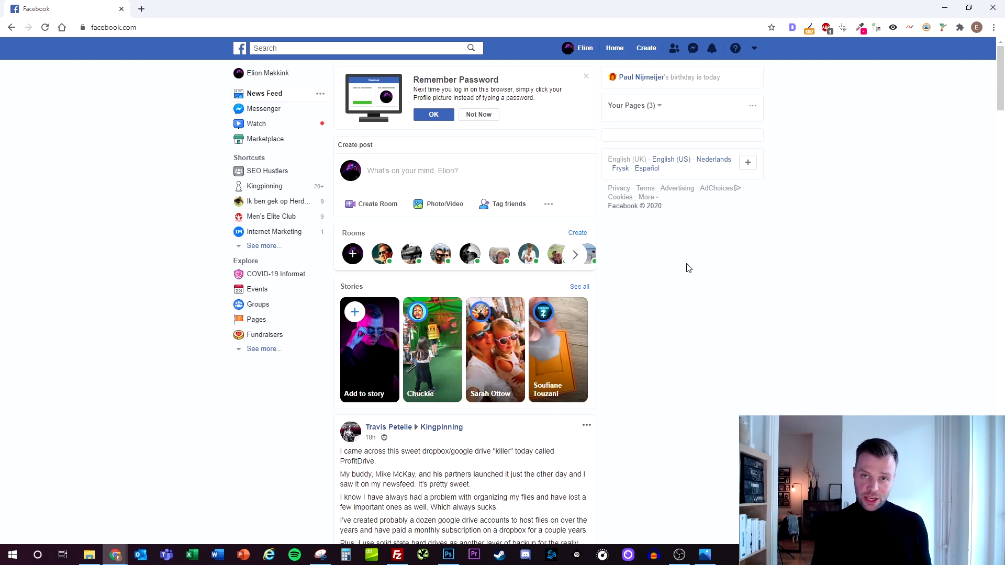
mouse_move(683, 254)
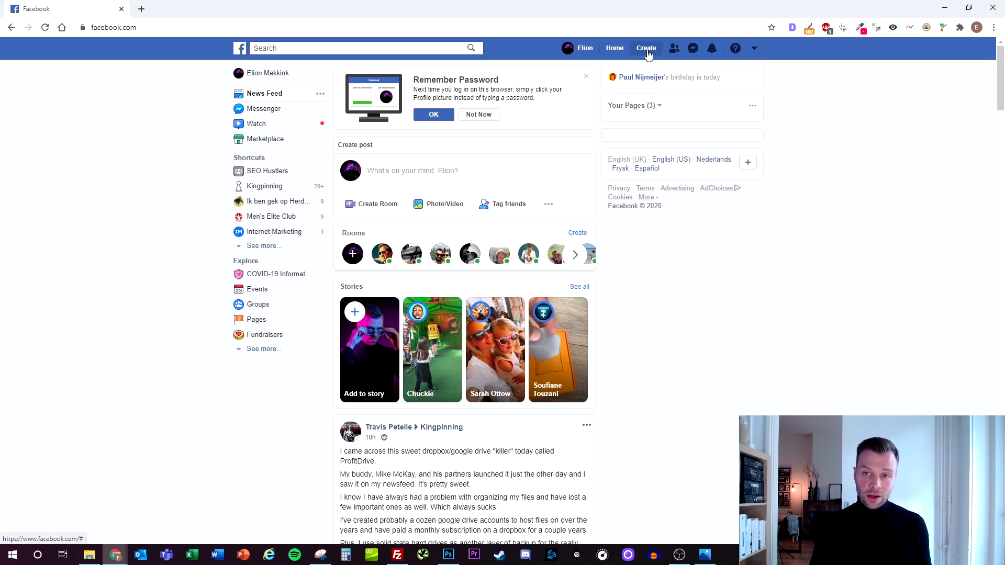
click(646, 48)
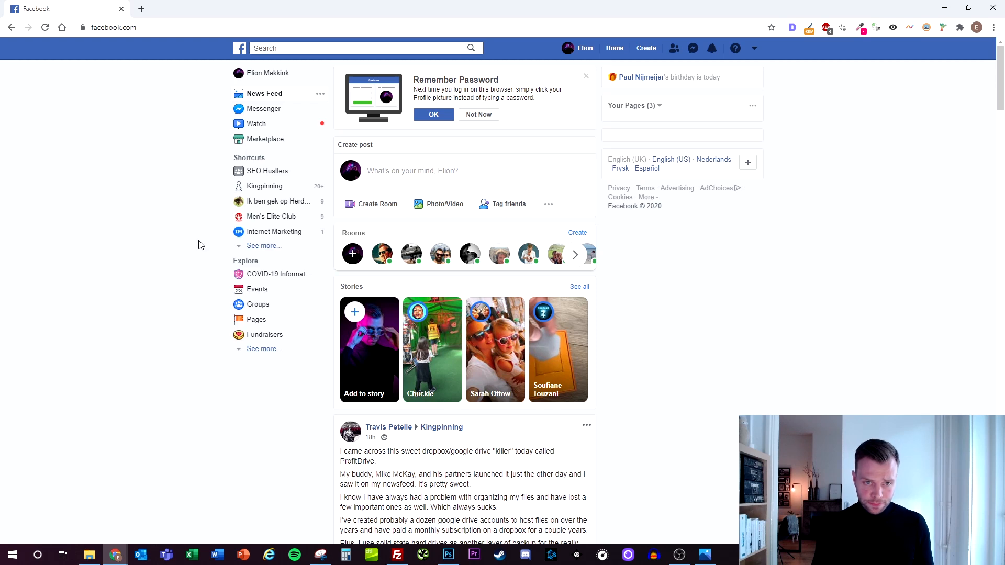
- Search Facebook for 'german shepherds' via the search suggestion
text(ge)
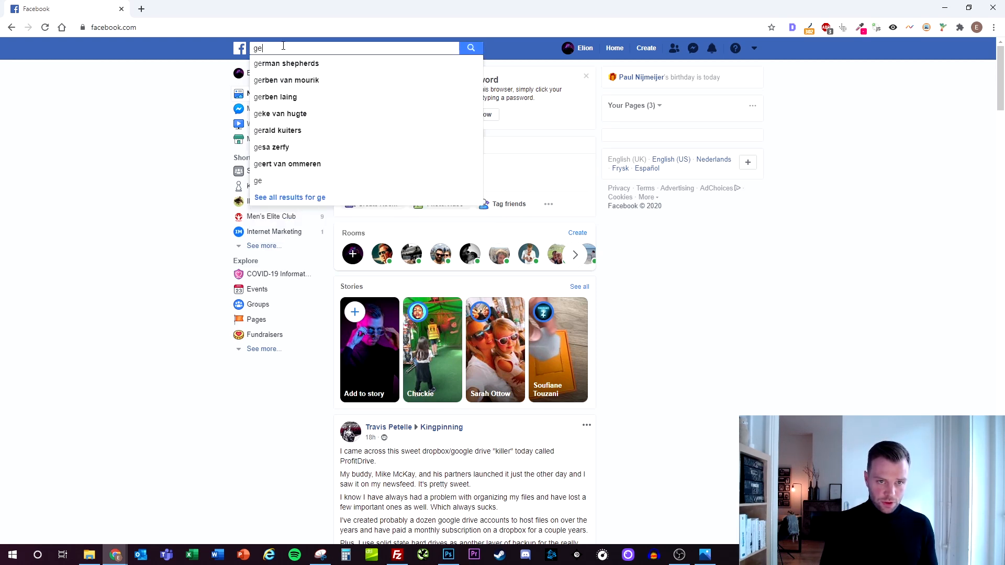
click(286, 64)
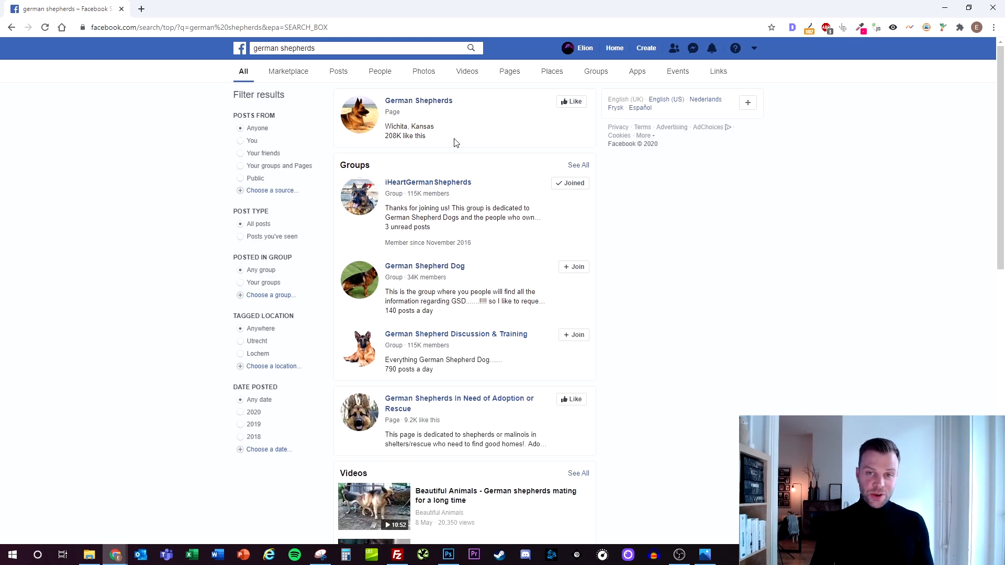
mouse_move(483, 164)
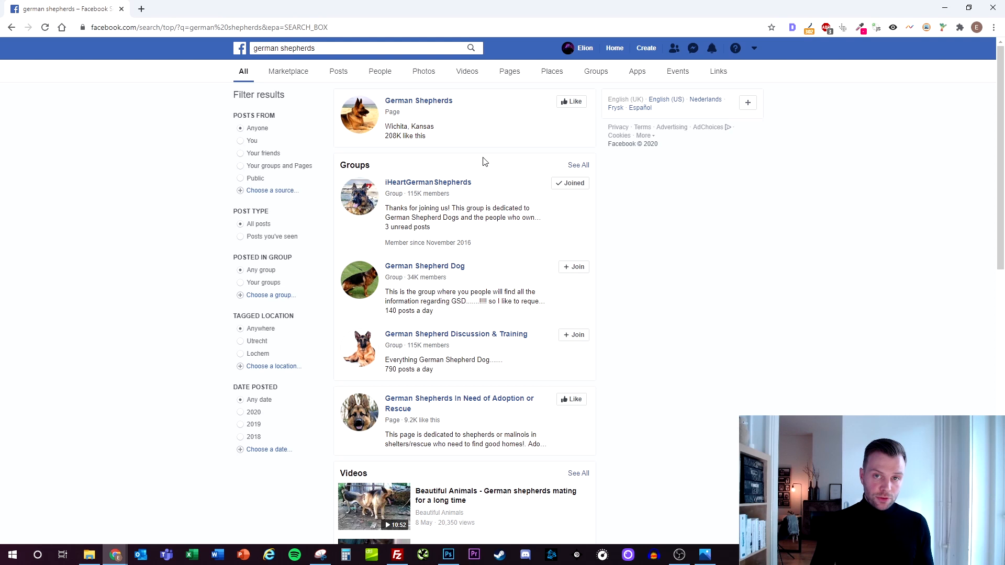
mouse_move(423, 107)
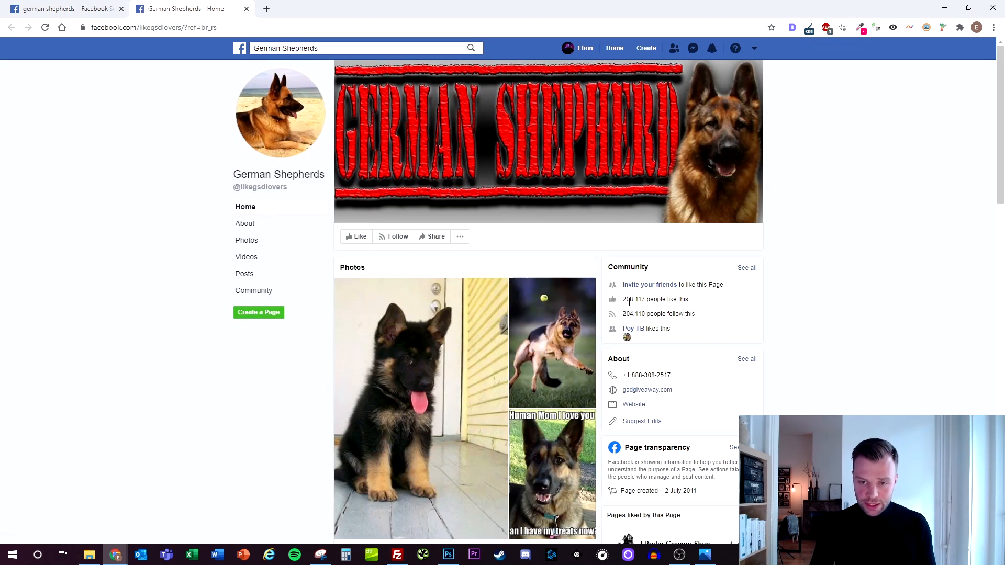
- Scroll through the German Shepherds page's photo posts with their reactions and comments
scroll(down, 3)
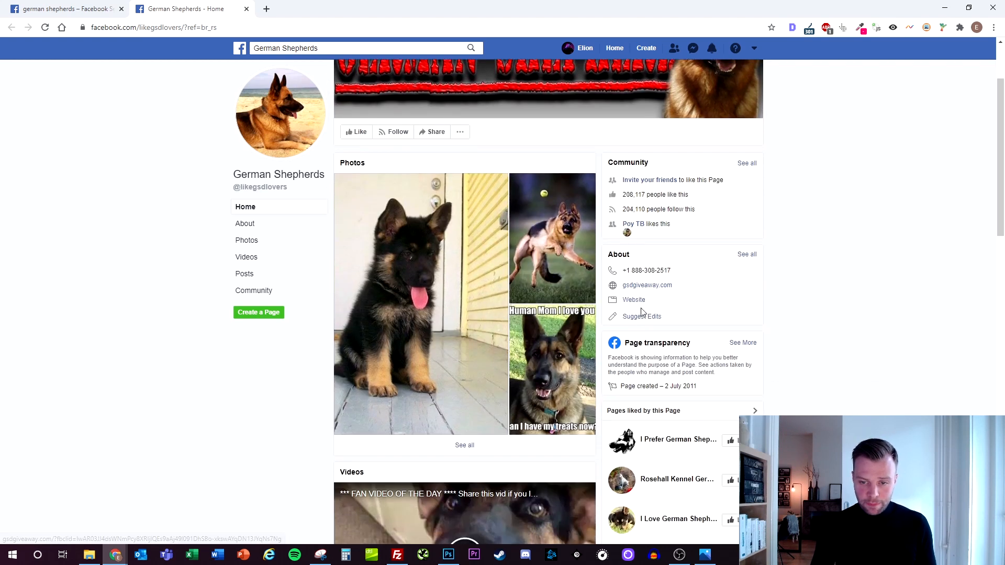
scroll(down, 3)
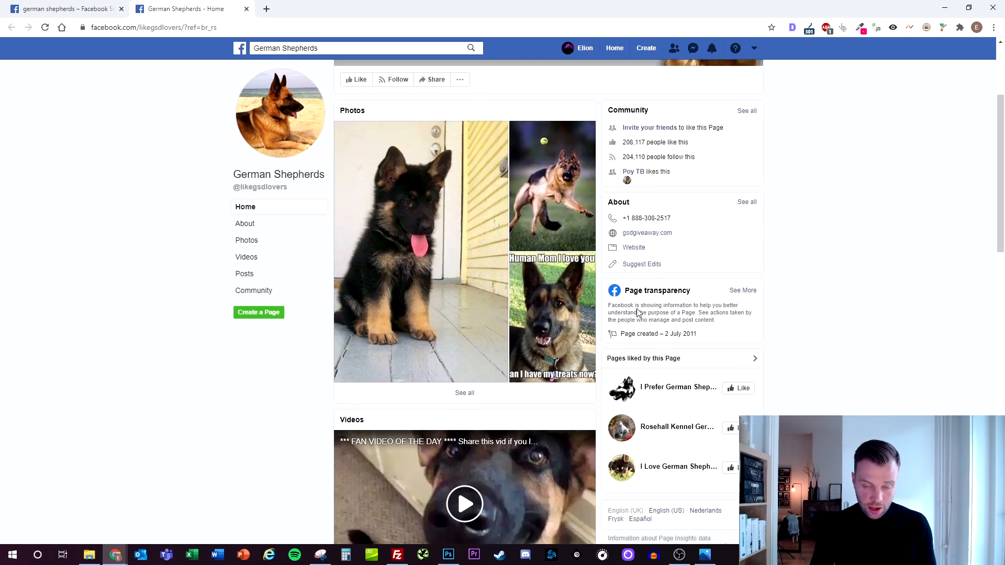
scroll(down, 3)
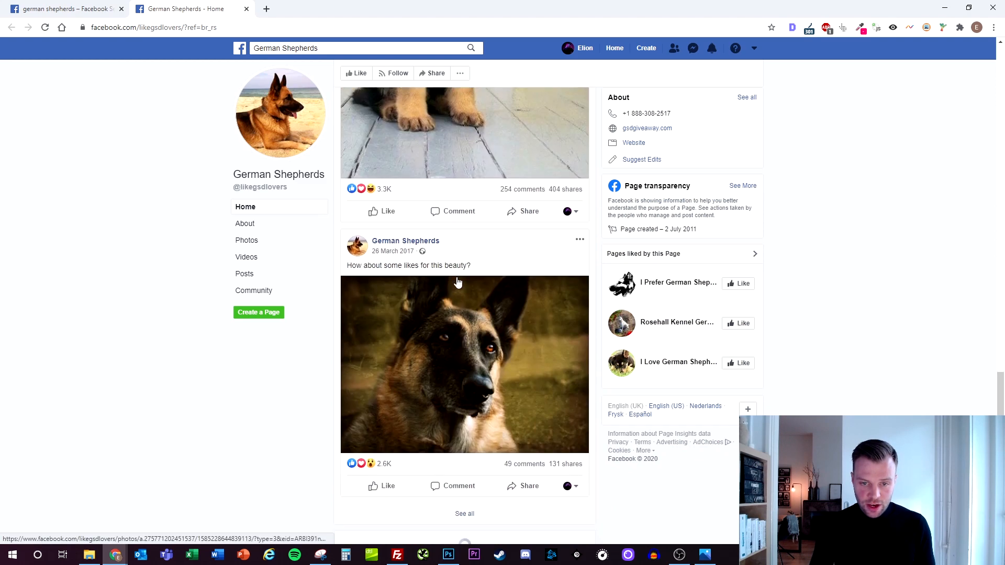
scroll(down, 3)
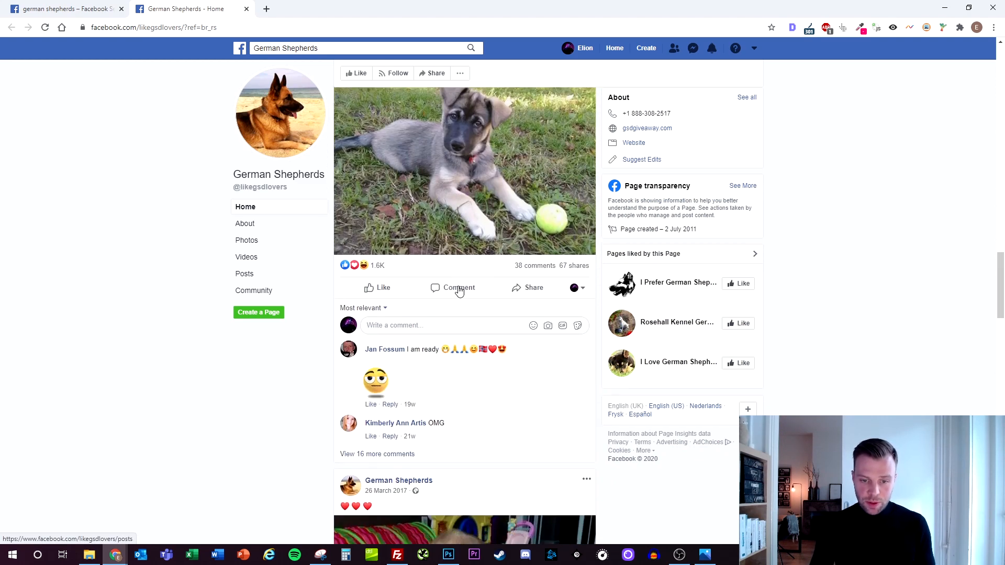
scroll(down, 3)
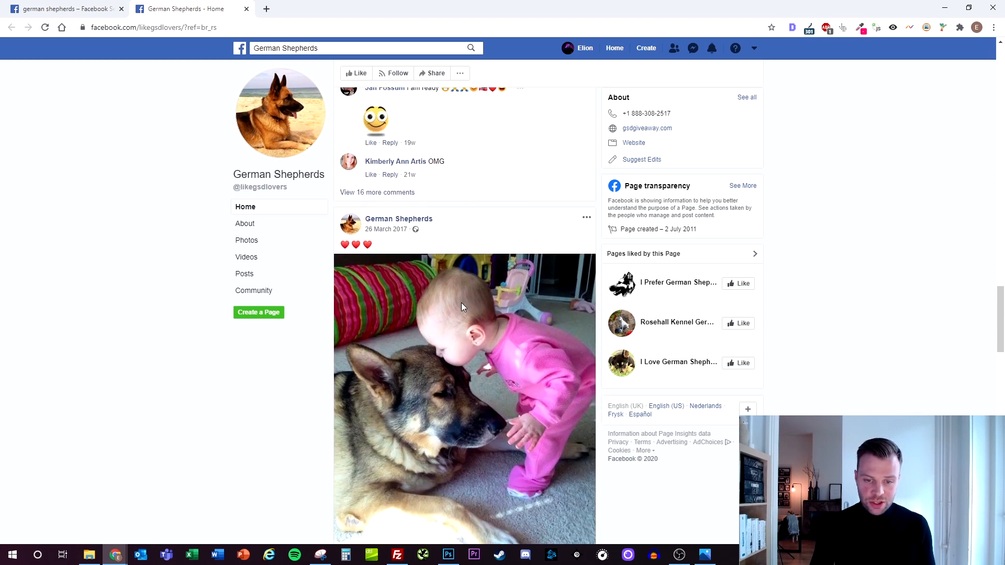
scroll(down, 3)
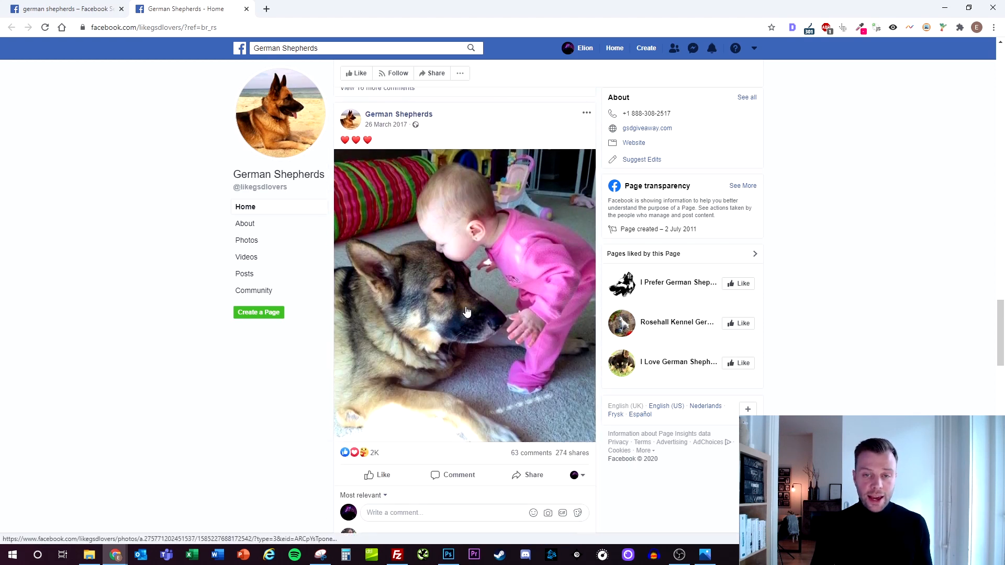
scroll(down, 3)
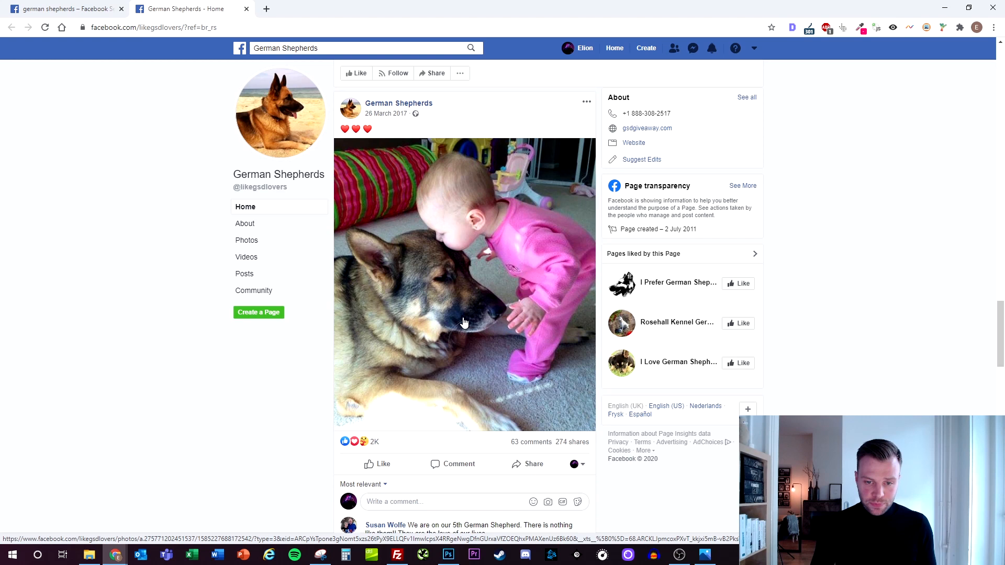
scroll(down, 3)
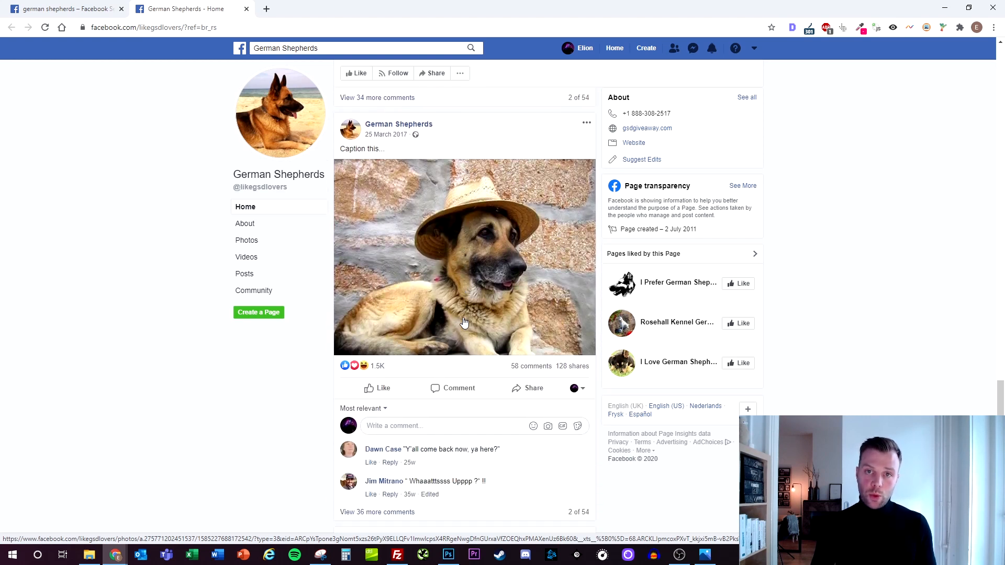
scroll(down, 3)
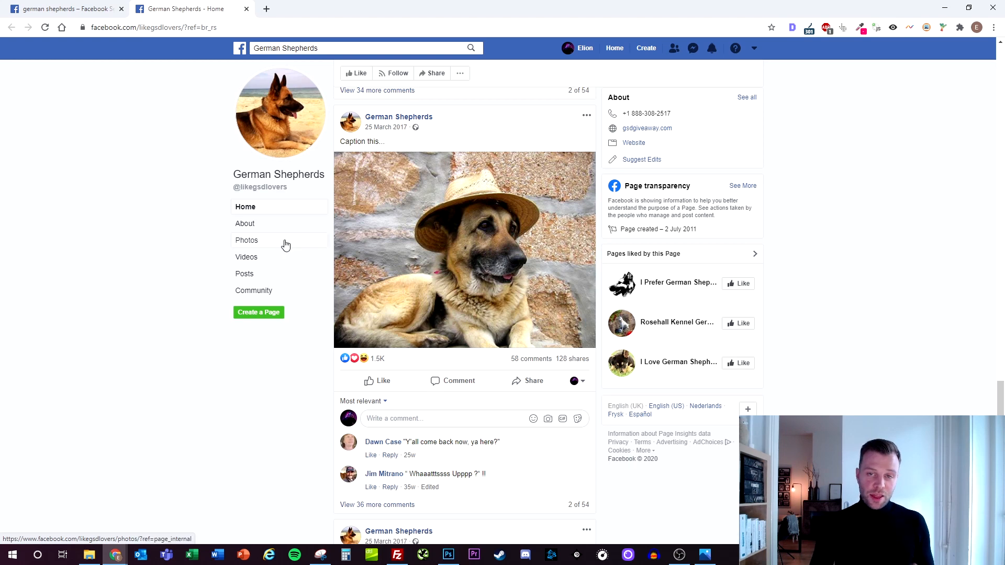
mouse_move(250, 249)
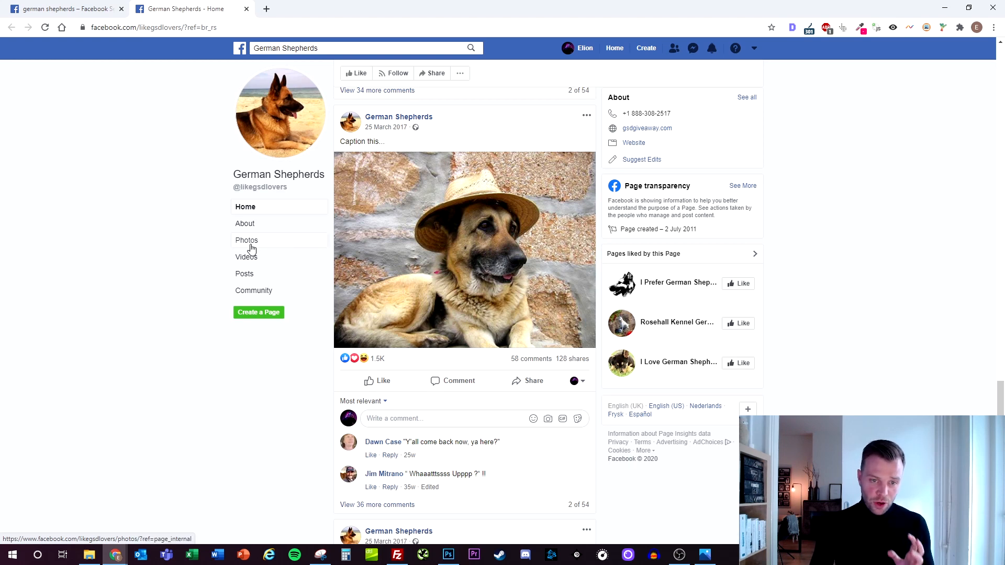
- View the German Shepherds page's Timeline Photos album, then return to the search results
click(247, 239)
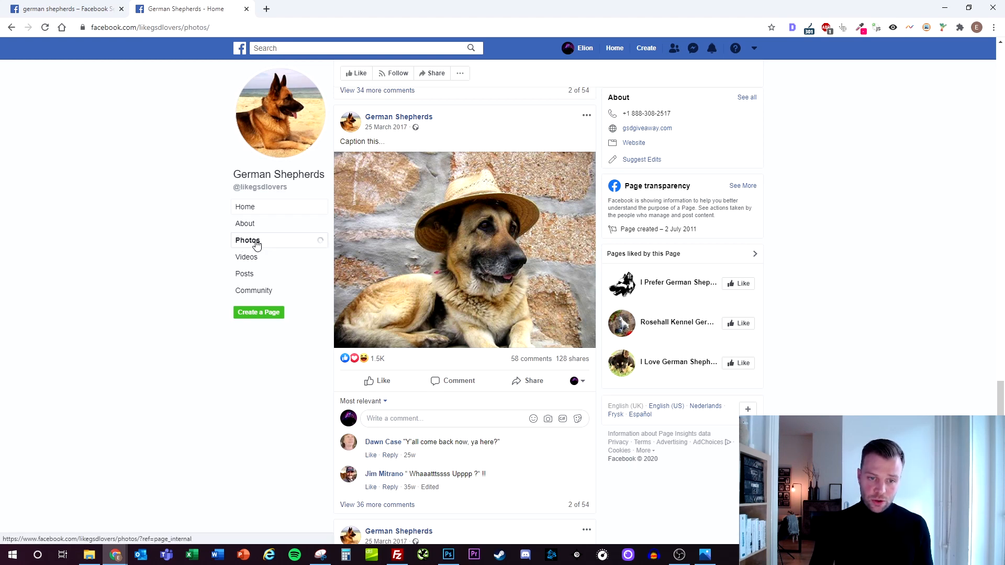
click(247, 240)
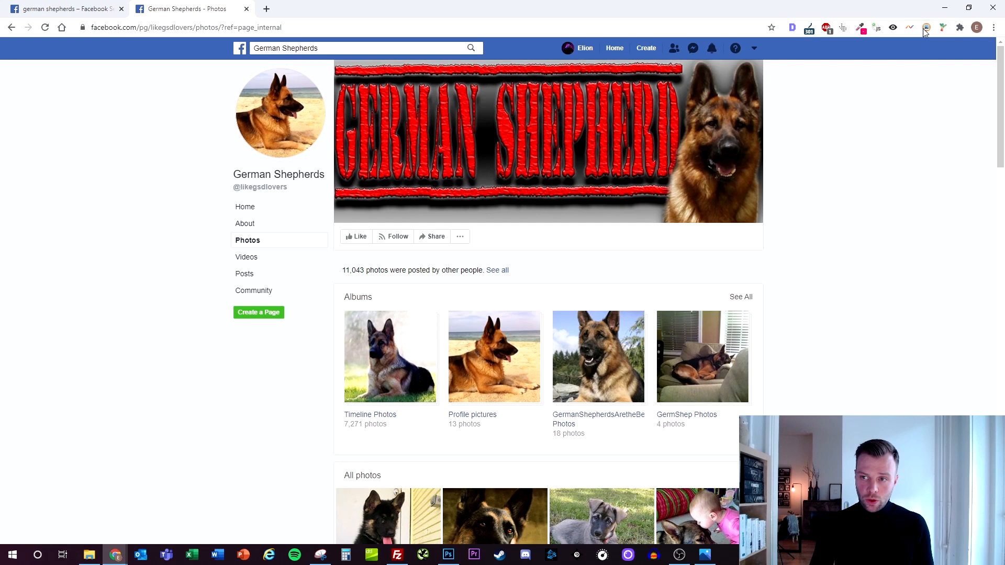
click(926, 27)
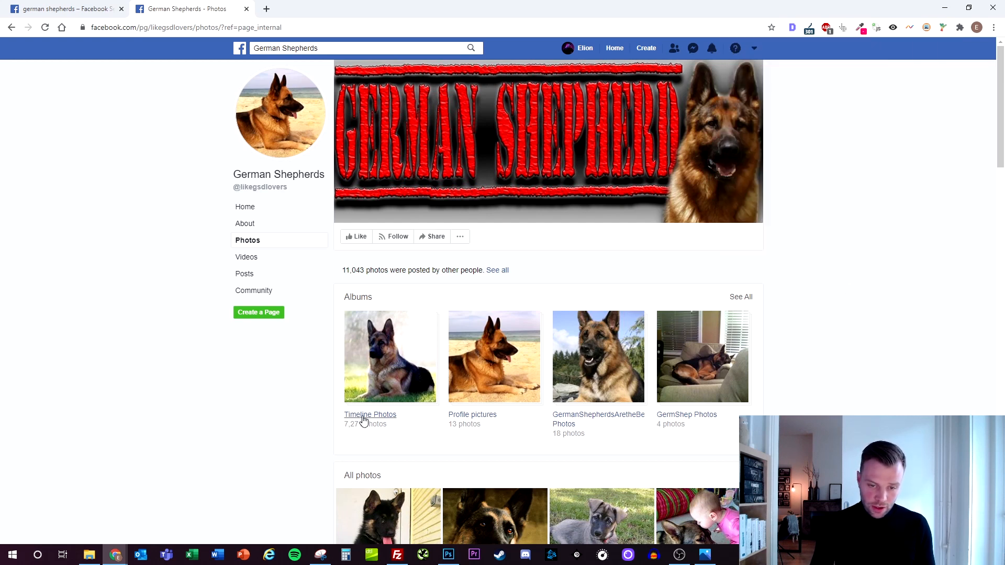
click(369, 415)
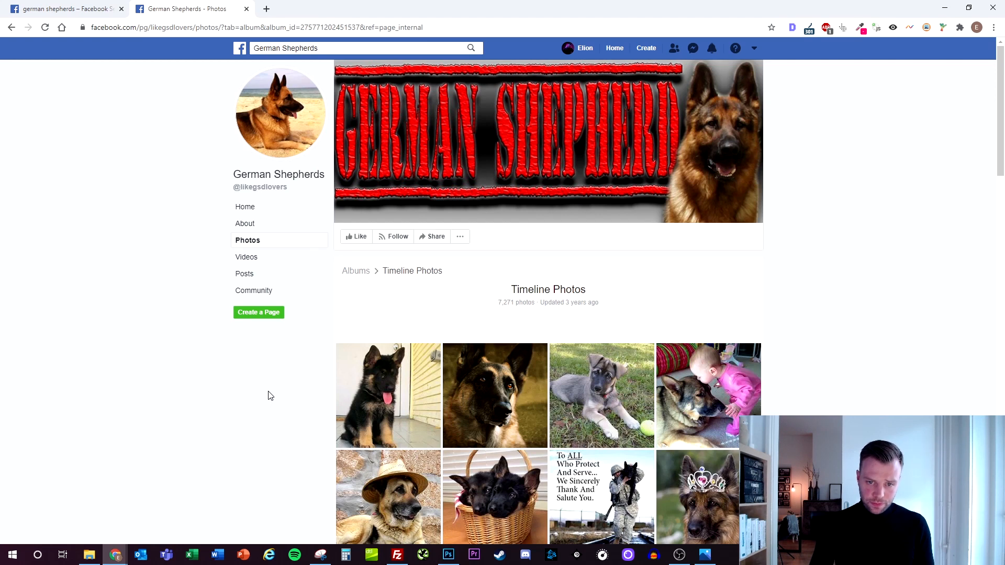
mouse_move(507, 317)
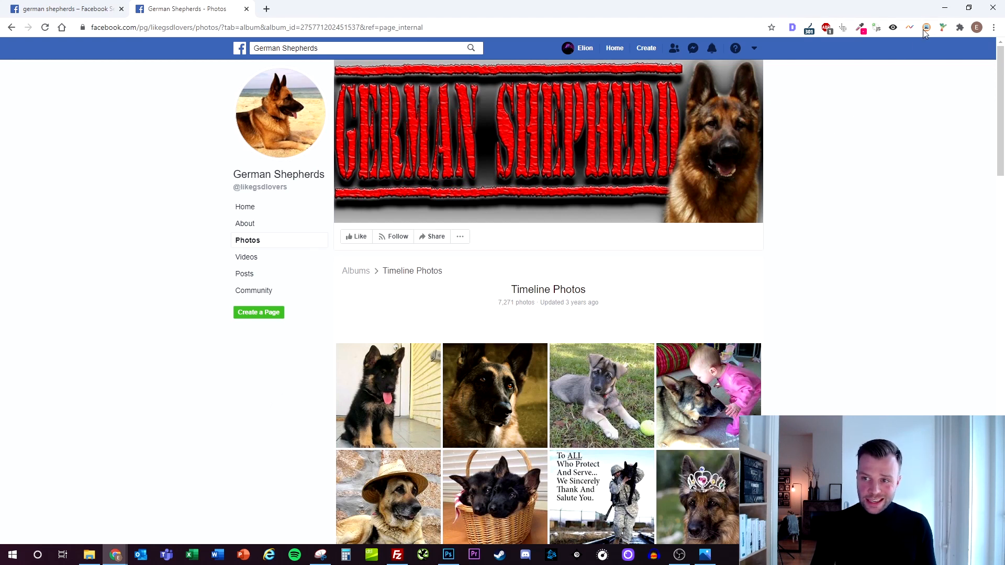
click(925, 27)
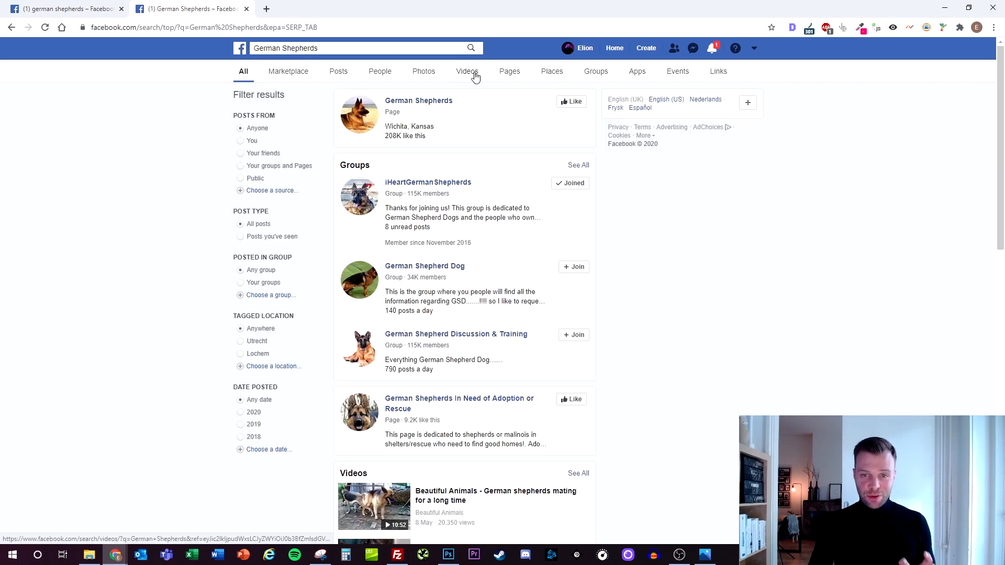
- Filter to video results, open 'Why I Love German Shepherds' and select its web address
click(466, 71)
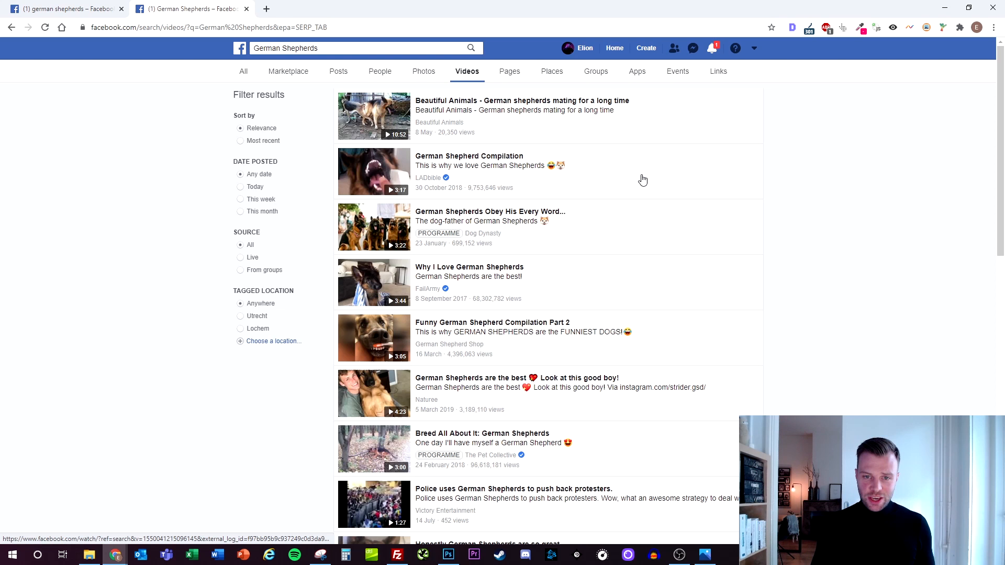
mouse_move(632, 184)
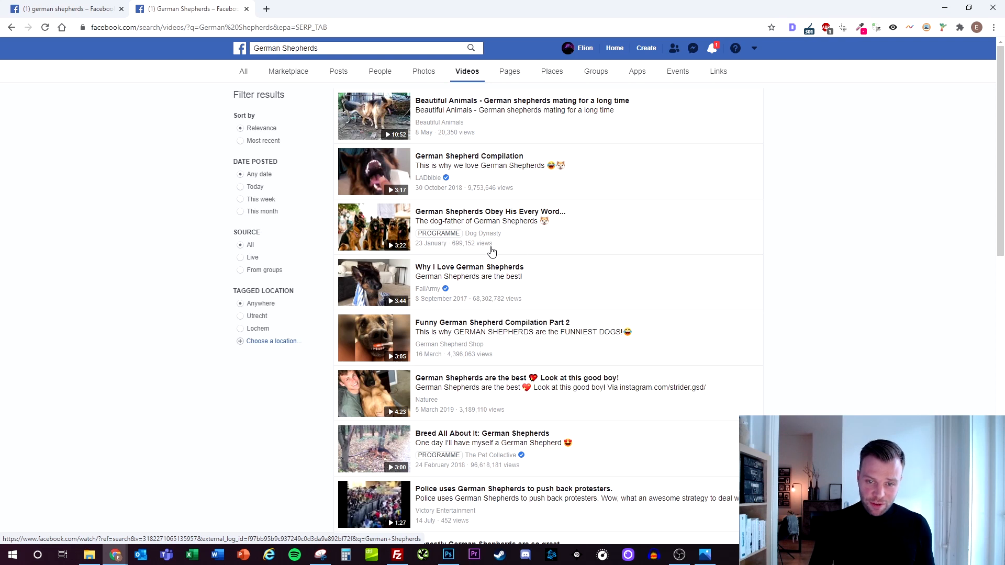
mouse_move(512, 295)
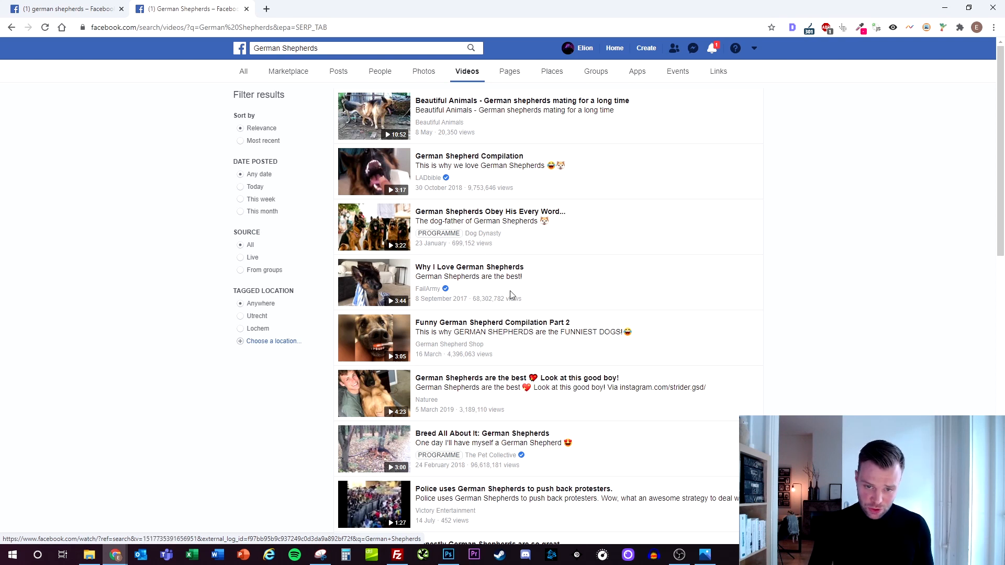
mouse_move(477, 307)
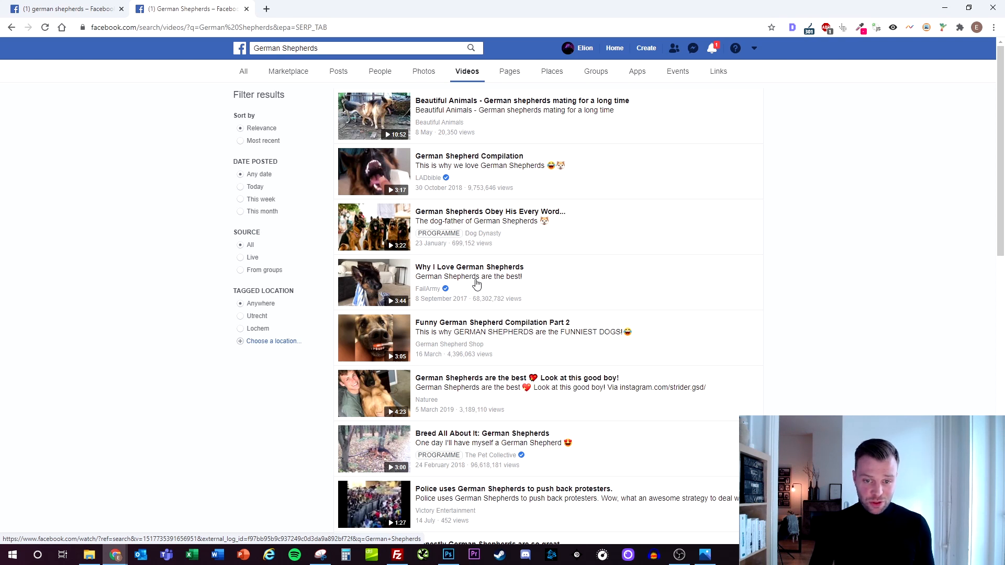
mouse_move(457, 307)
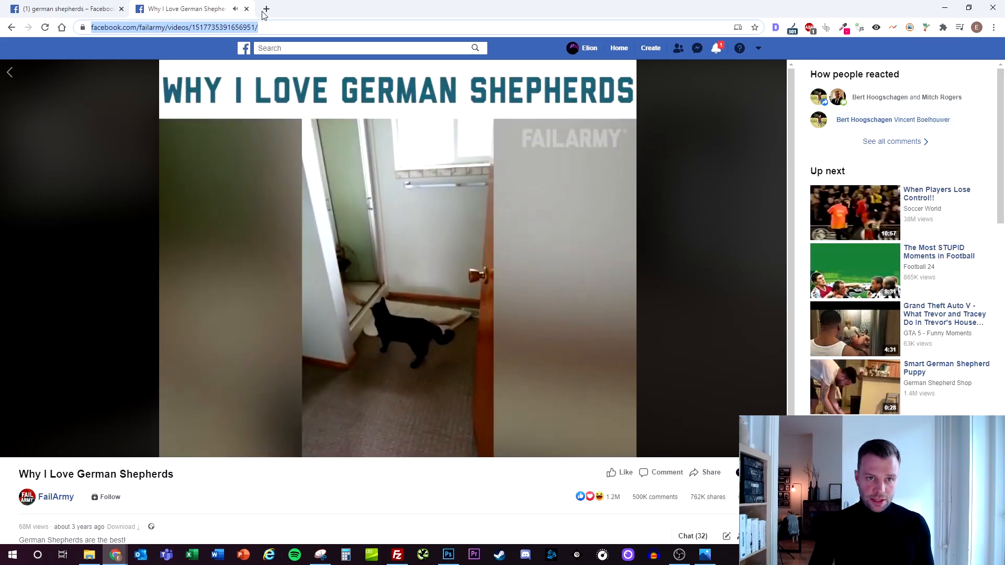
click(266, 9)
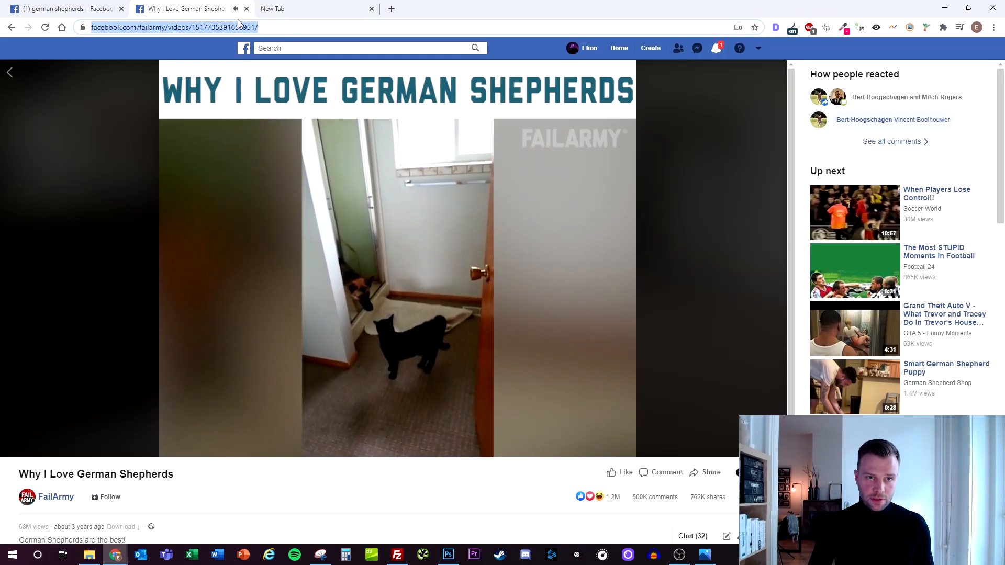
- Load the copied FailArmy video link on fbdown.net to get normal and HD download options
click(302, 8)
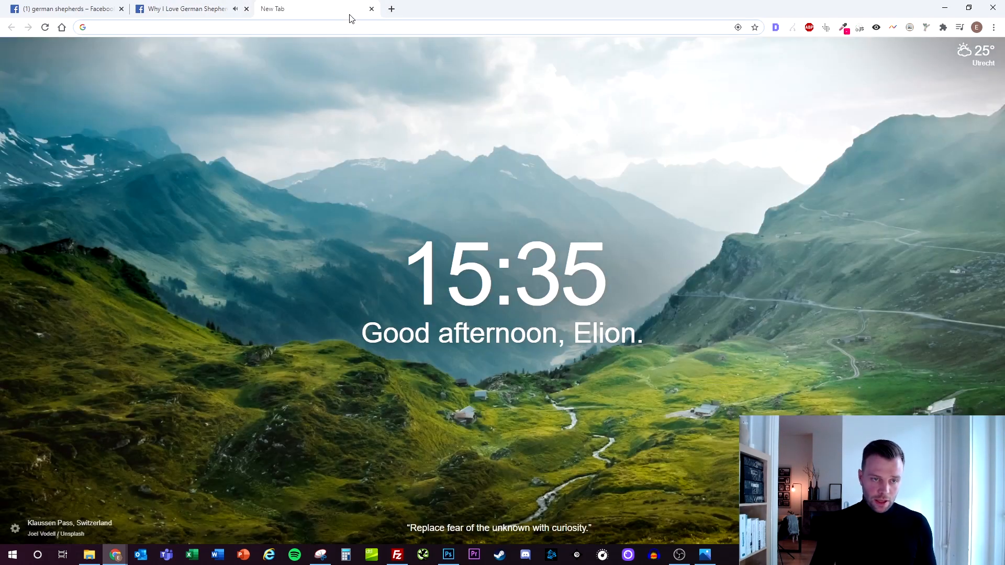
text(fbdownvids)
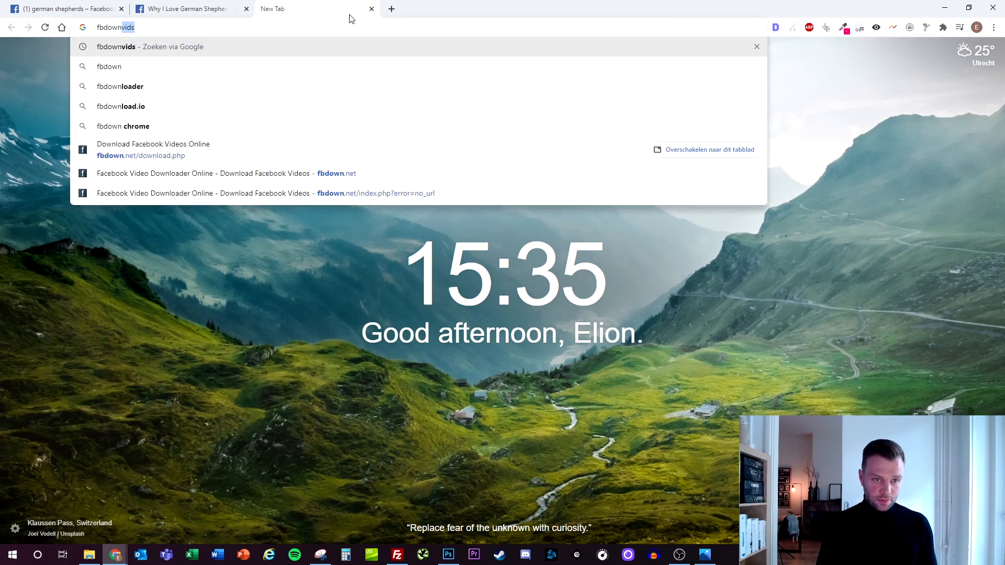
click(153, 150)
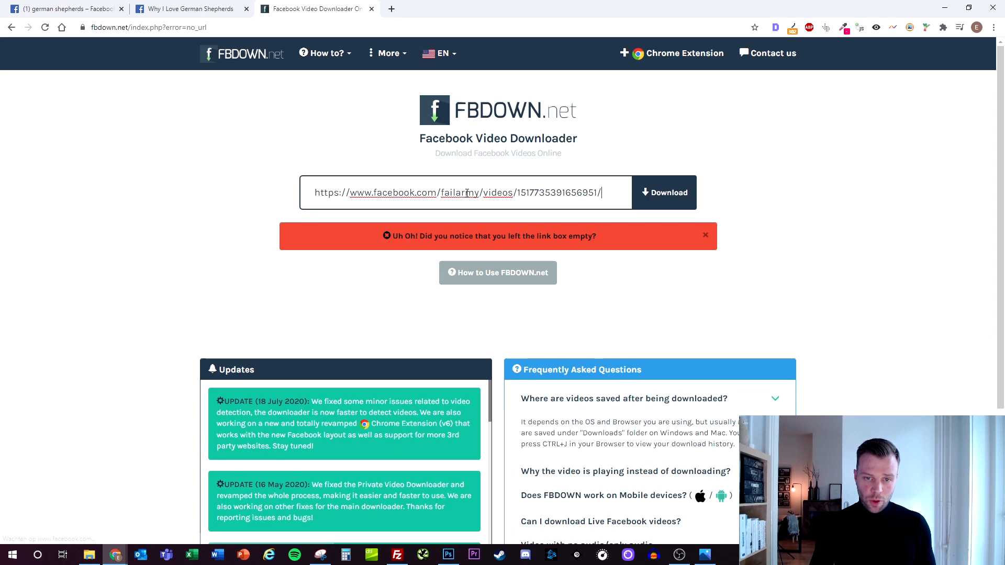
click(664, 192)
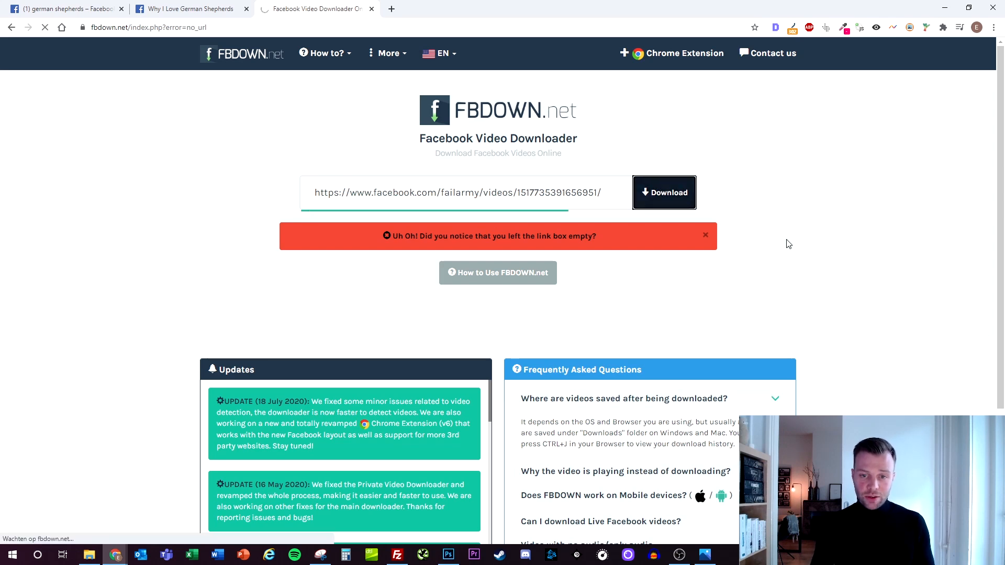
click(664, 193)
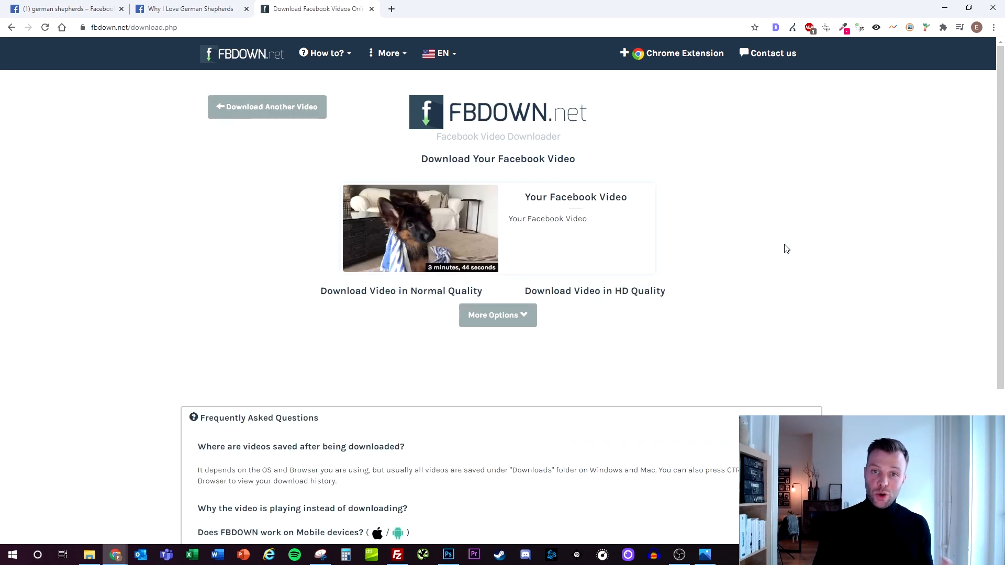
click(61, 9)
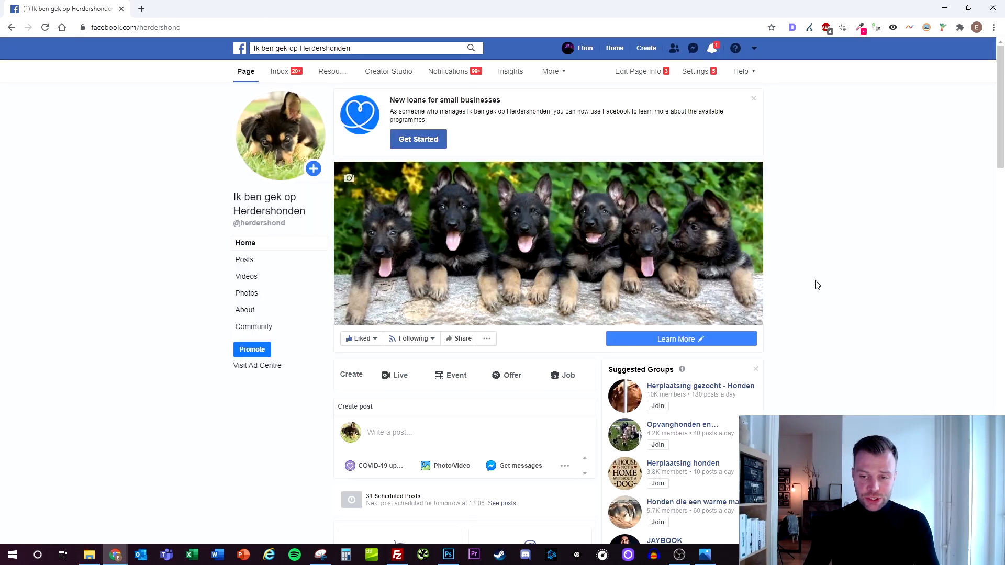
scroll(down, 3)
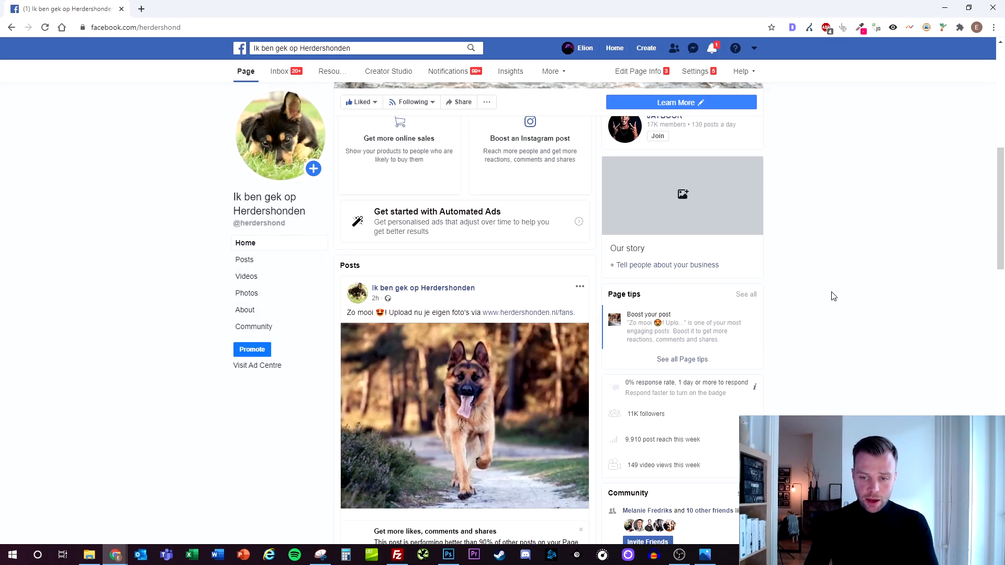
scroll(down, 3)
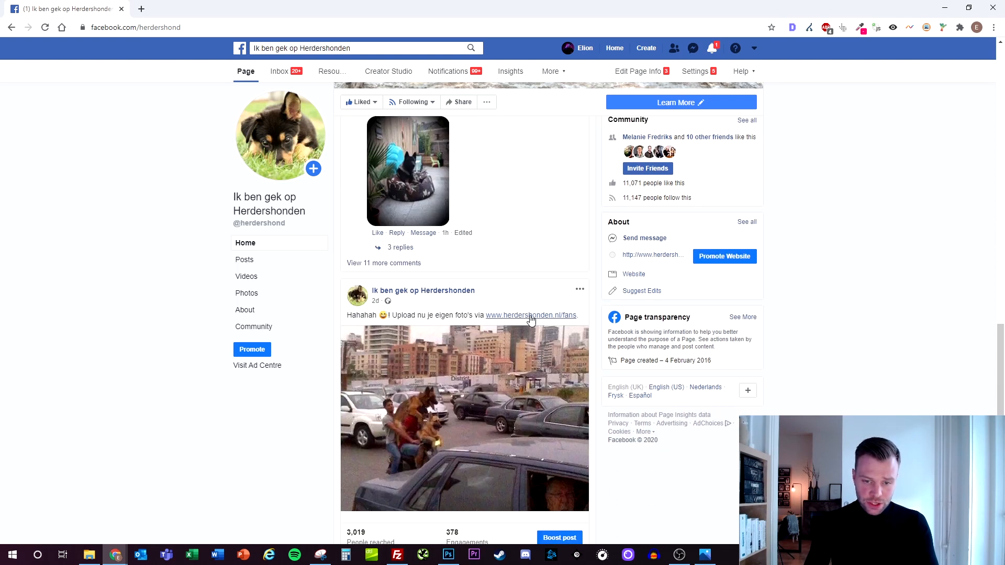
scroll(down, 3)
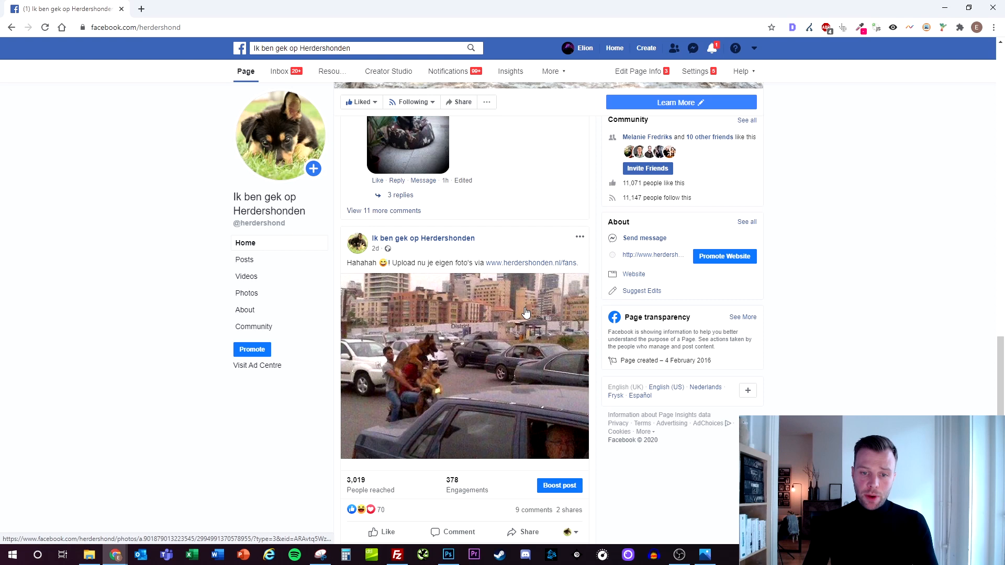
scroll(down, 3)
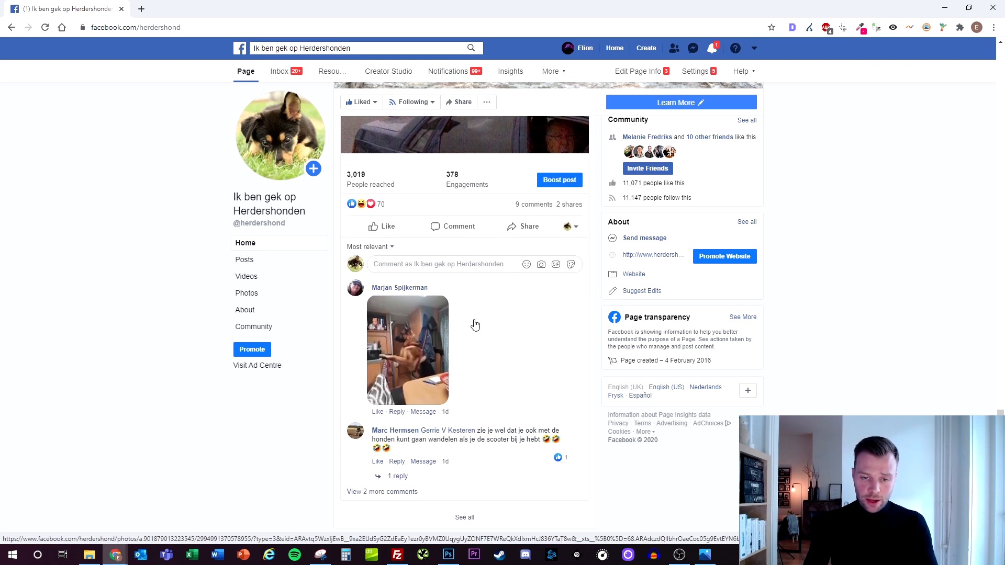
scroll(down, 3)
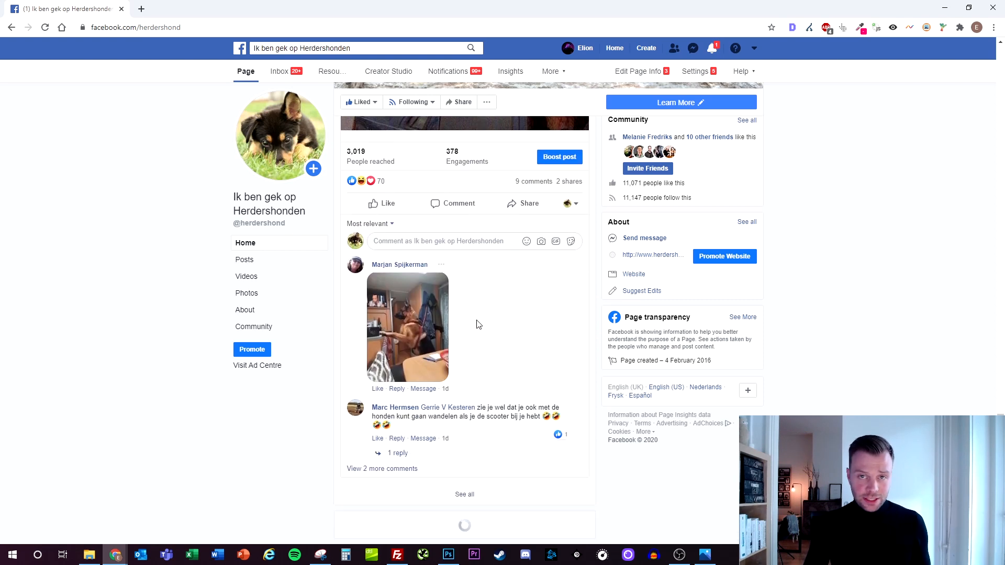
scroll(down, 3)
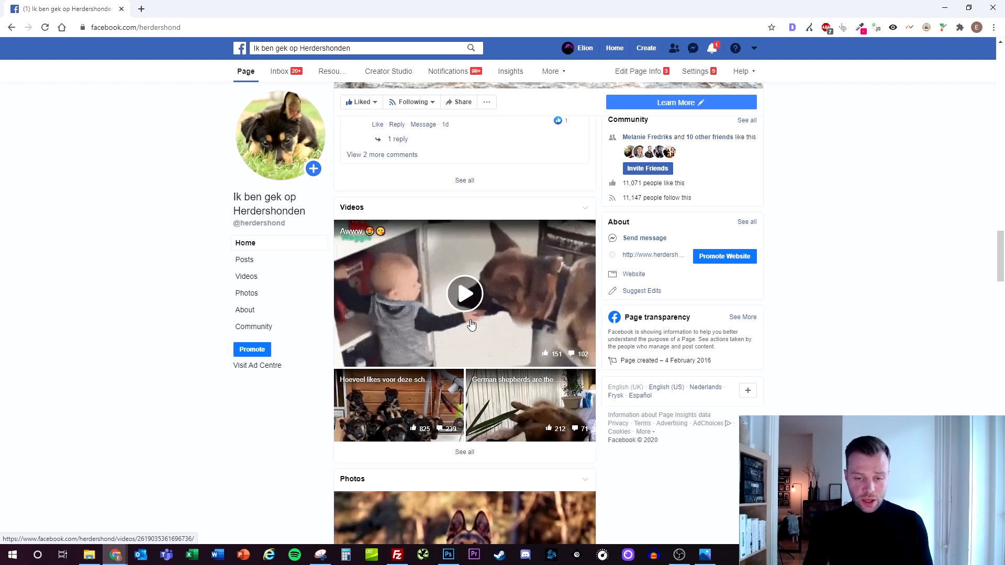
scroll(down, 3)
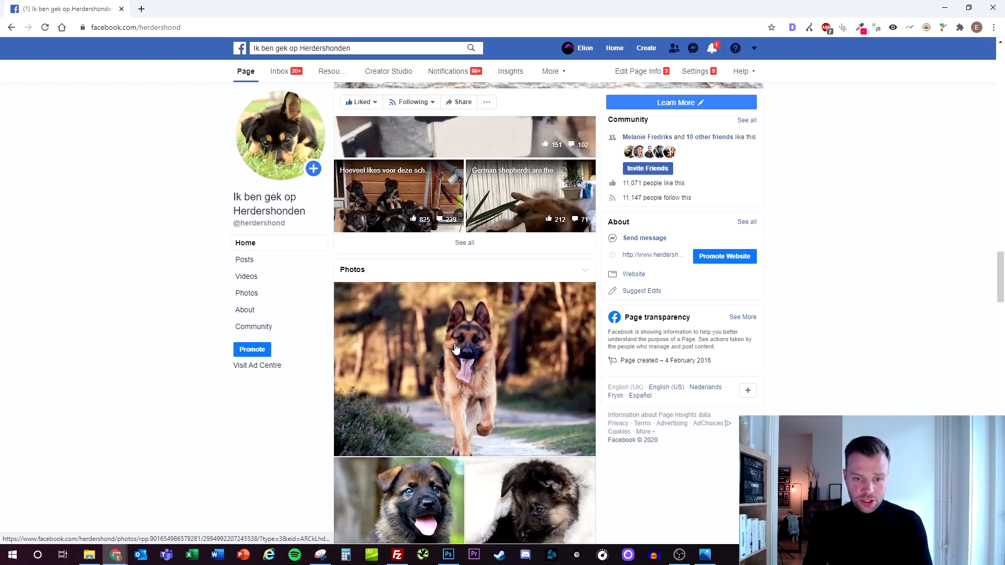
scroll(down, 3)
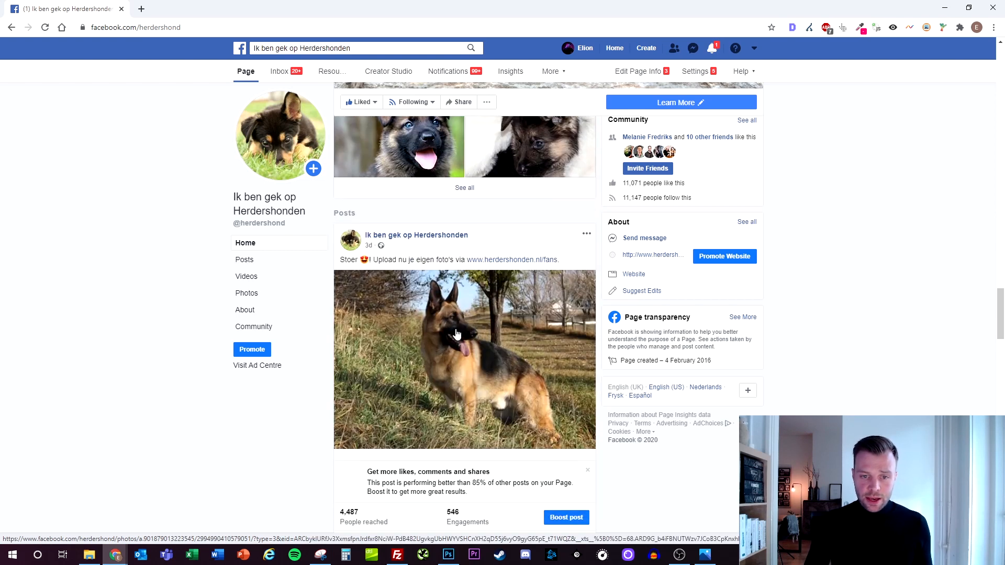
scroll(down, 3)
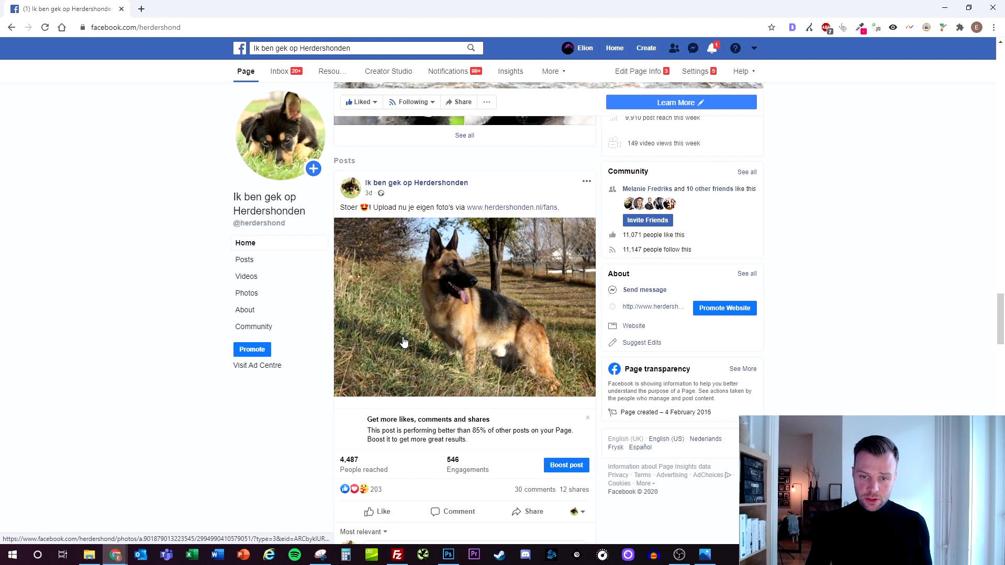
scroll(down, 3)
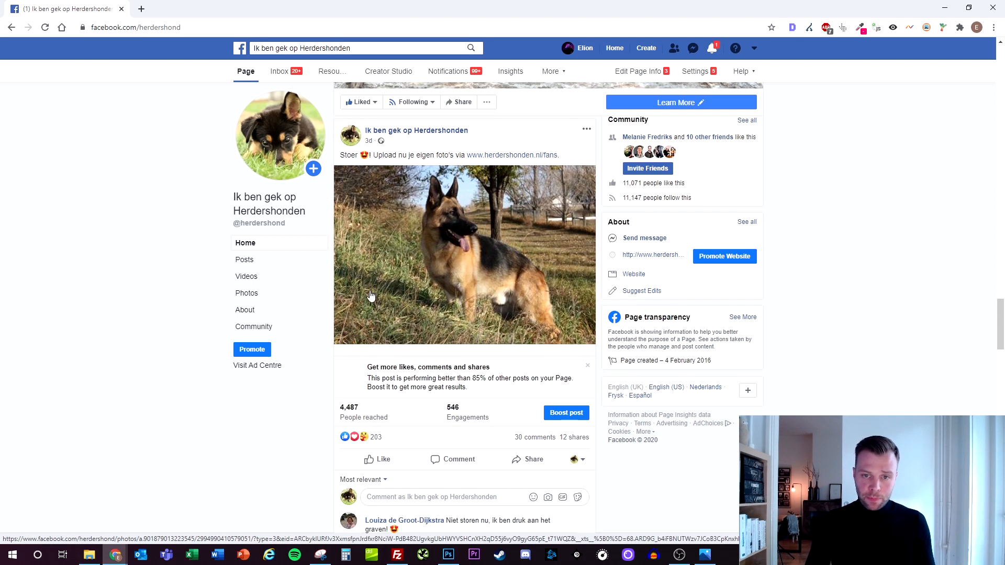
scroll(down, 3)
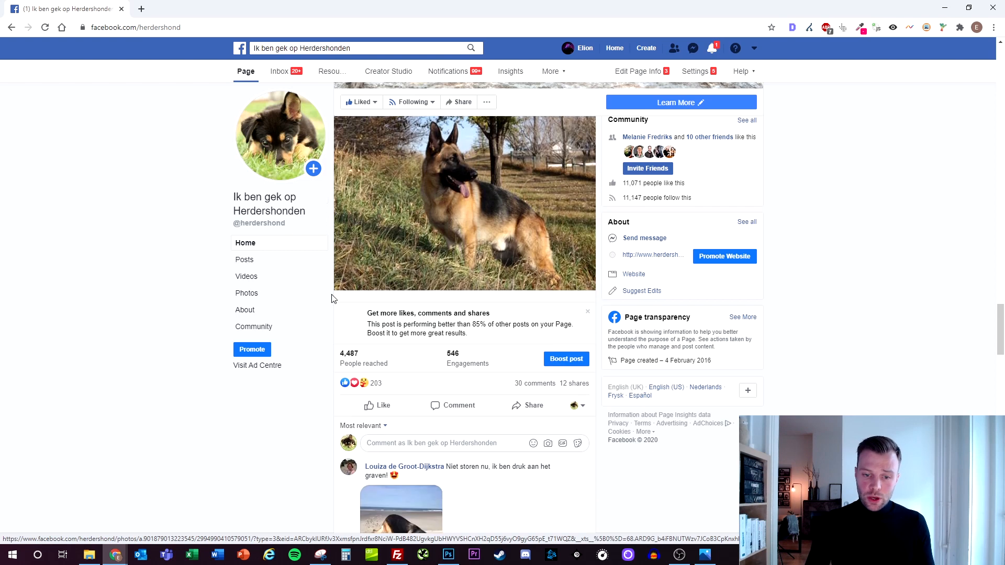
scroll(down, 3)
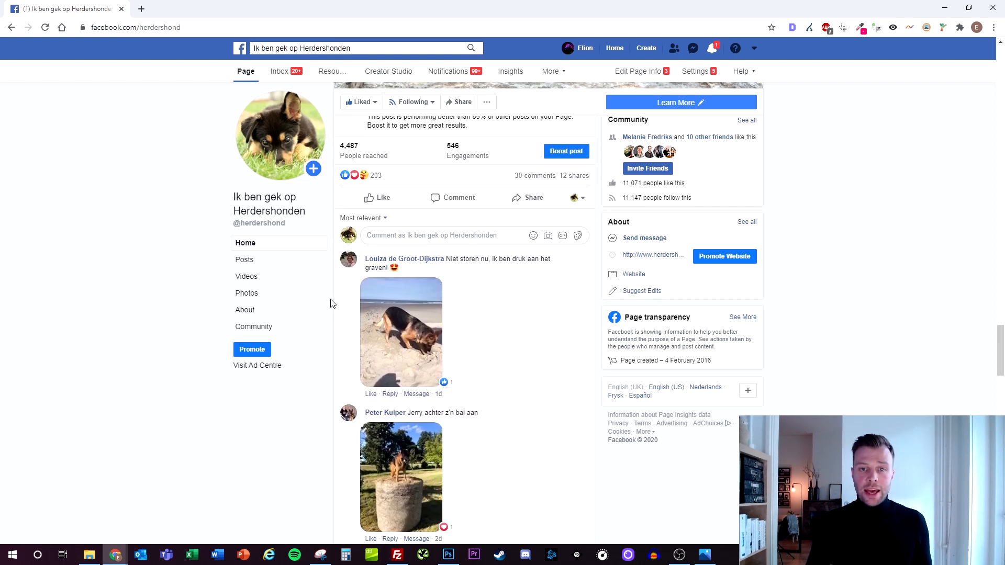
scroll(down, 3)
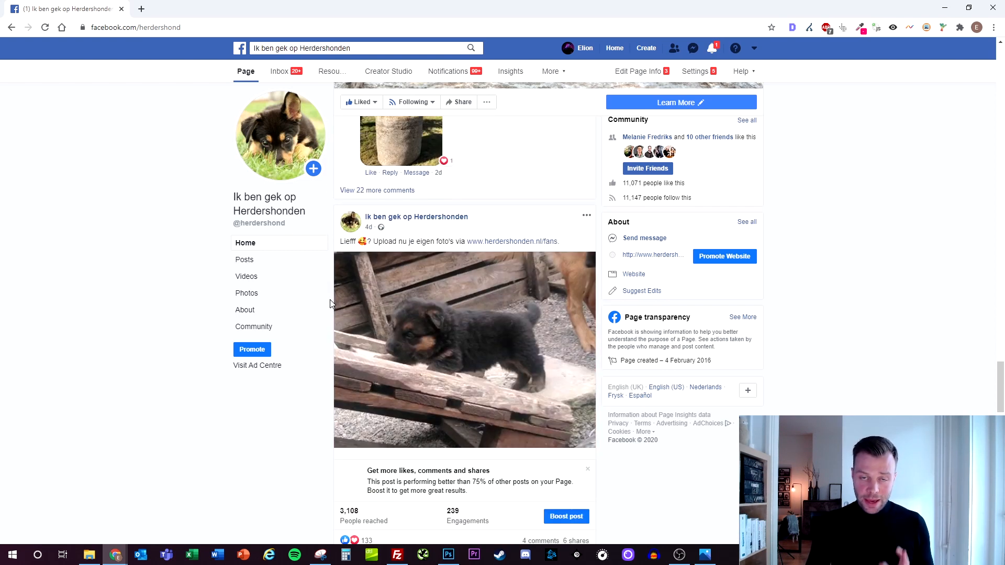
scroll(down, 3)
text(pu)
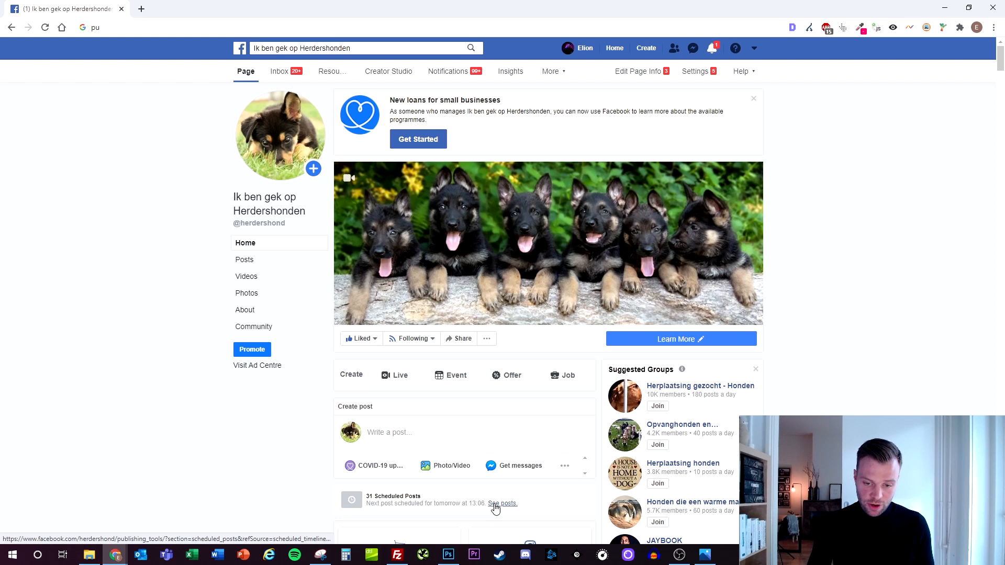
- Open the page's Scheduled posts list and scroll through upcoming posts dated through 31 August 2020
click(502, 503)
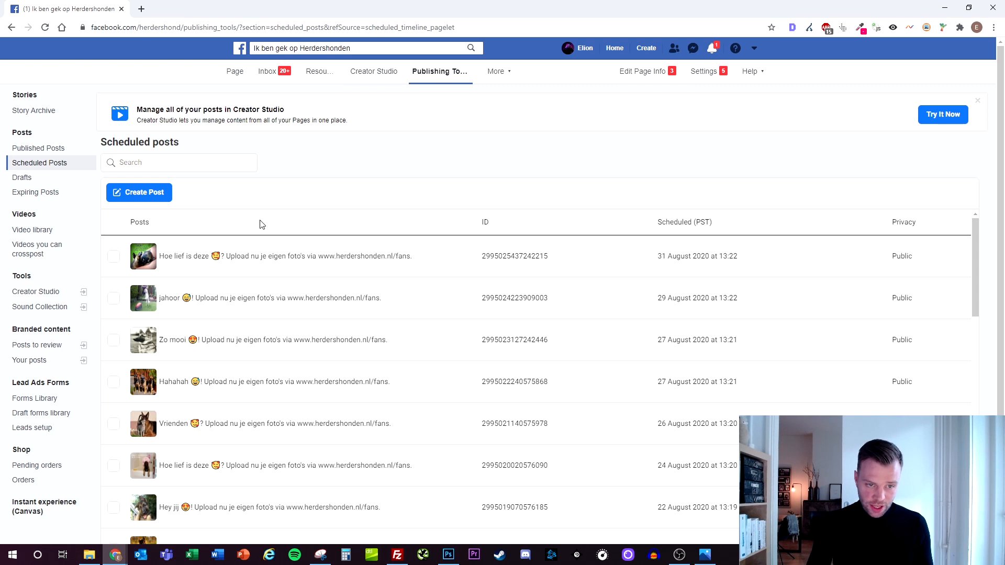
scroll(down, 3)
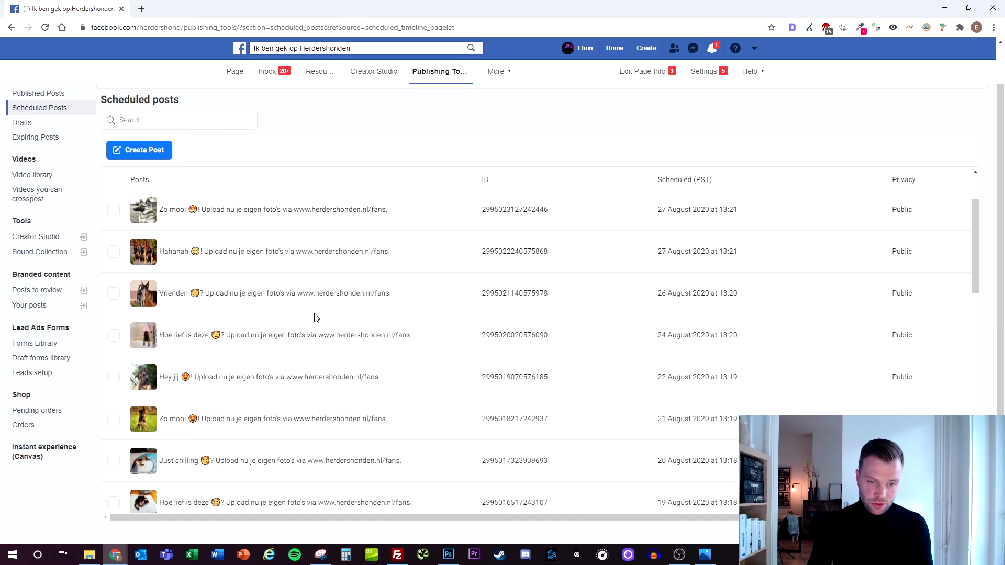
scroll(down, 3)
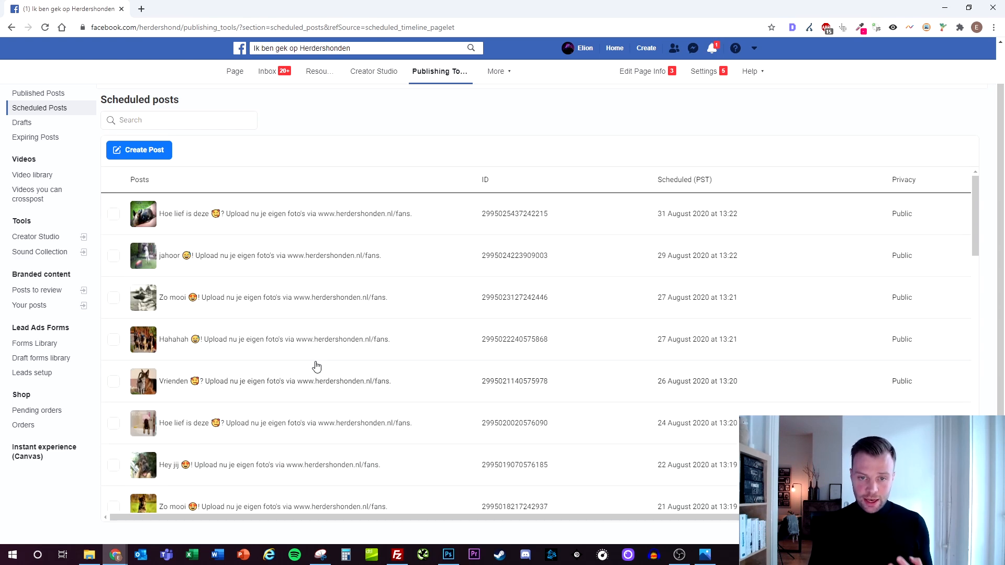
mouse_move(359, 158)
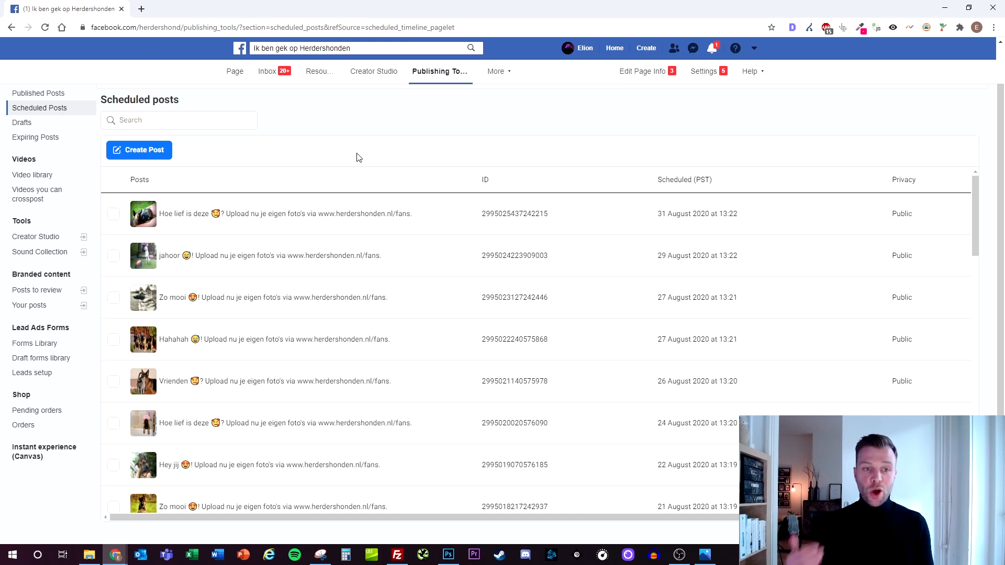
mouse_move(398, 158)
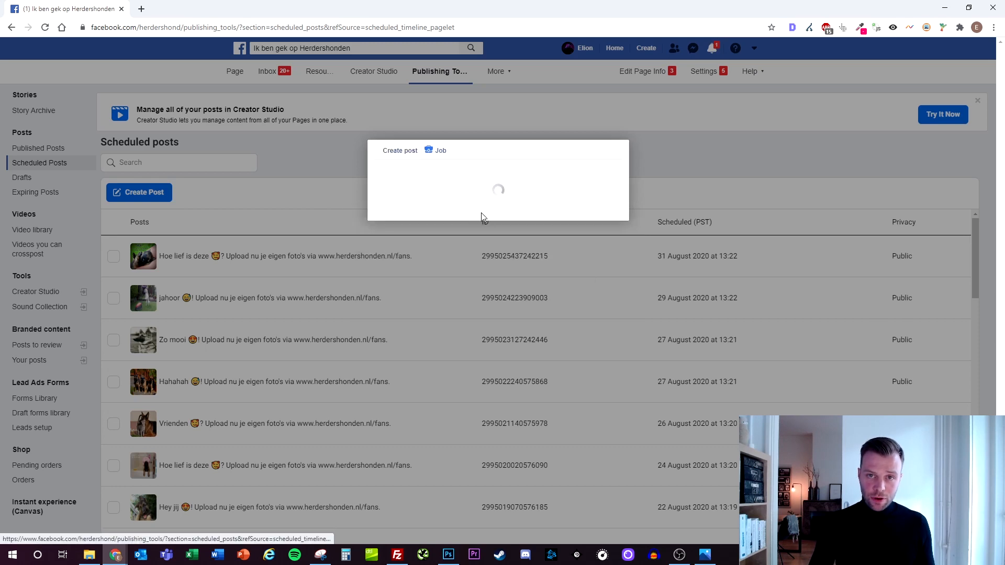
- Attach the 'oren' photo of three puppies to the new page post
click(490, 444)
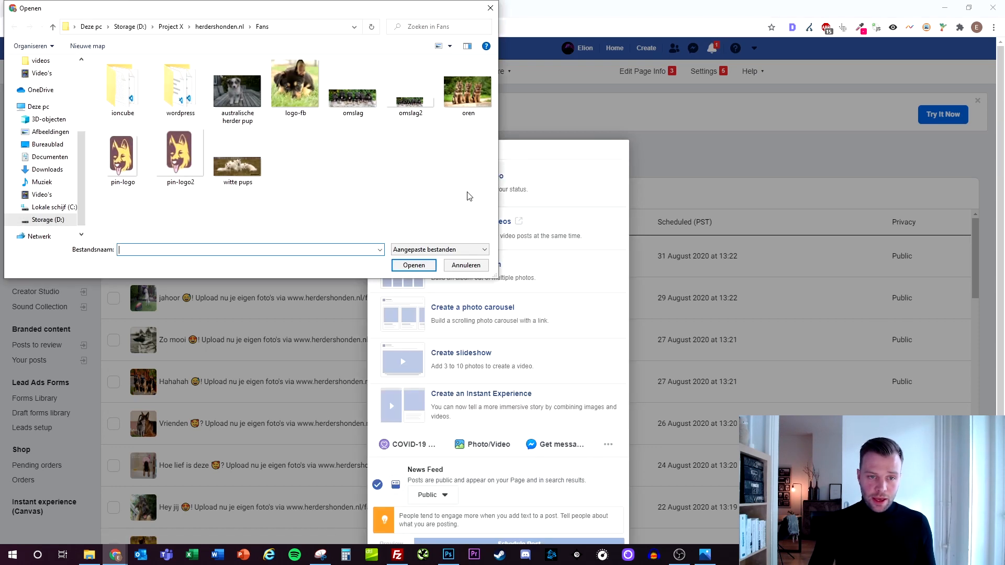
click(466, 90)
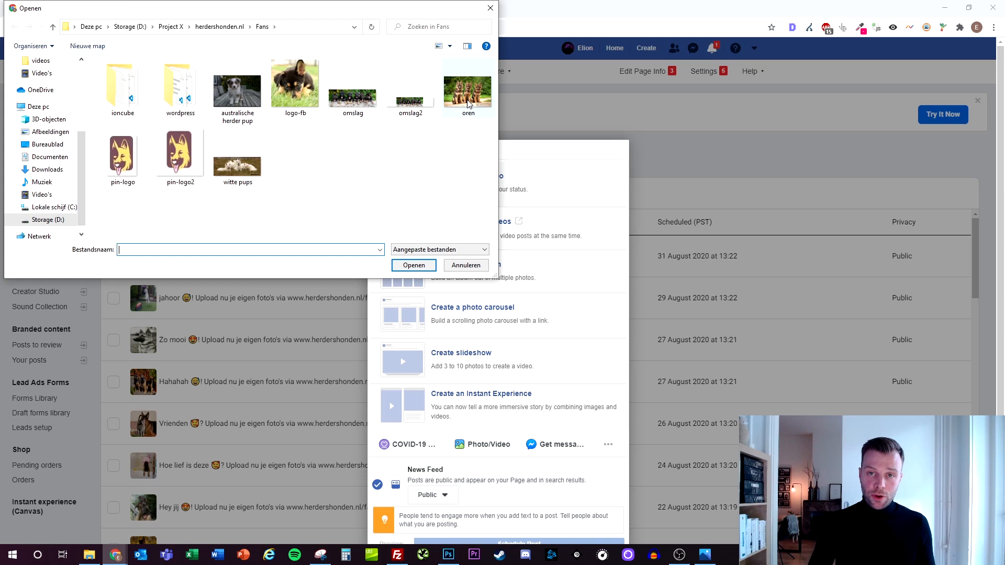
click(468, 87)
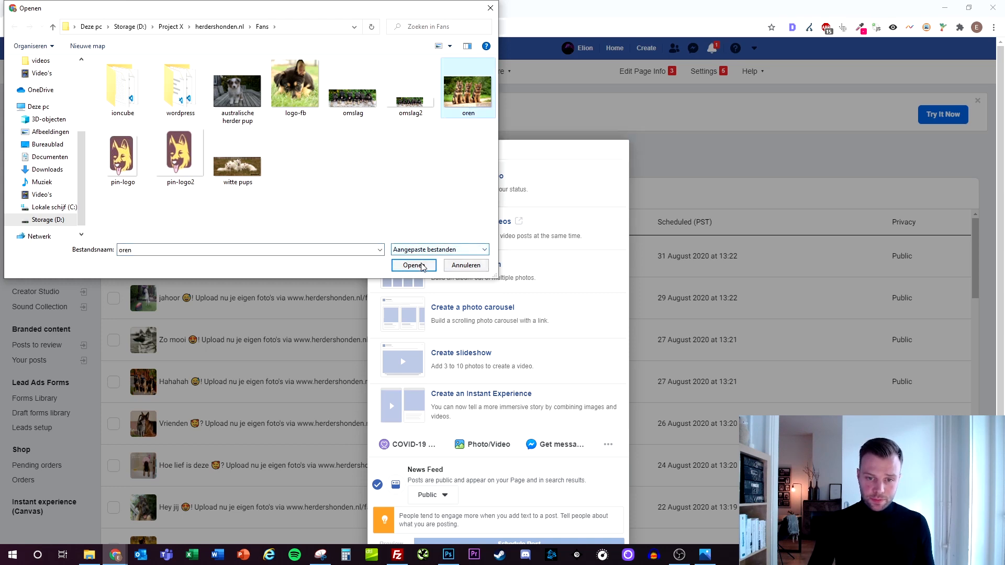
click(413, 265)
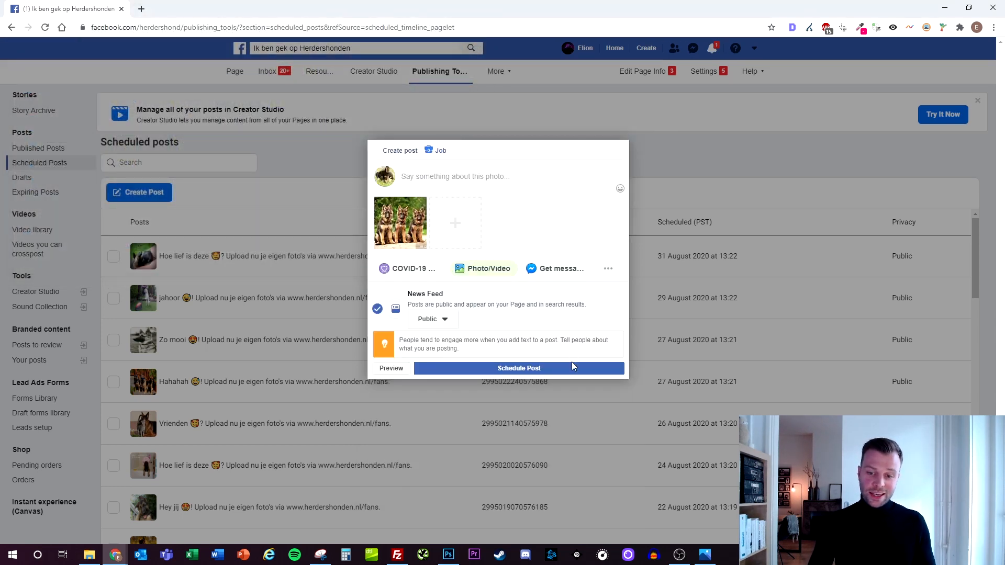
- Schedule the post to publish at the chosen date instead of posting now
click(519, 367)
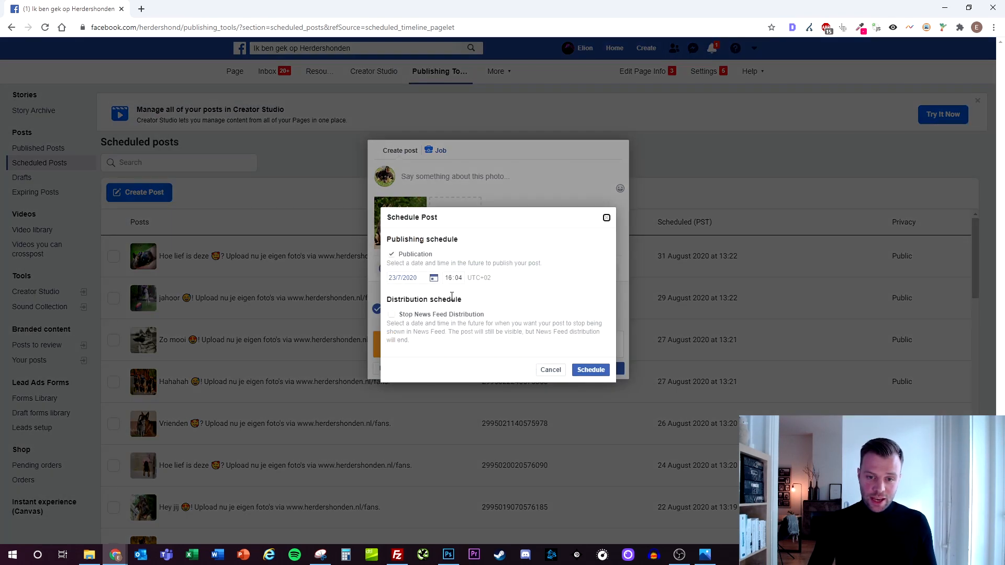
click(401, 277)
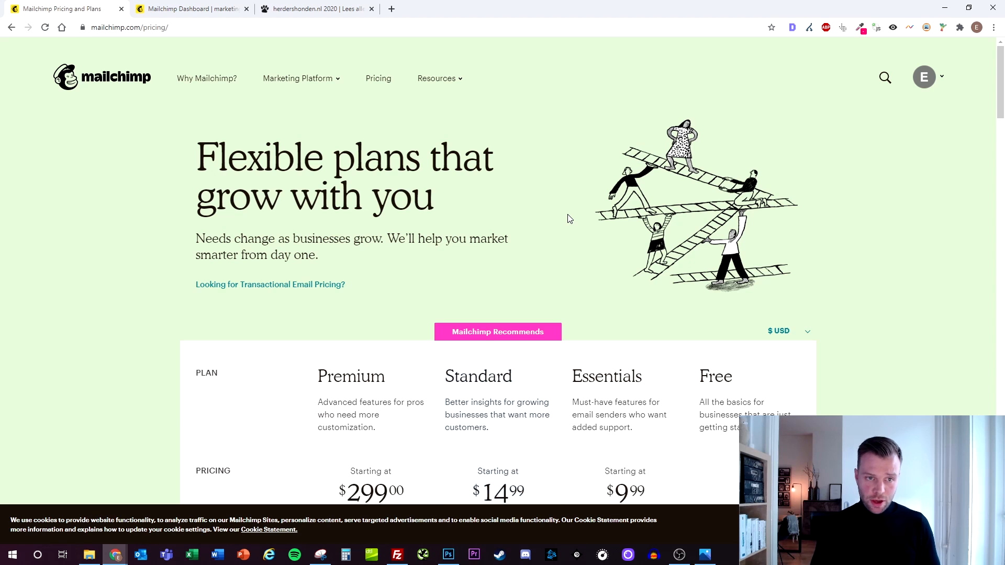
mouse_move(554, 239)
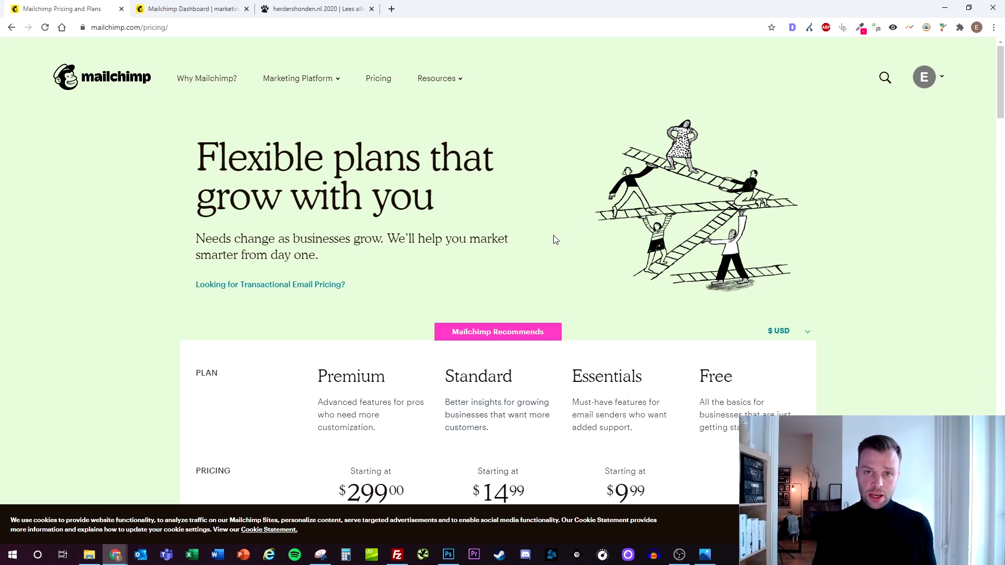
mouse_move(504, 230)
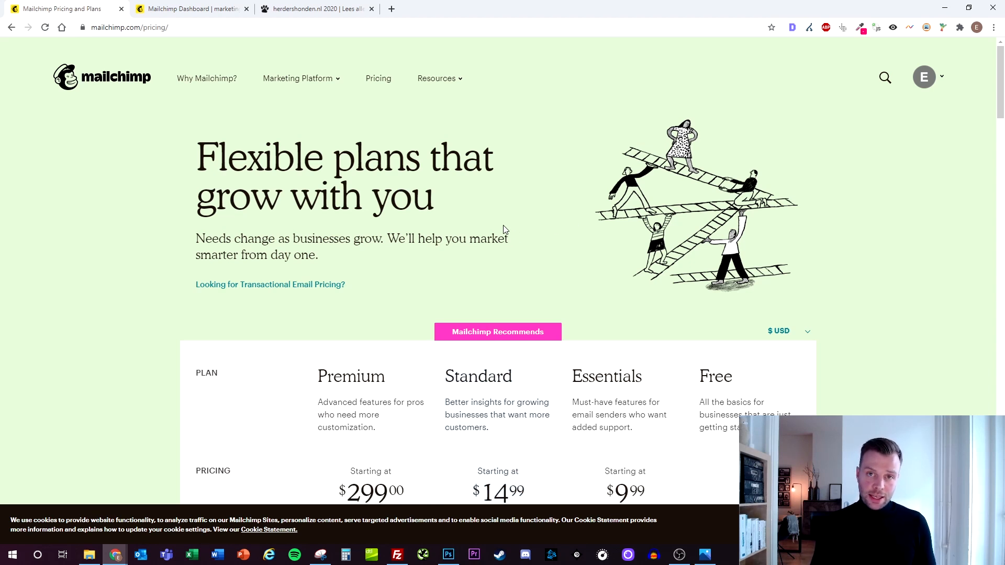
mouse_move(506, 229)
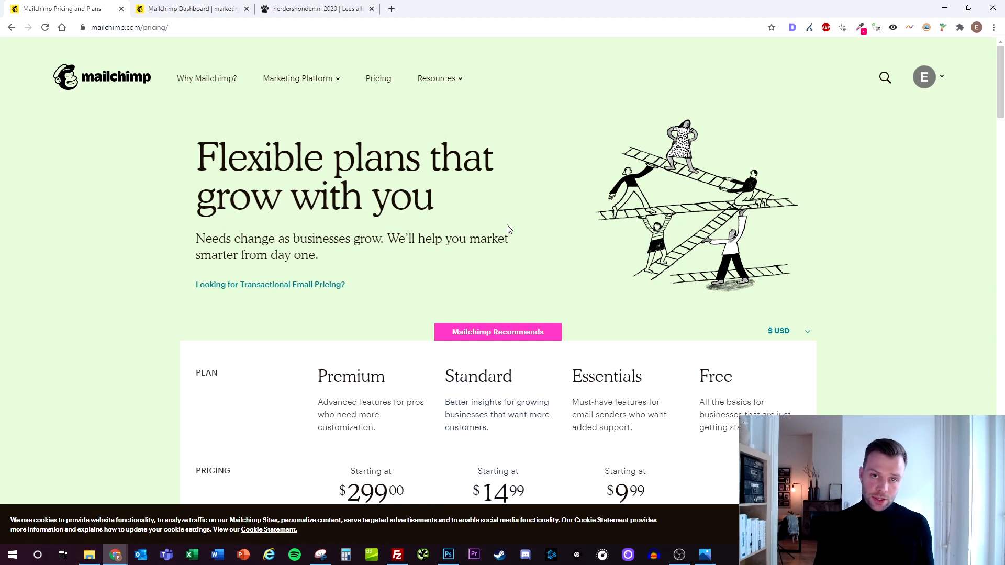
mouse_move(513, 229)
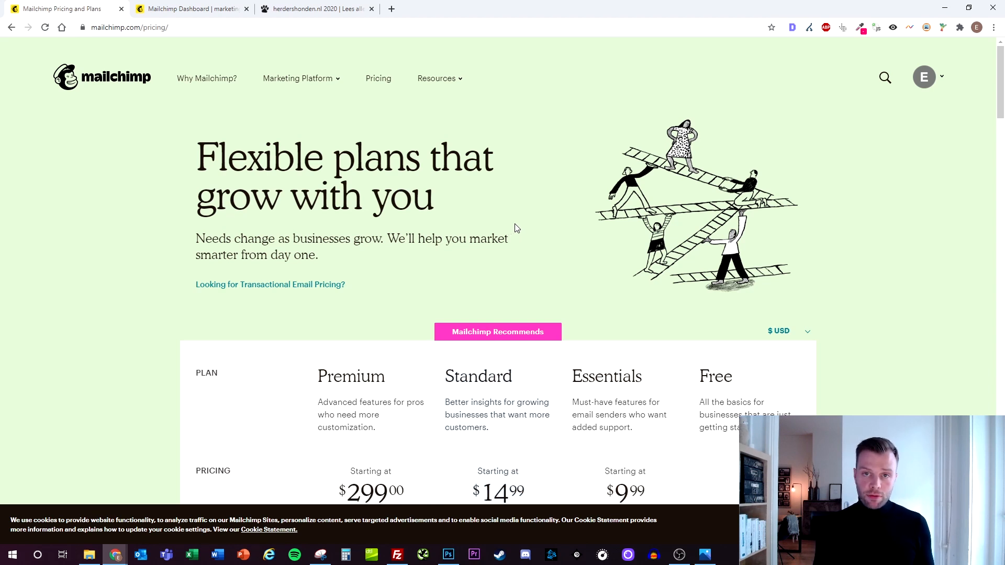
mouse_move(541, 242)
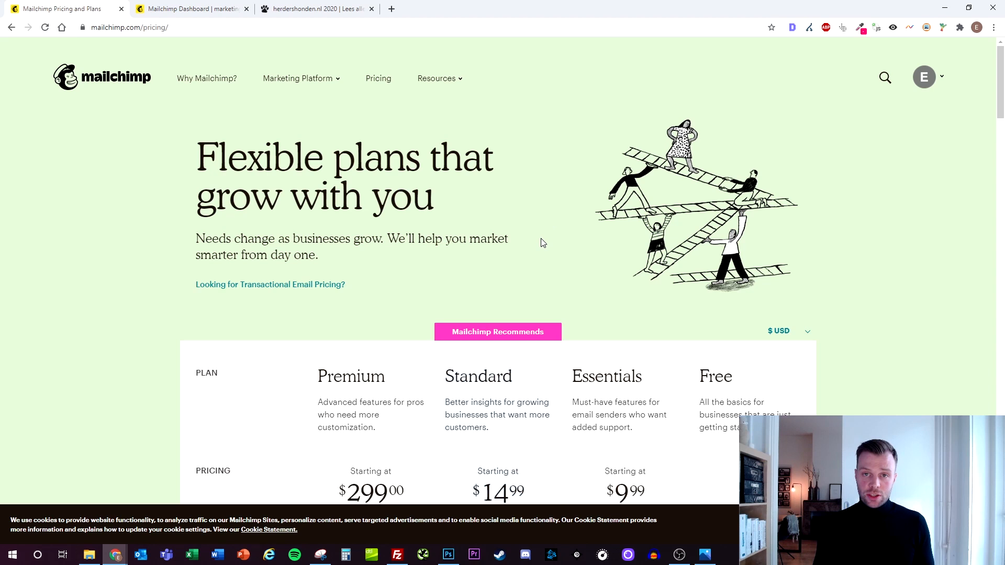
mouse_move(853, 275)
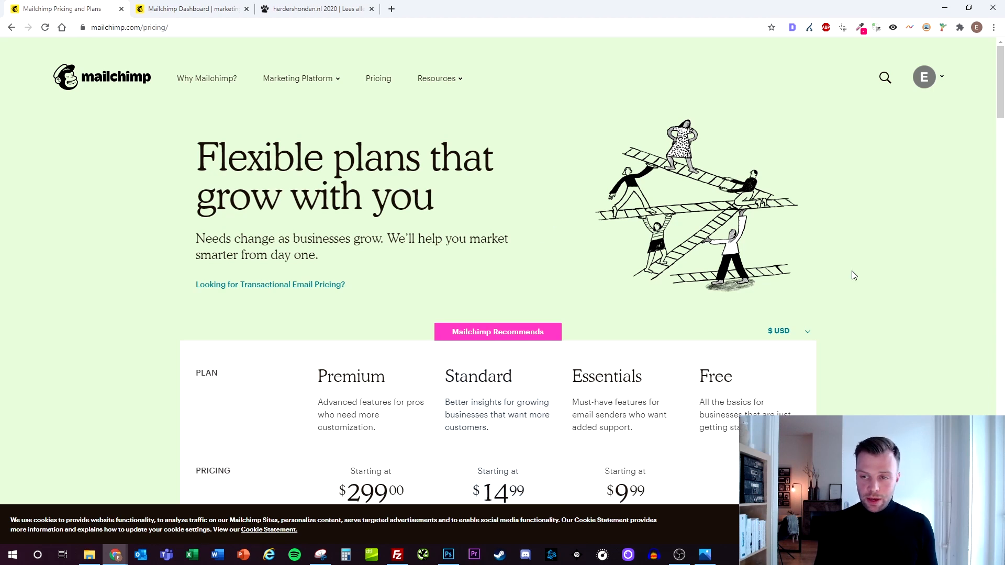
- Scroll through the Mailchimp pricing plans, then return to the account dashboard tab
scroll(down, 3)
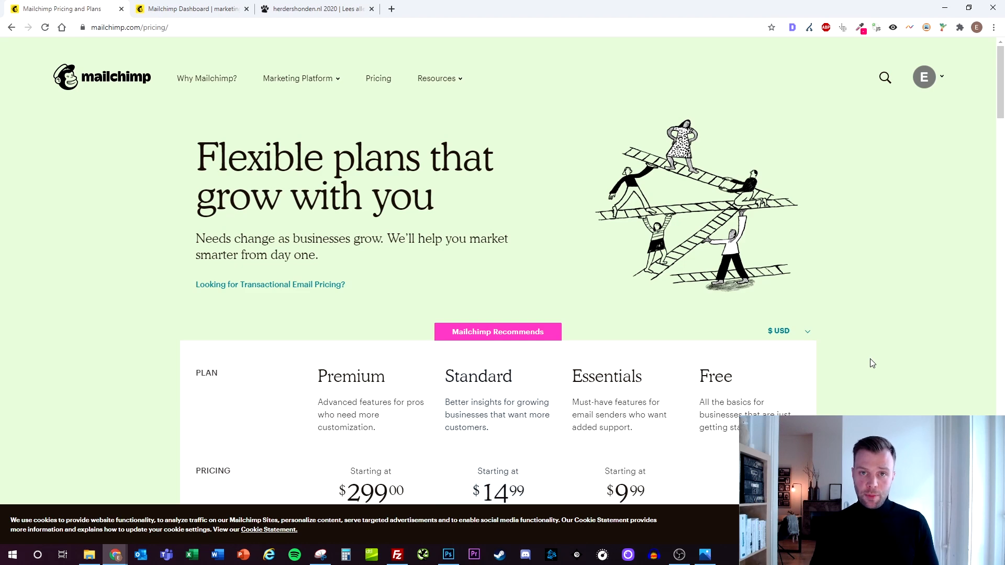
scroll(down, 3)
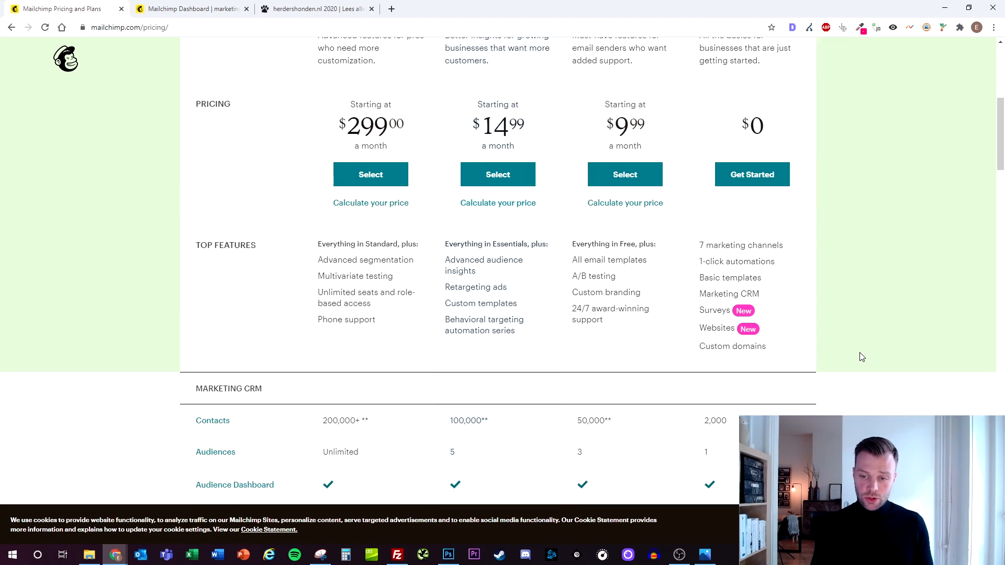
scroll(down, 3)
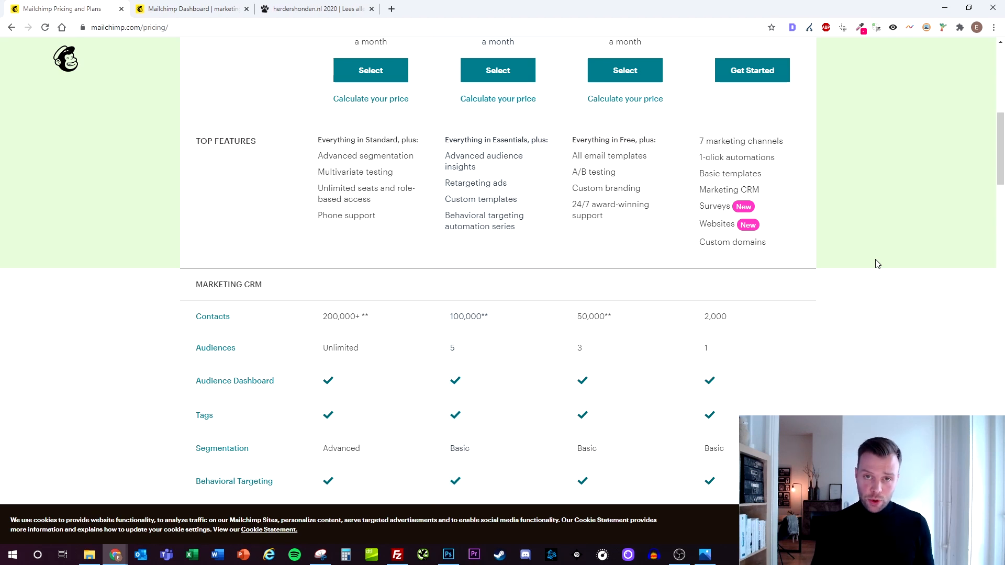
mouse_move(876, 241)
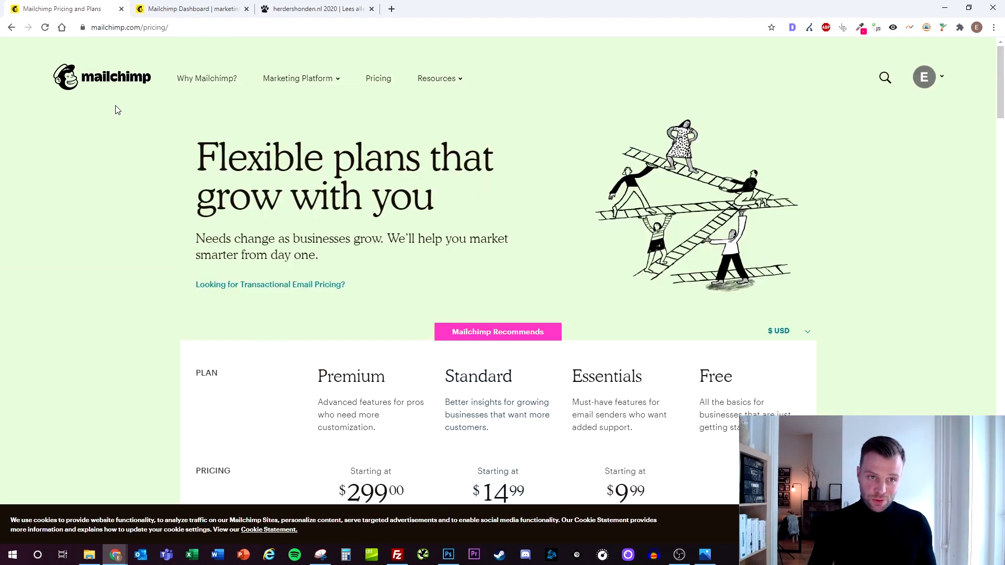
click(190, 9)
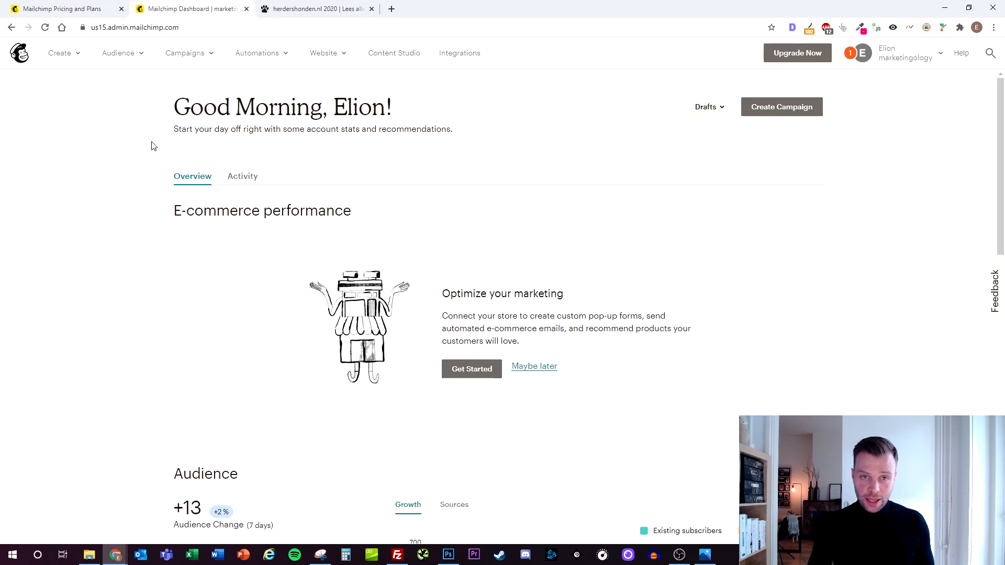
- Reach the embedded signup form code via Audience > Signup forms, then switch to herdershonden.nl
click(118, 52)
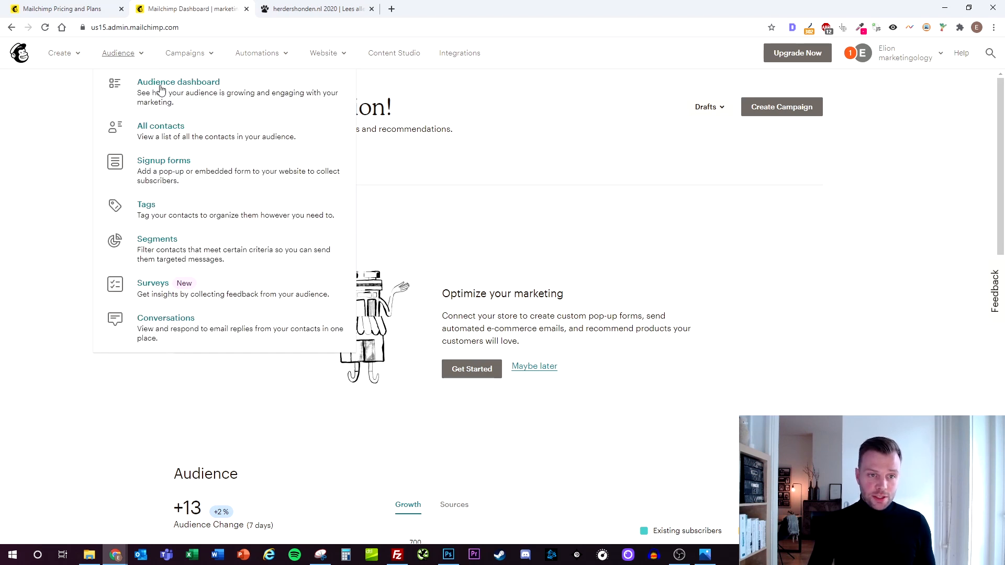
click(163, 160)
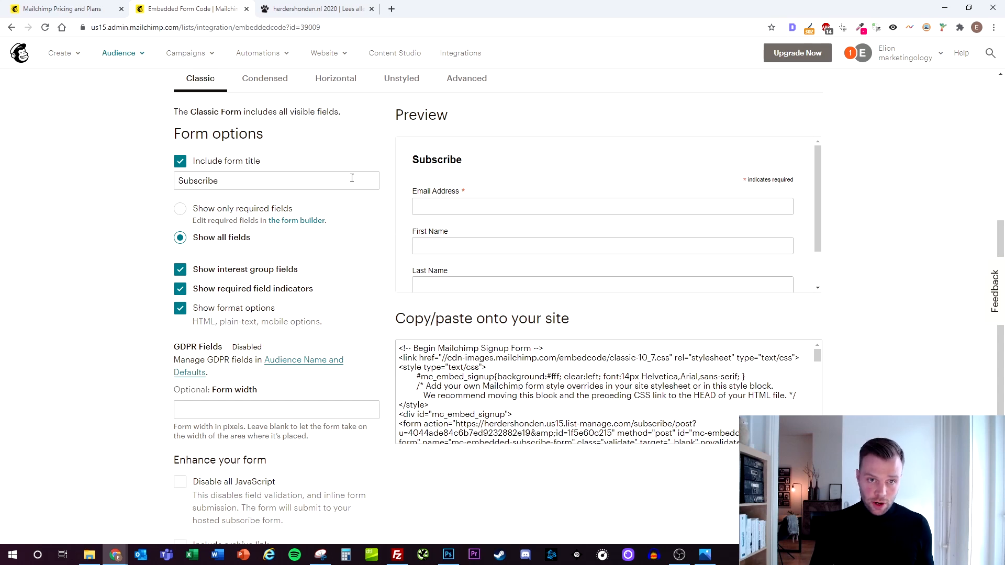
click(314, 9)
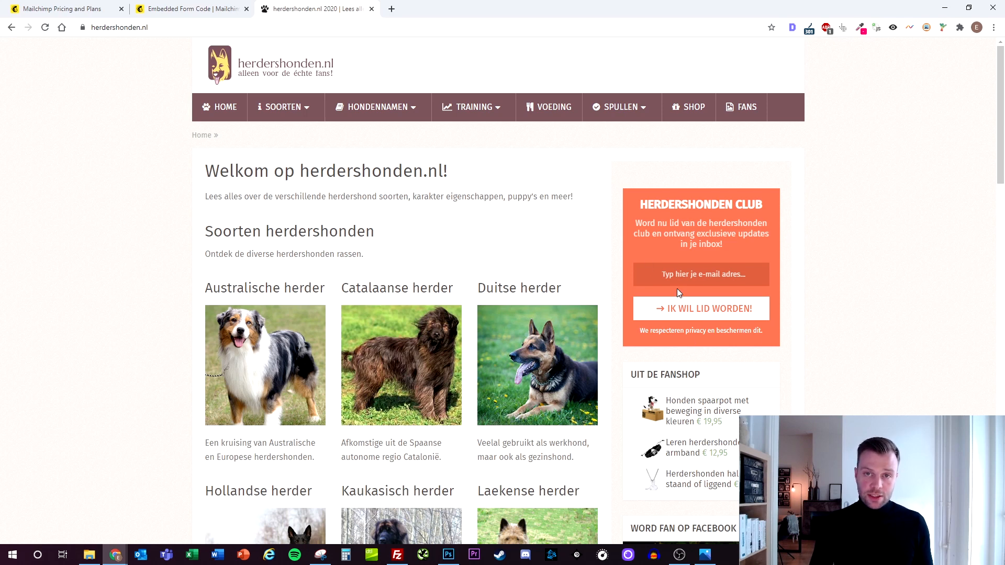
mouse_move(360, 154)
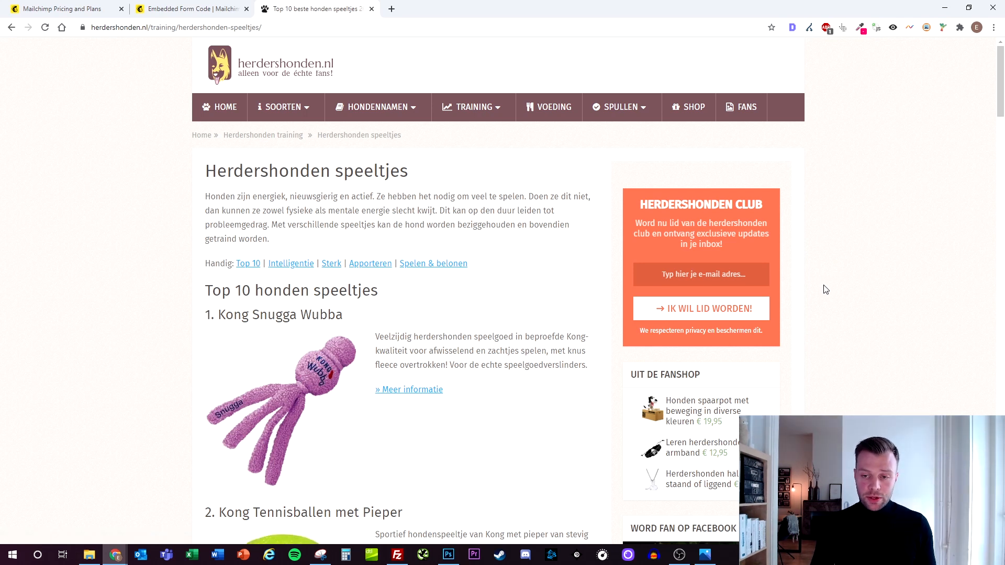
mouse_move(821, 290)
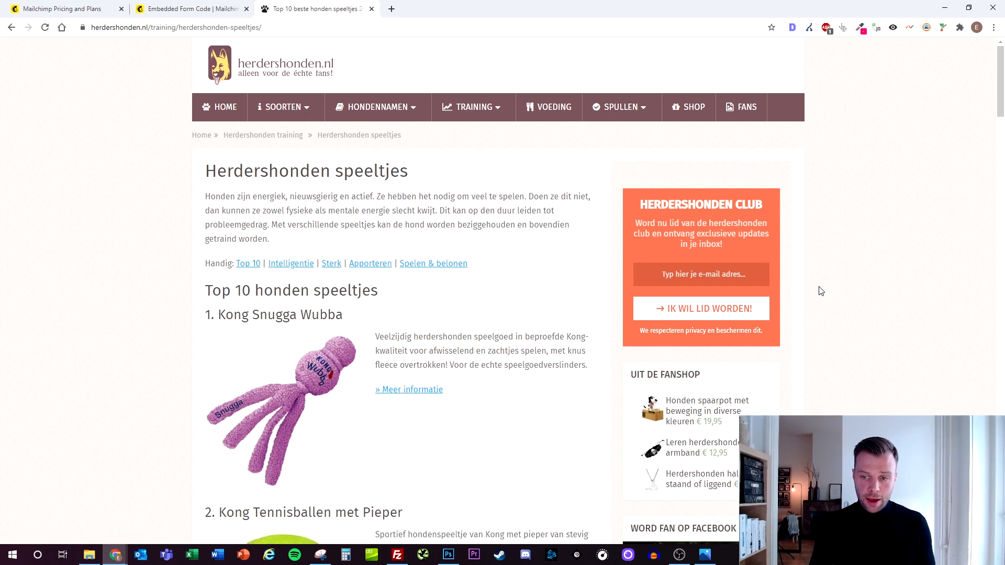
mouse_move(814, 275)
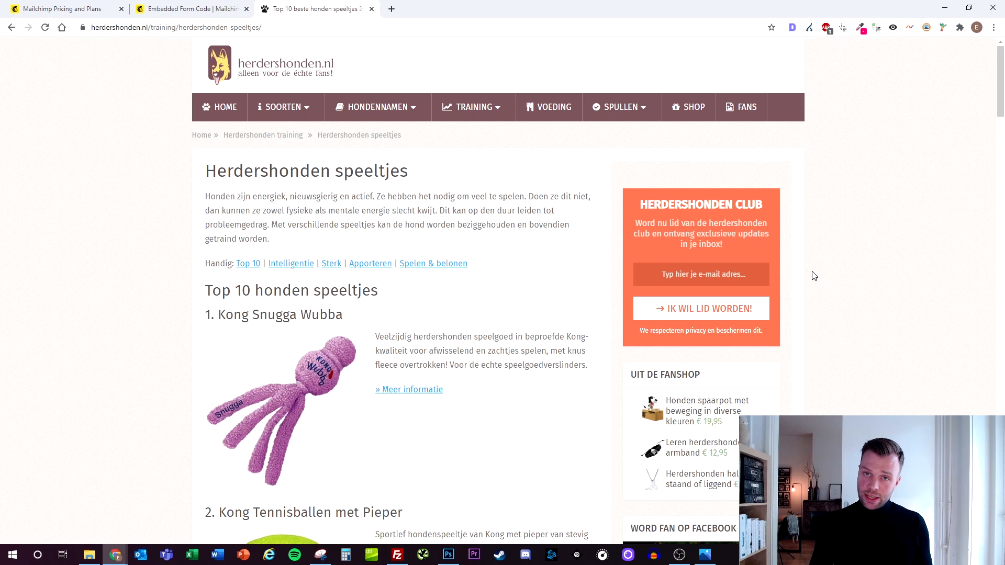
mouse_move(799, 293)
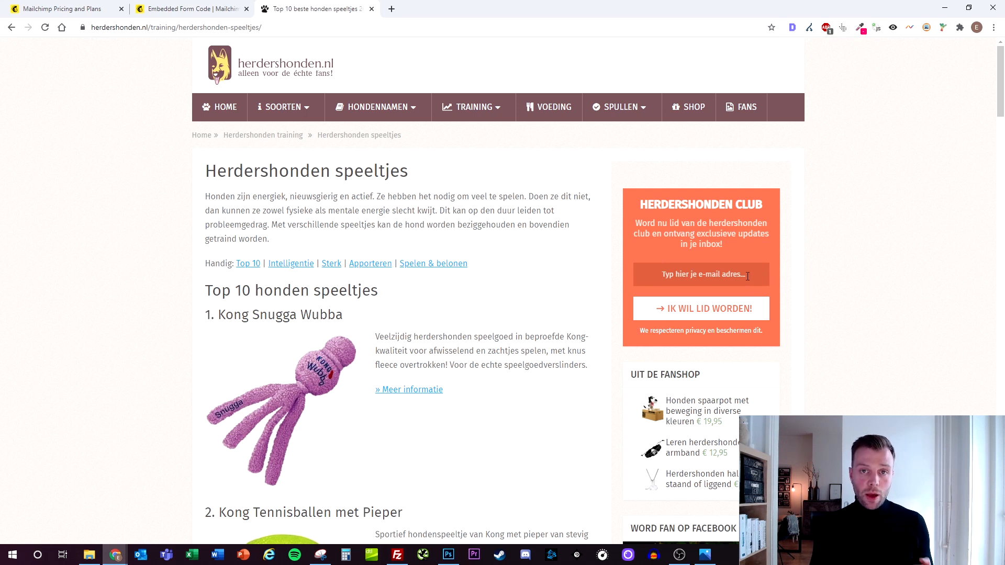
mouse_move(683, 318)
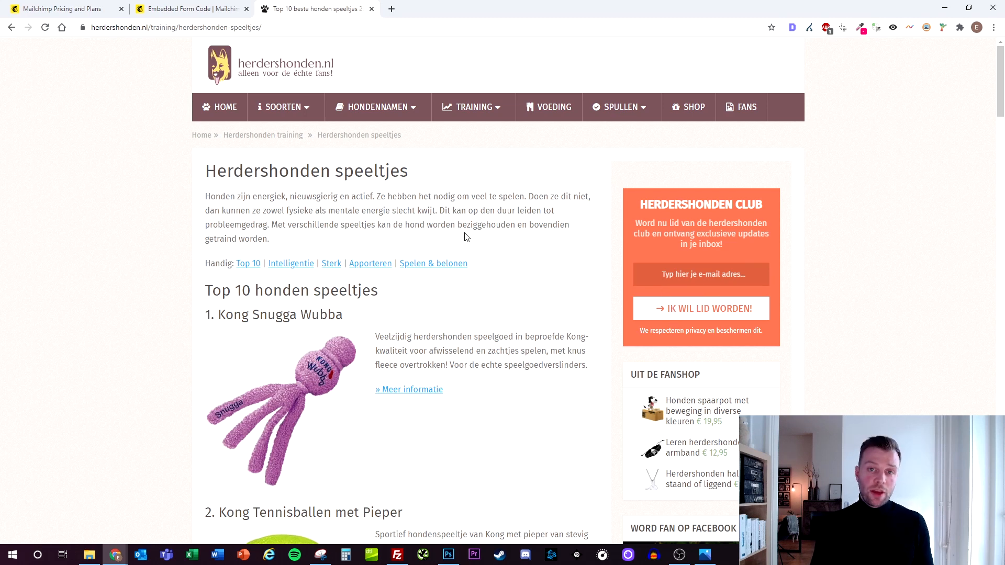
mouse_move(446, 243)
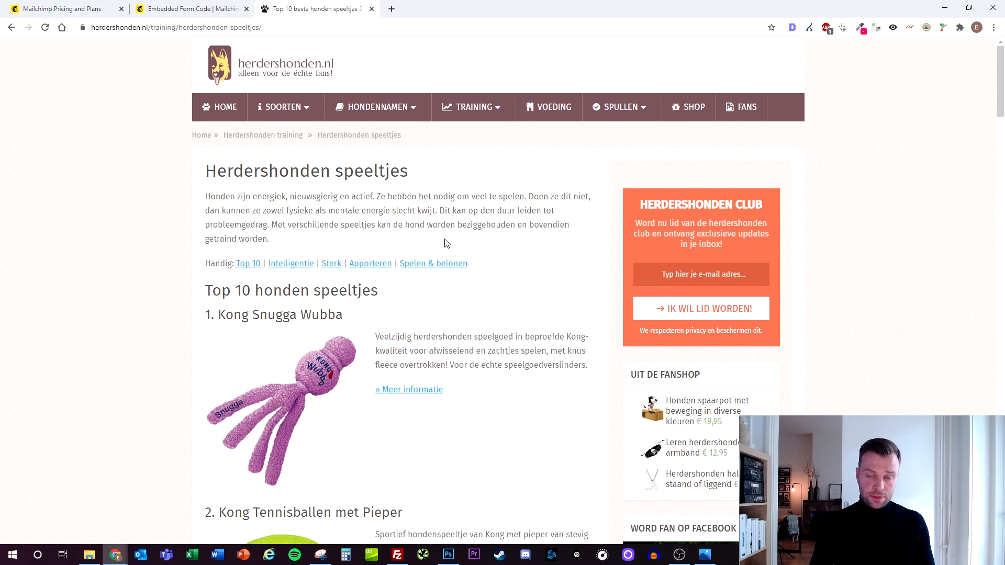
- View the club landing page image after showing the speeltjes article's signup box
click(703, 554)
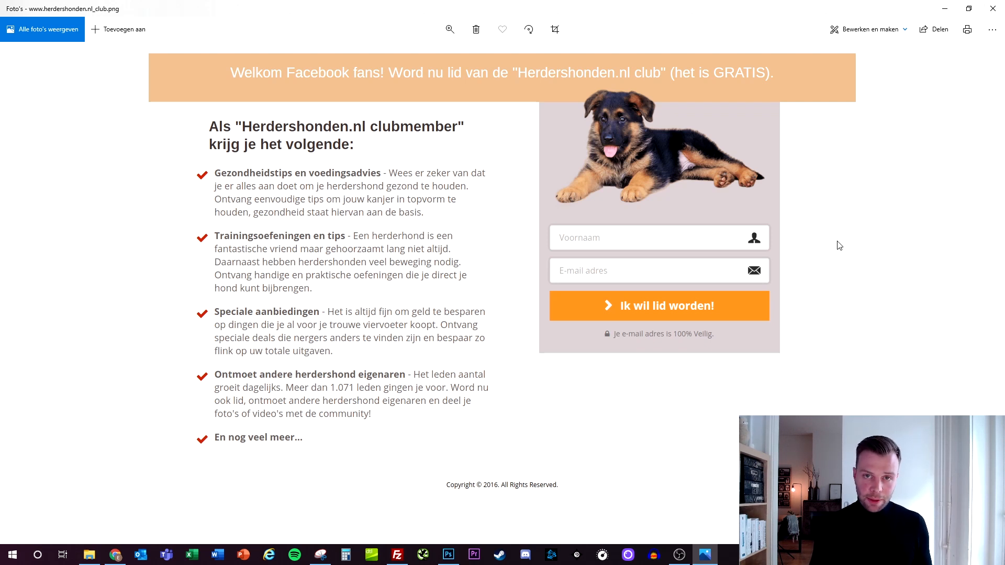
mouse_move(855, 255)
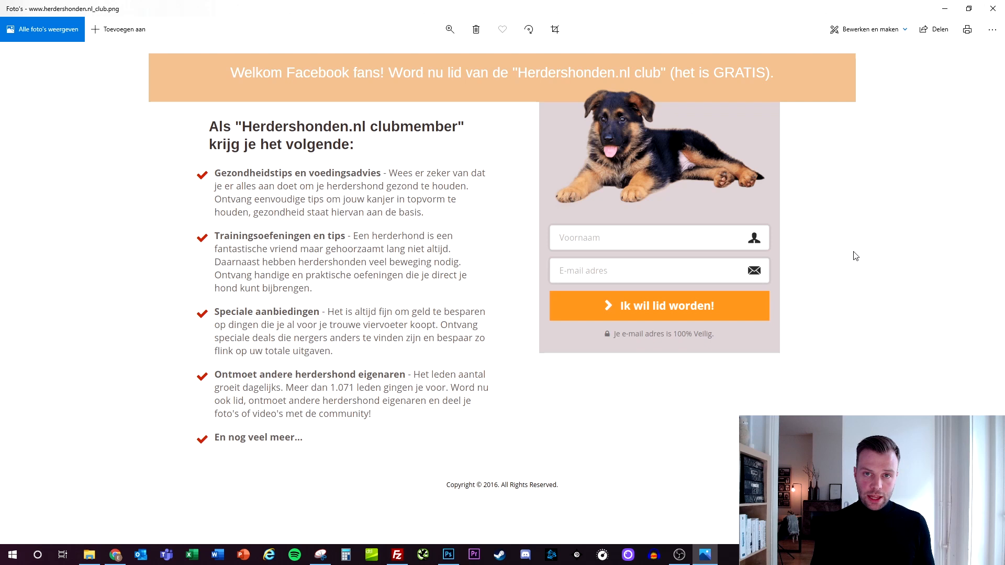
mouse_move(858, 300)
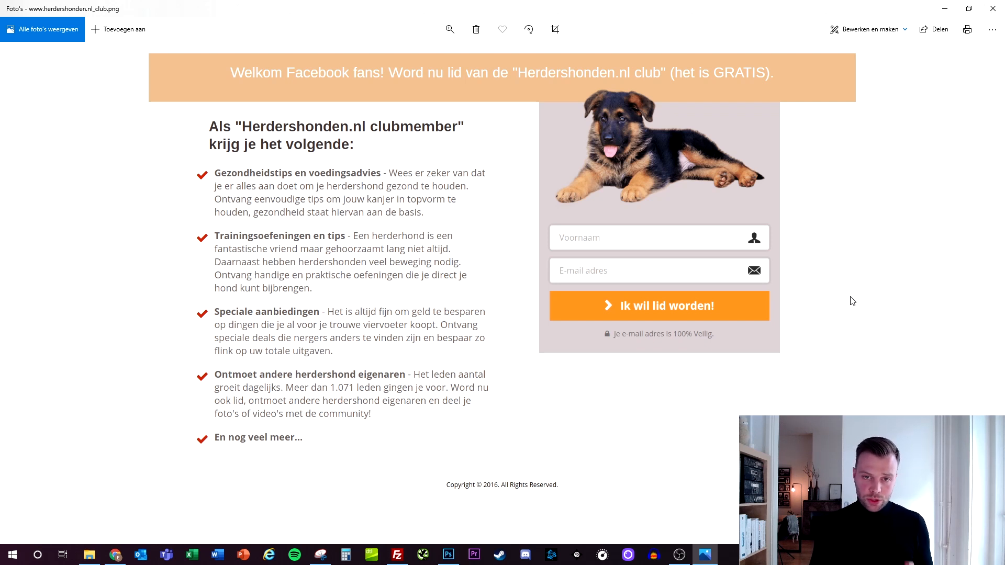
mouse_move(830, 313)
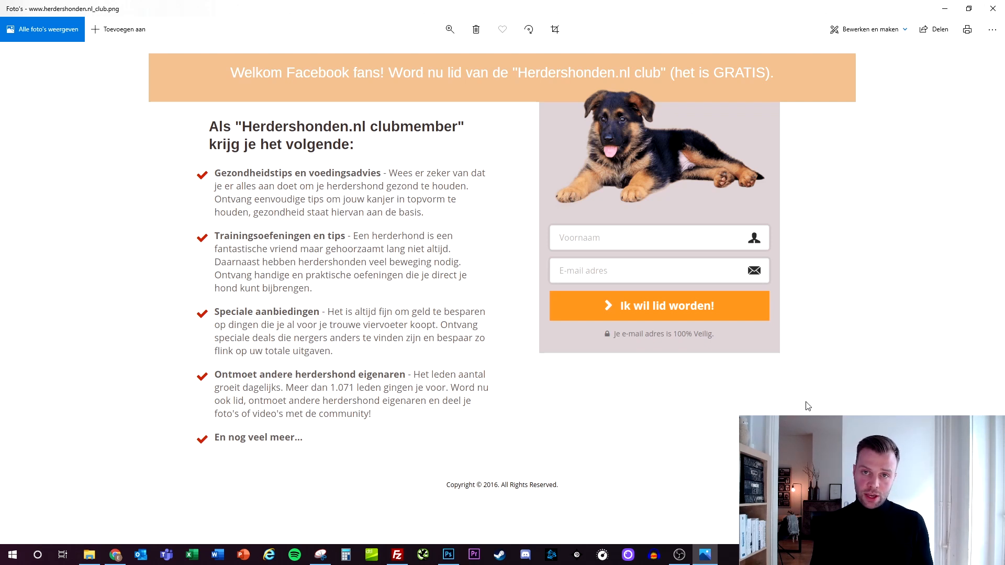
mouse_move(804, 401)
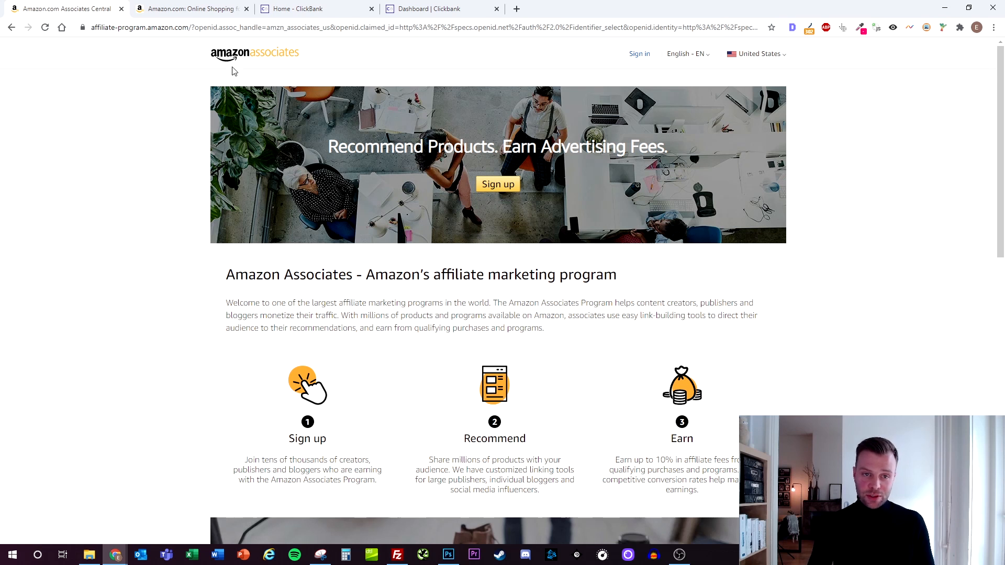
mouse_move(186, 141)
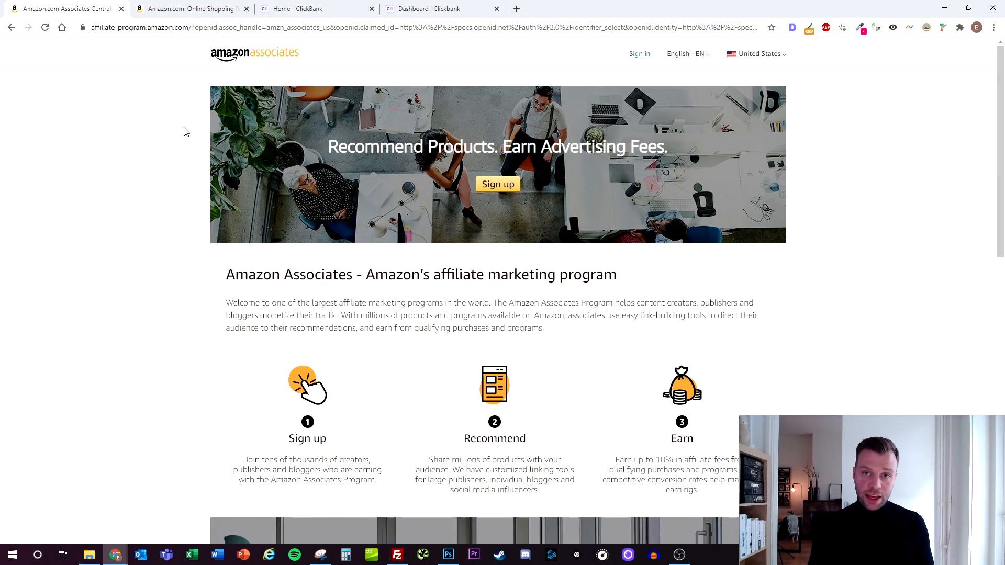
- Switch from Associates Central to the Amazon.com shopping homepage tab
click(190, 9)
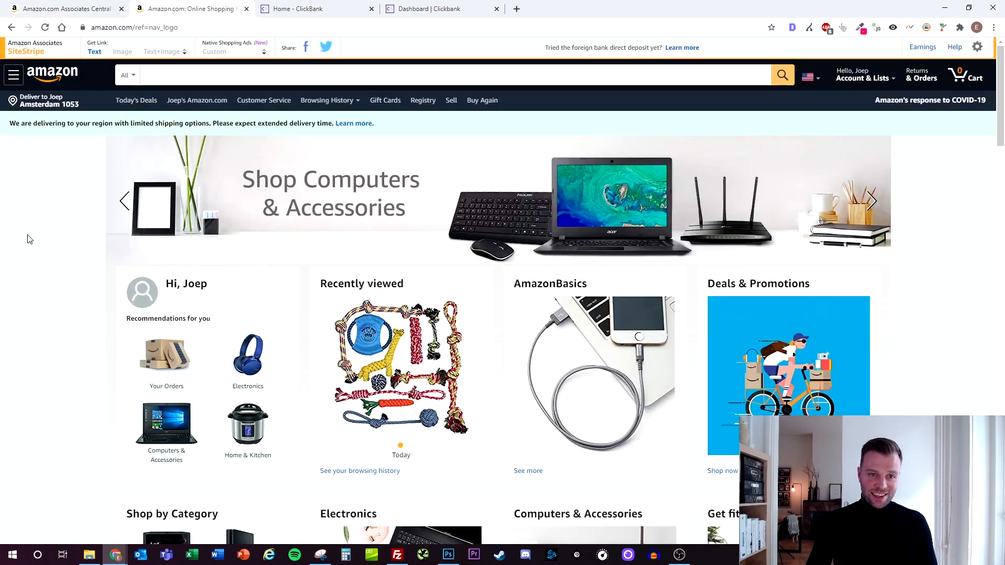
- Search Amazon for 'dog toys' and scroll through the results and best sellers by brand
click(449, 74)
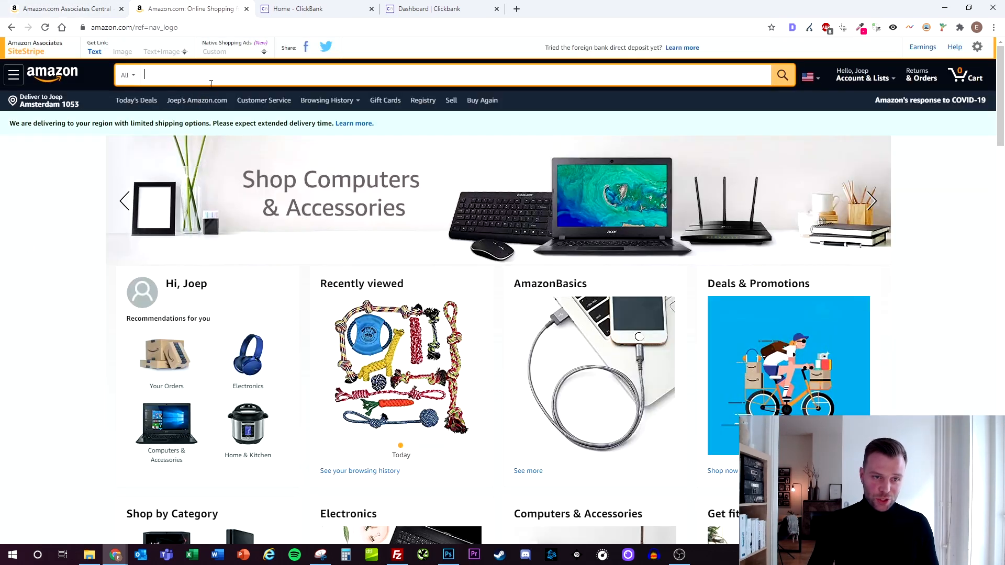
text(dog toys)
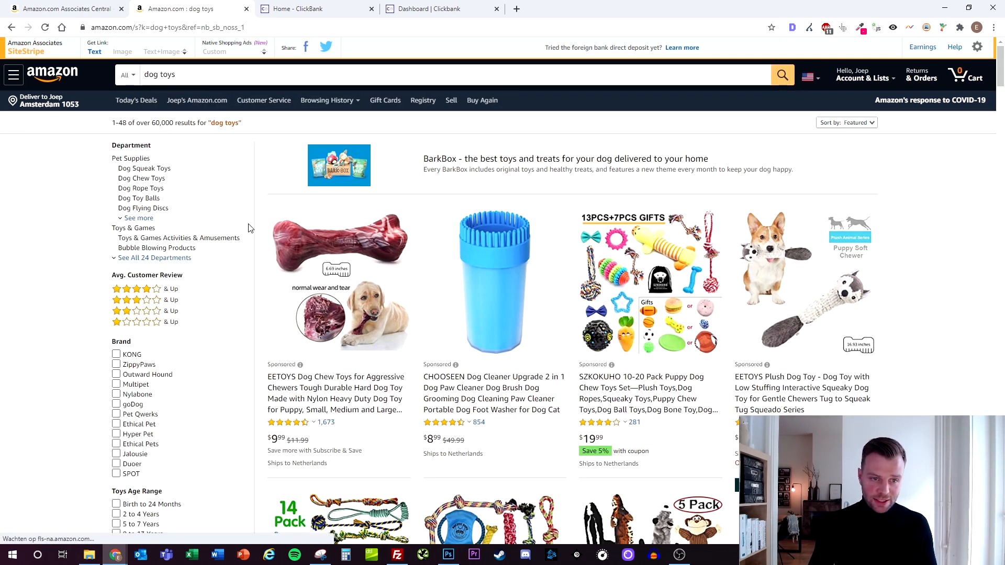
scroll(down, 3)
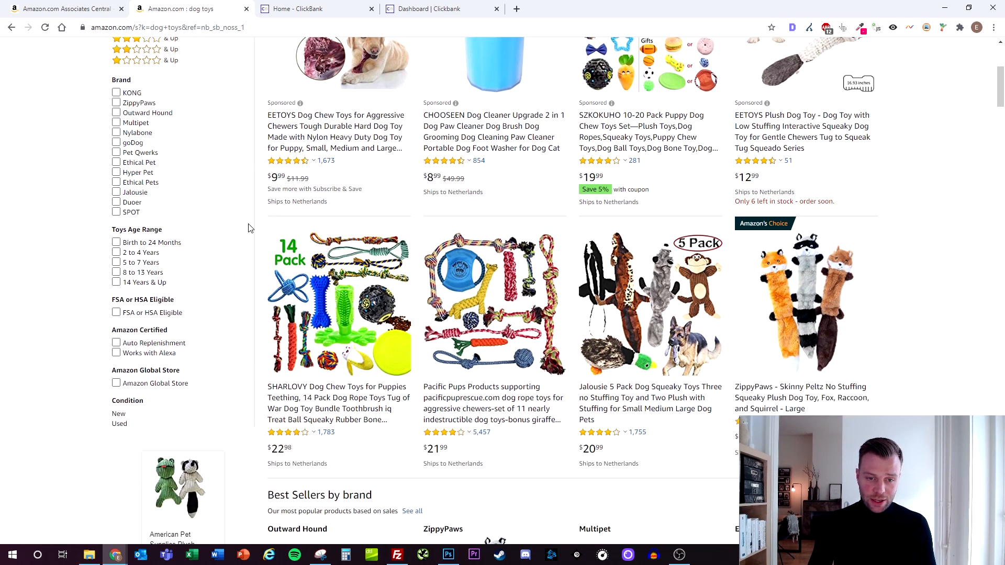
scroll(down, 3)
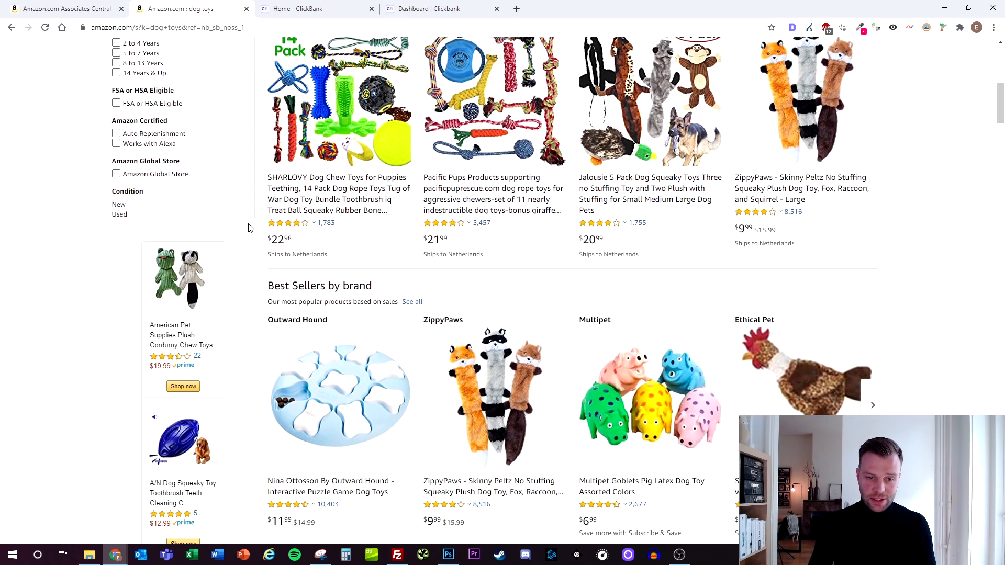
scroll(down, 3)
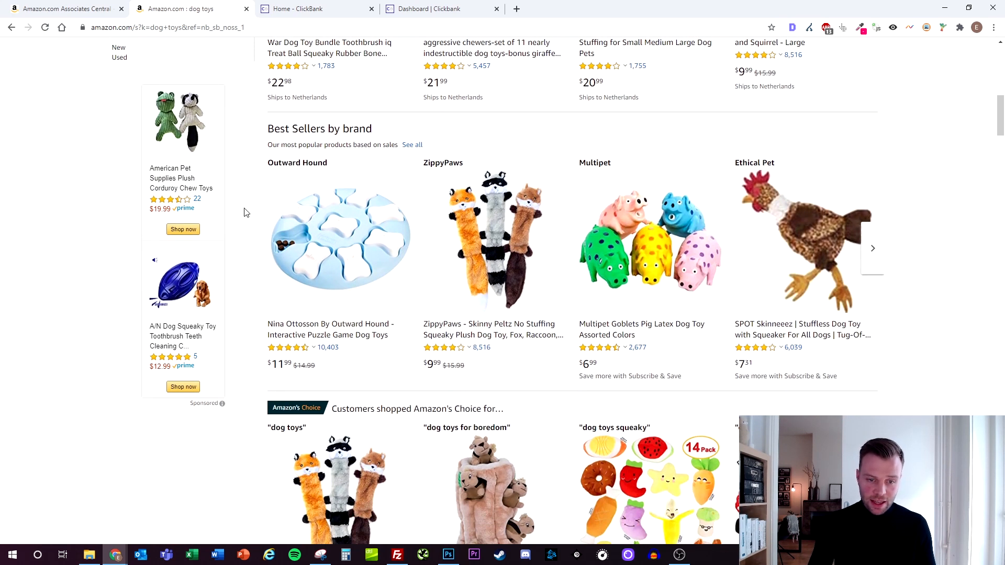
scroll(down, 3)
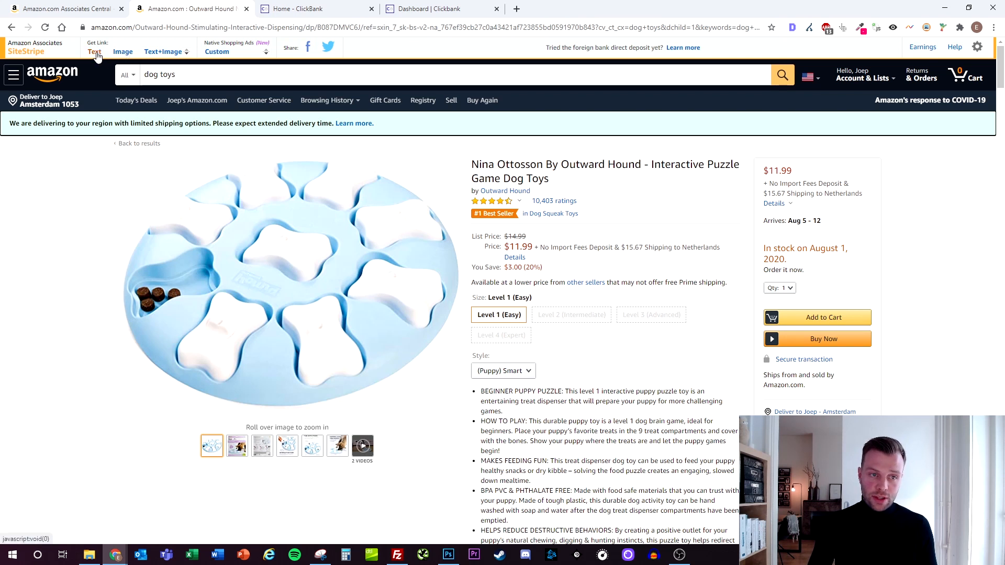
- Generate a SiteStripe text affiliate link for the Nina Ottosson puzzle toy and select the short link
click(94, 51)
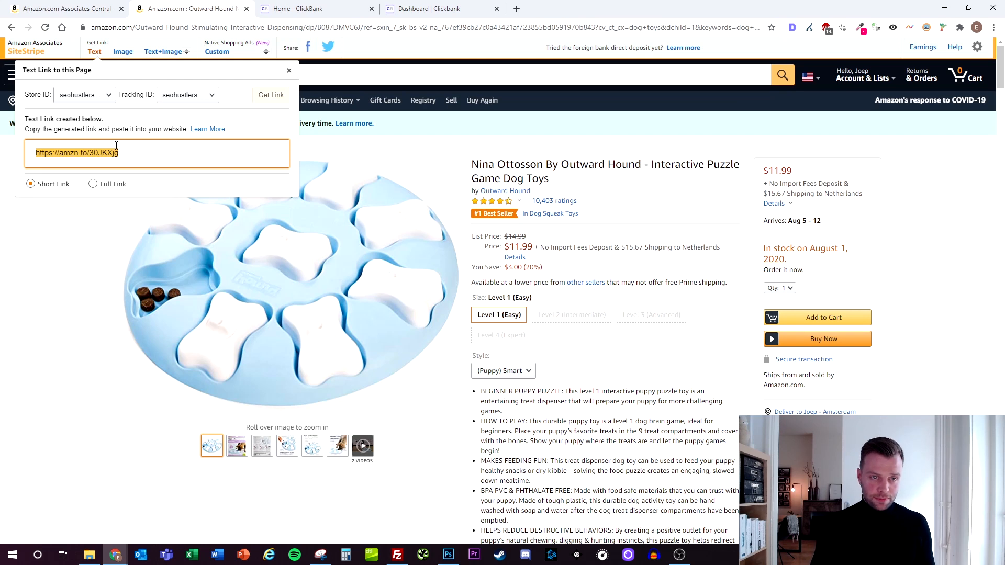
click(314, 8)
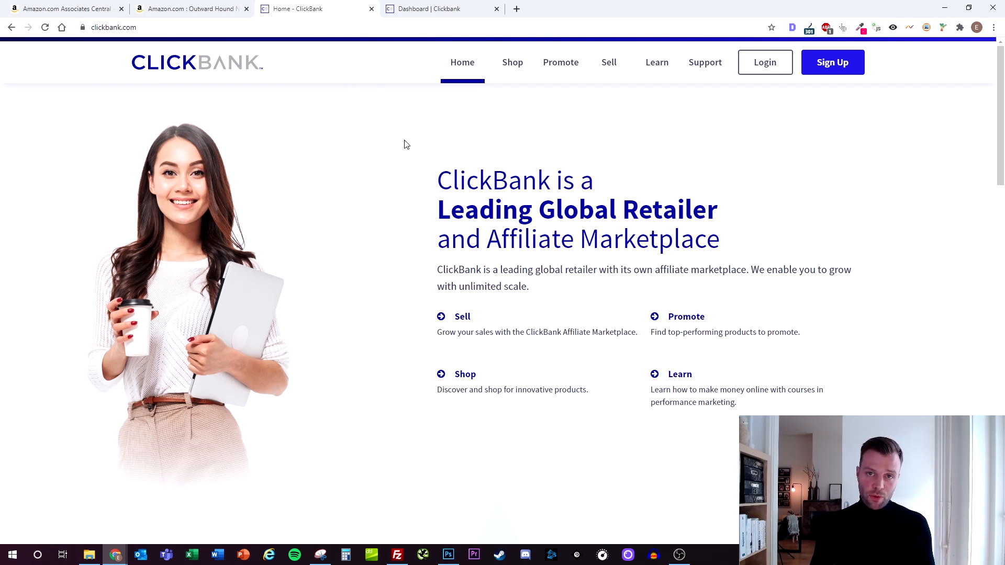
mouse_move(401, 148)
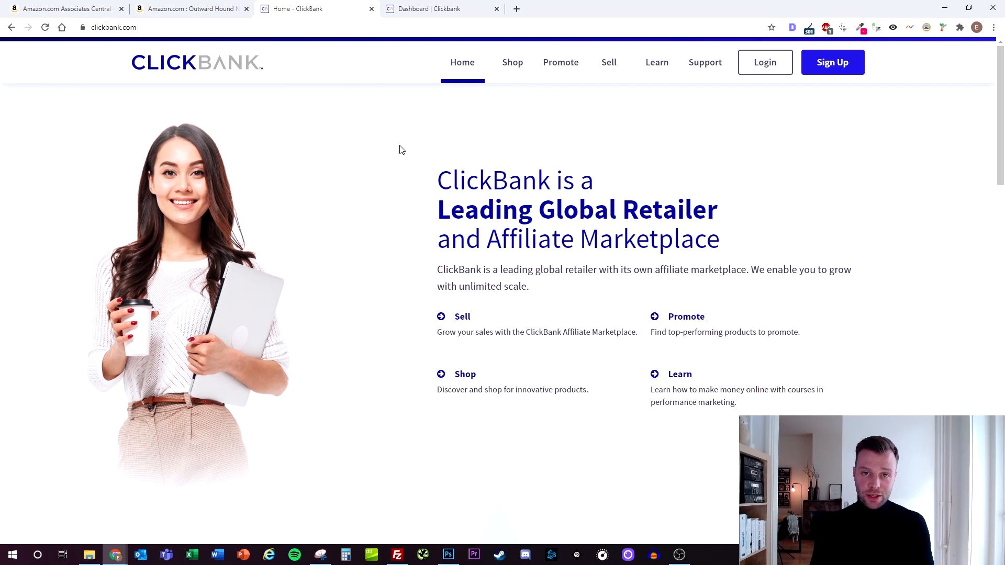
- Go from the ClickBank dashboard to the Affiliate Marketplace
click(425, 9)
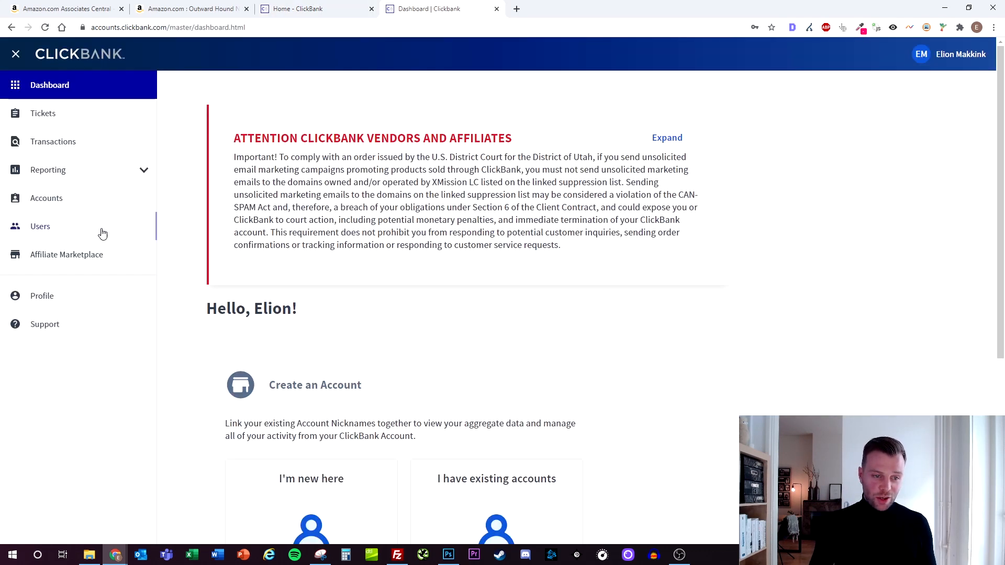
click(67, 254)
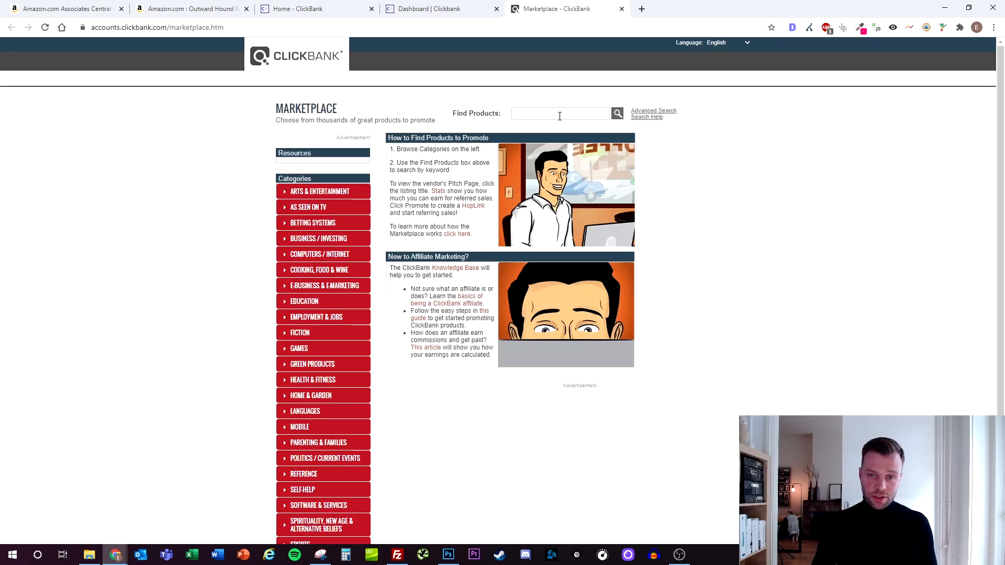
- Search the marketplace for 'dog training', sort by gravity, and review Doggy Dan's sale figures
text(dog training)
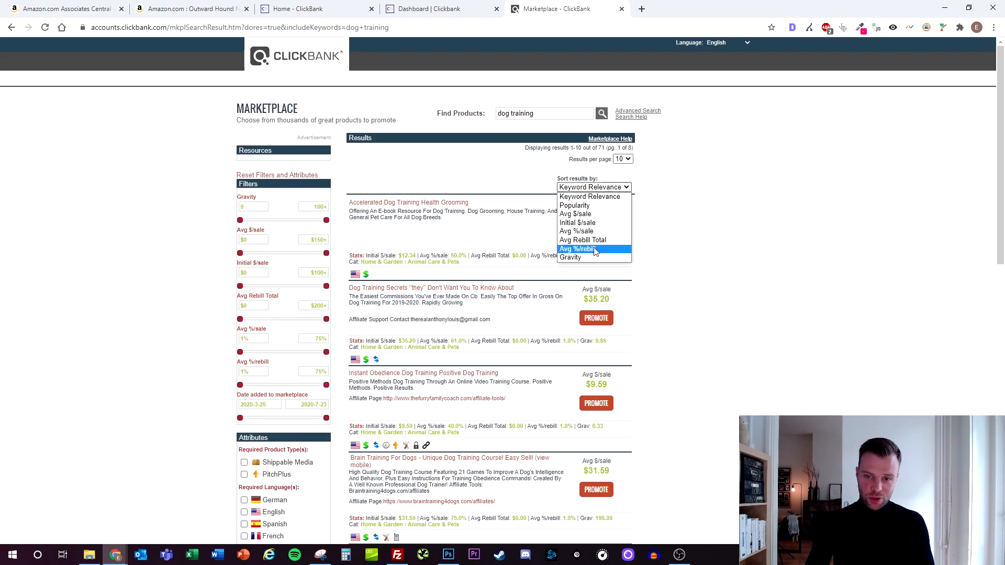
click(569, 257)
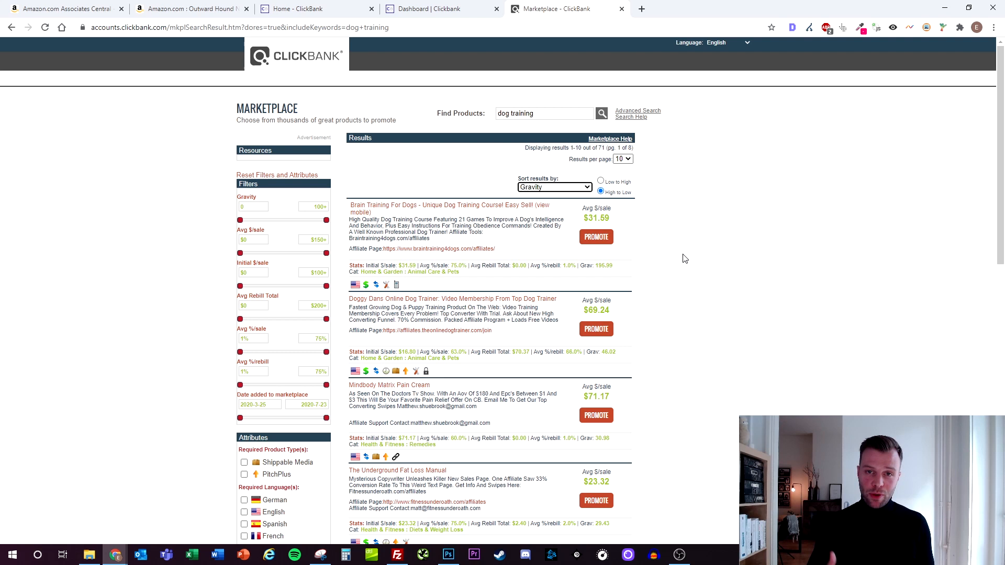
mouse_move(697, 280)
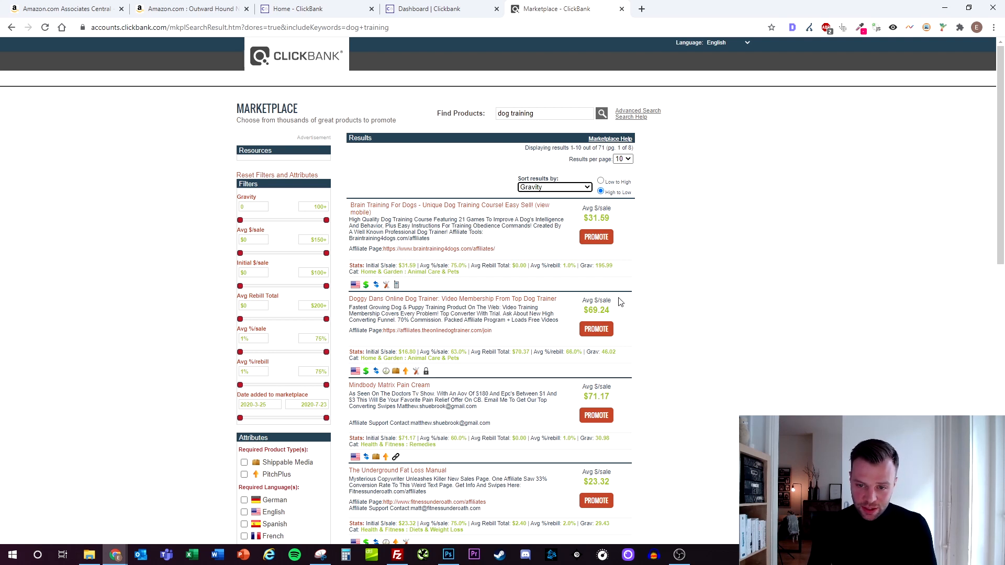
double_click(596, 309)
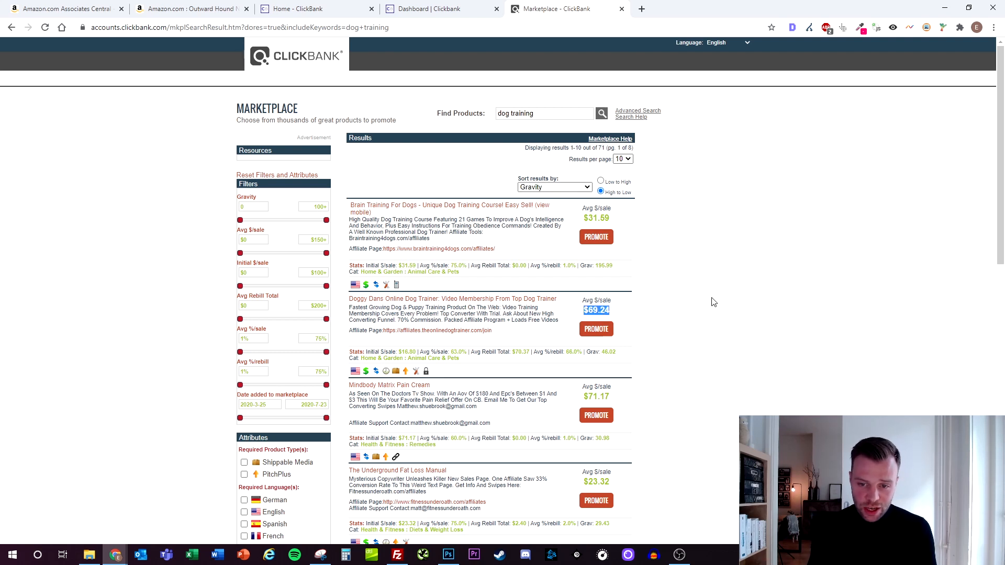
mouse_move(525, 342)
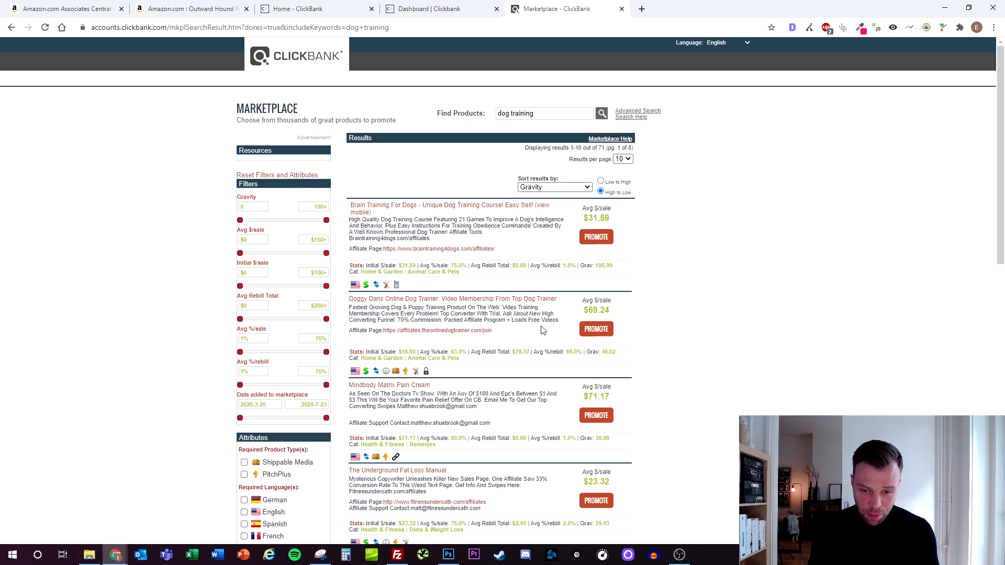
double_click(521, 352)
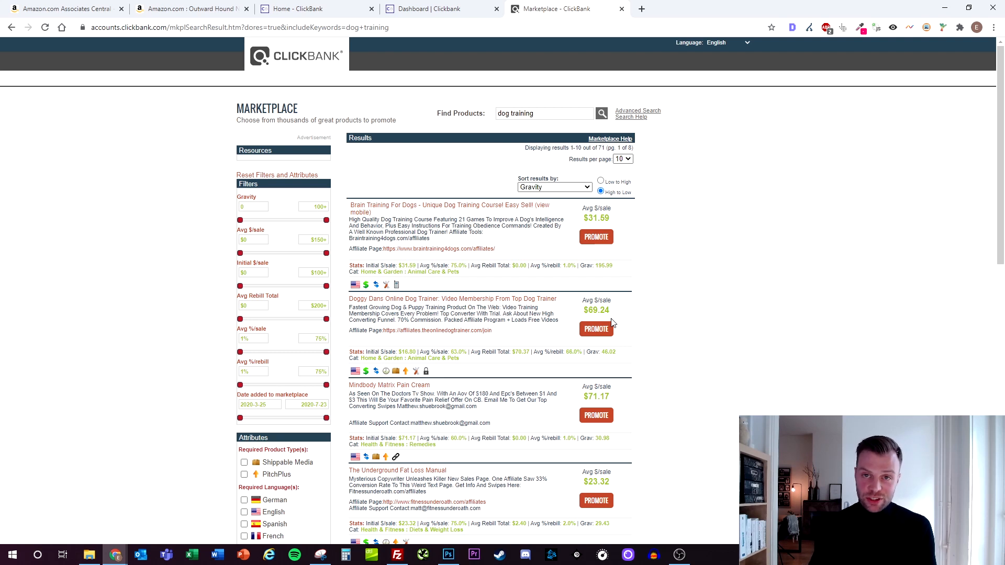
mouse_move(637, 303)
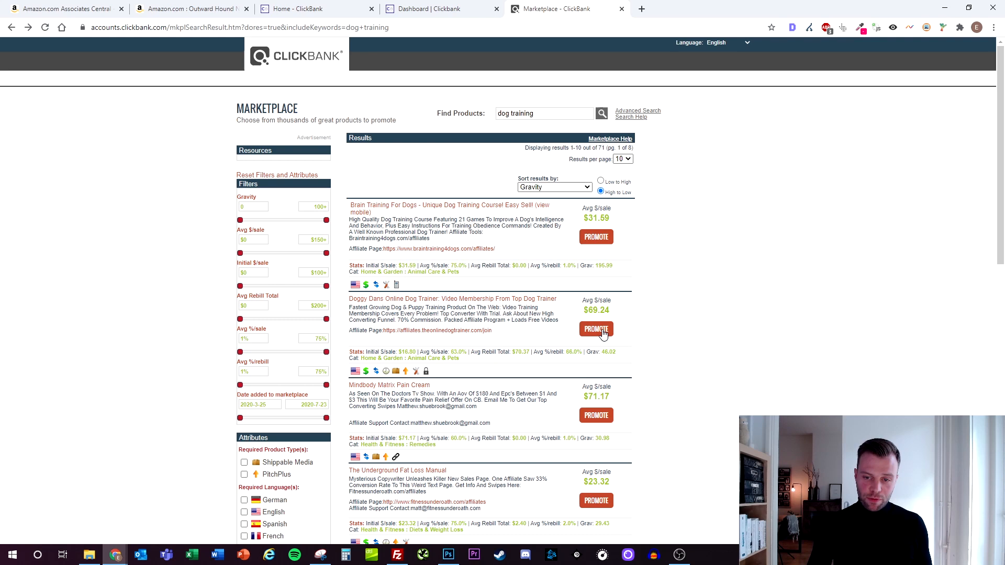
mouse_move(546, 331)
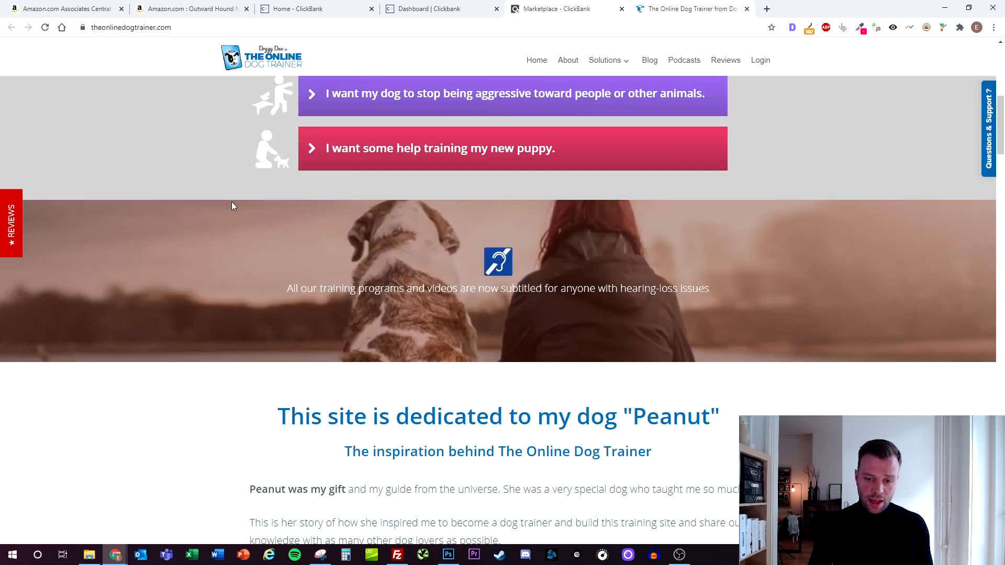
- Scroll through The Online Dog Trainer's customer reviews and back toward the top
scroll(down, 3)
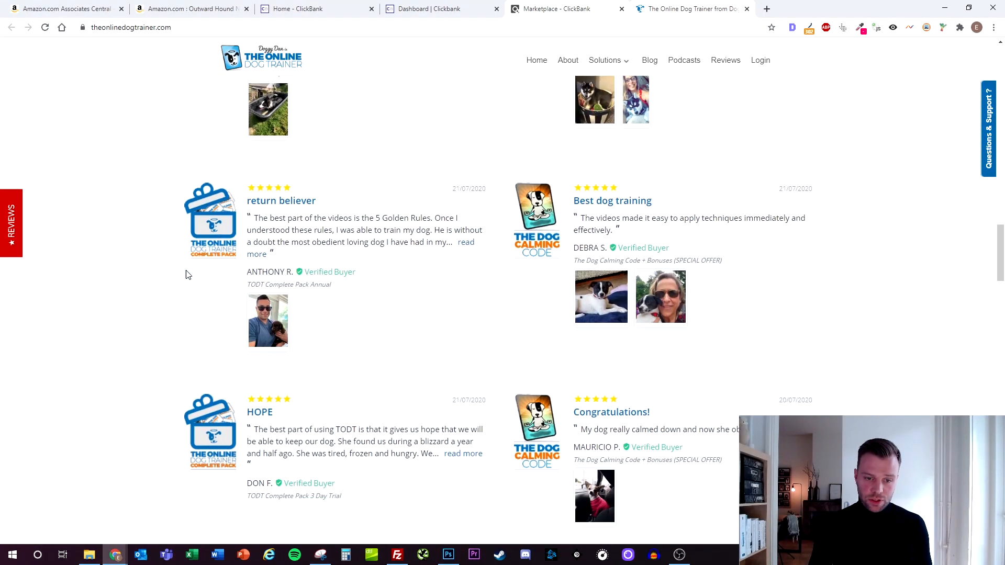
scroll(down, 3)
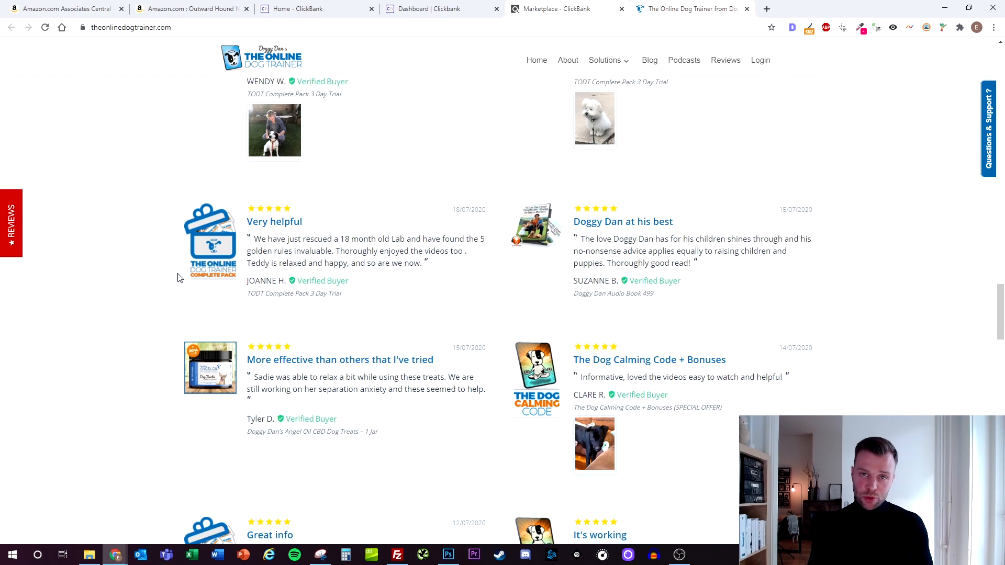
scroll(down, 3)
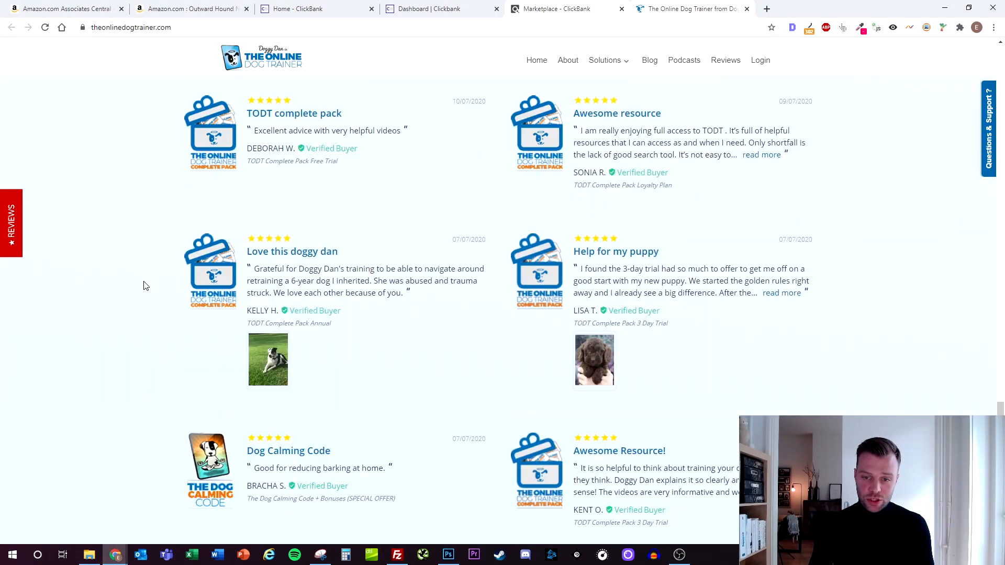
scroll(down, 3)
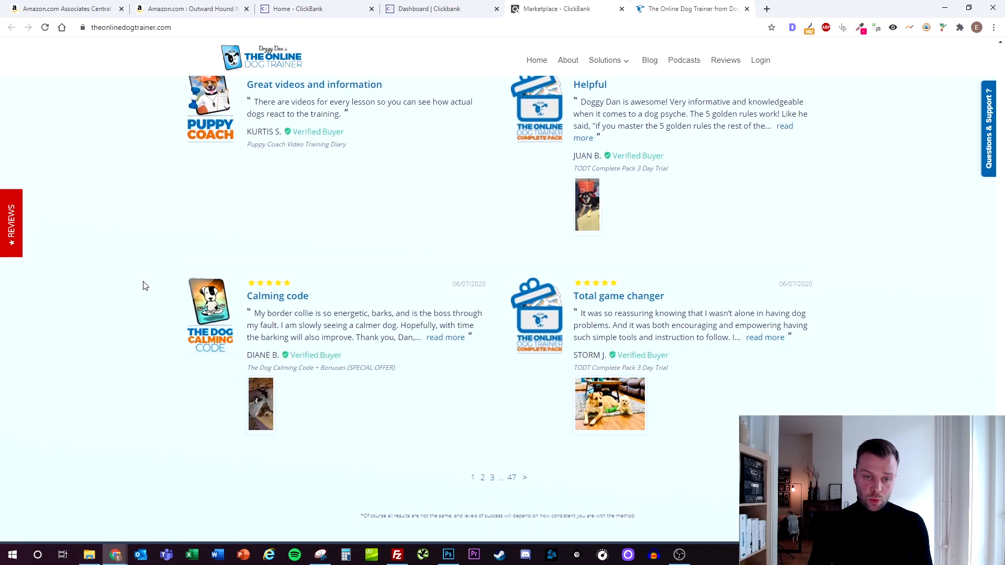
scroll(down, 3)
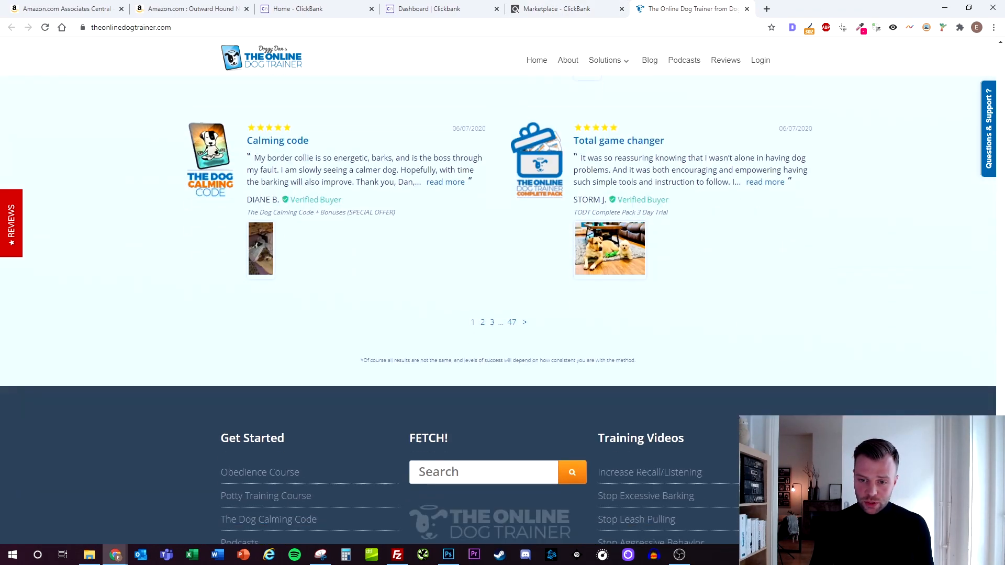
scroll(up, 3)
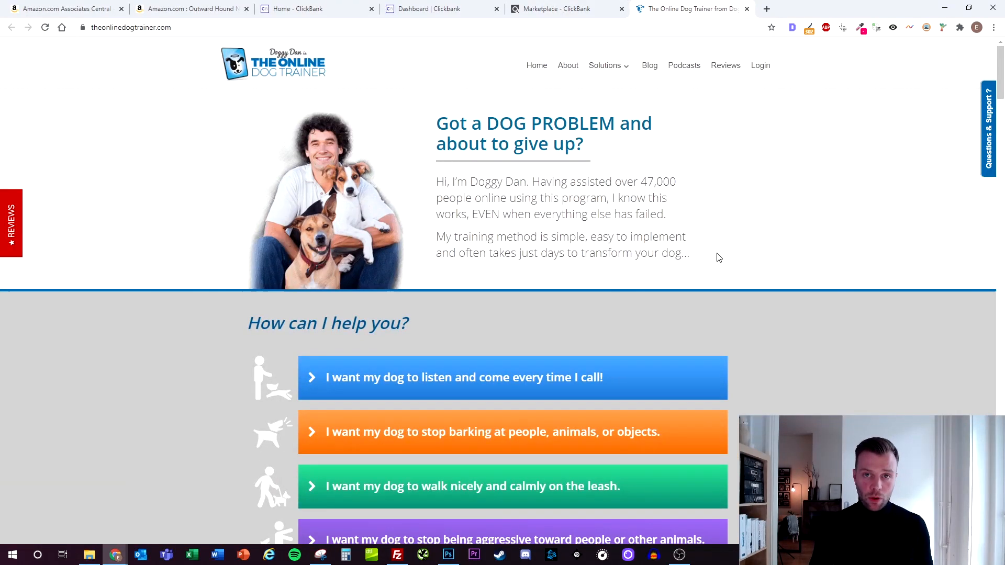